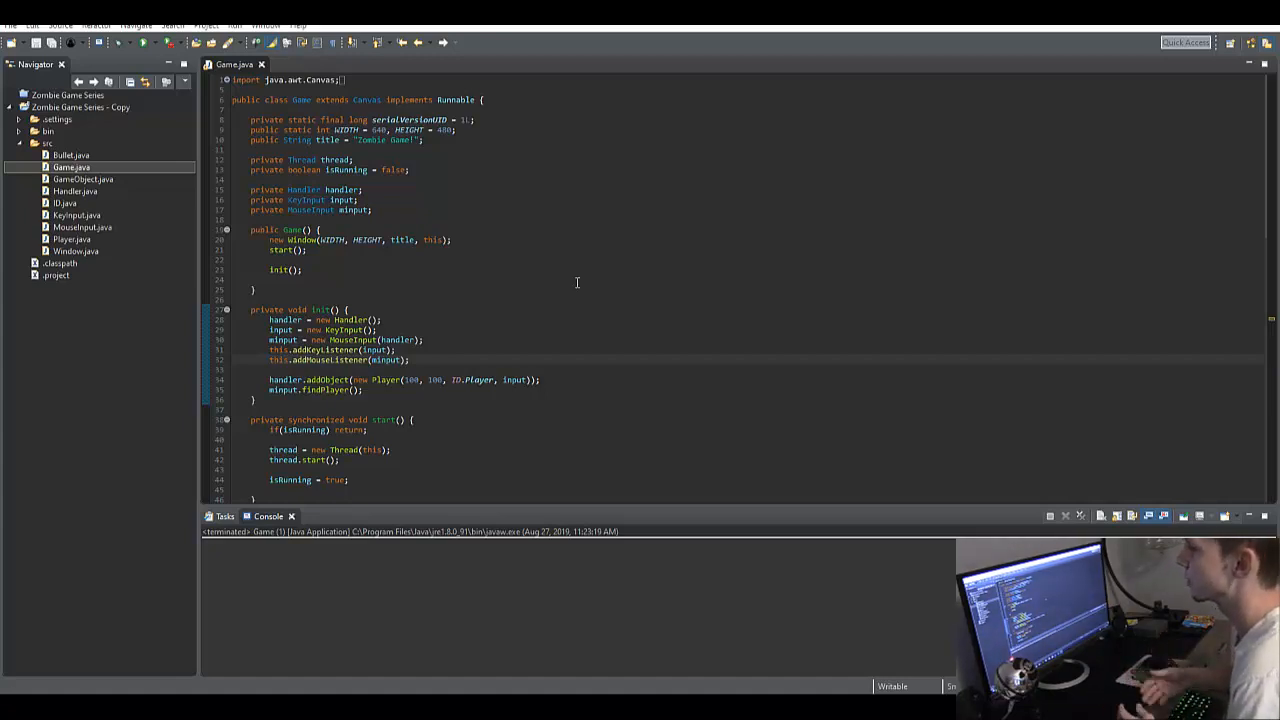
- Open the MouseInput class with the findPlayer method and bullet-firing handler
{"action": "left_click", "coordinate": [144, 42]}
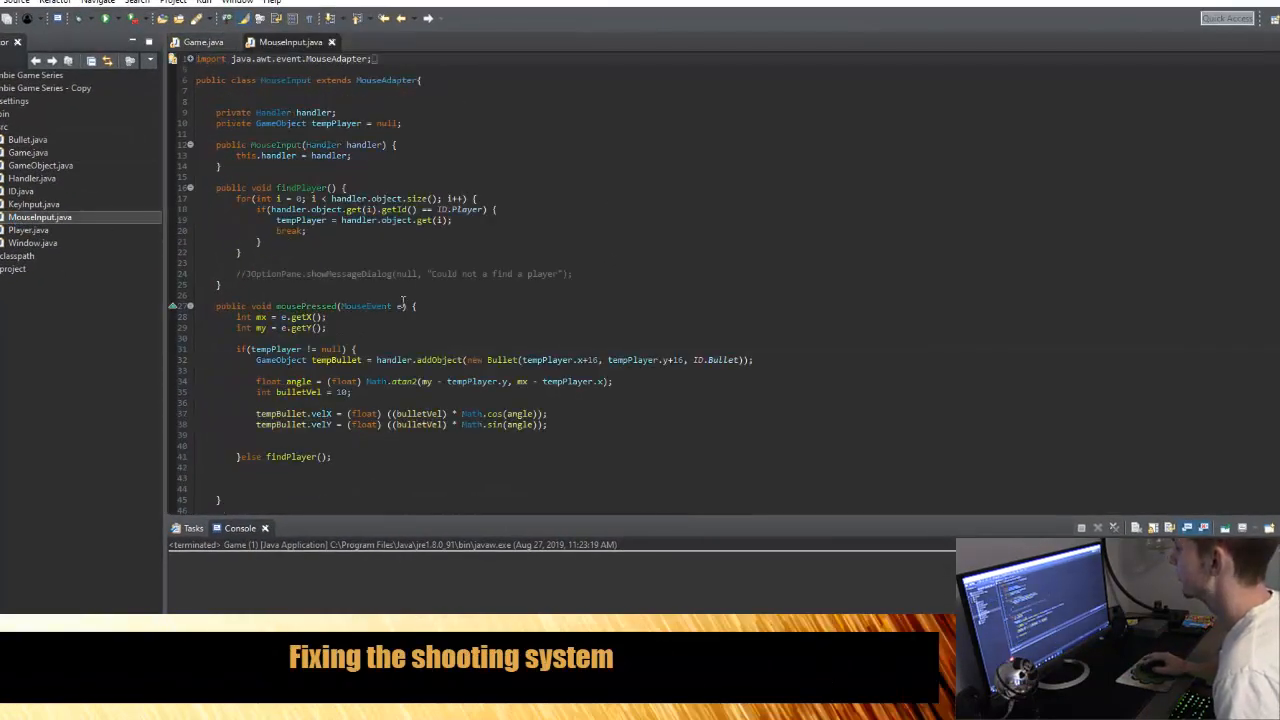
- Add +16 to the bullet's spawn x and y and subtract 16 from tempPlayer's coordinates in Math.atan2
{"action": "scroll", "scroll_direction": "down", "scroll_amount": 3}
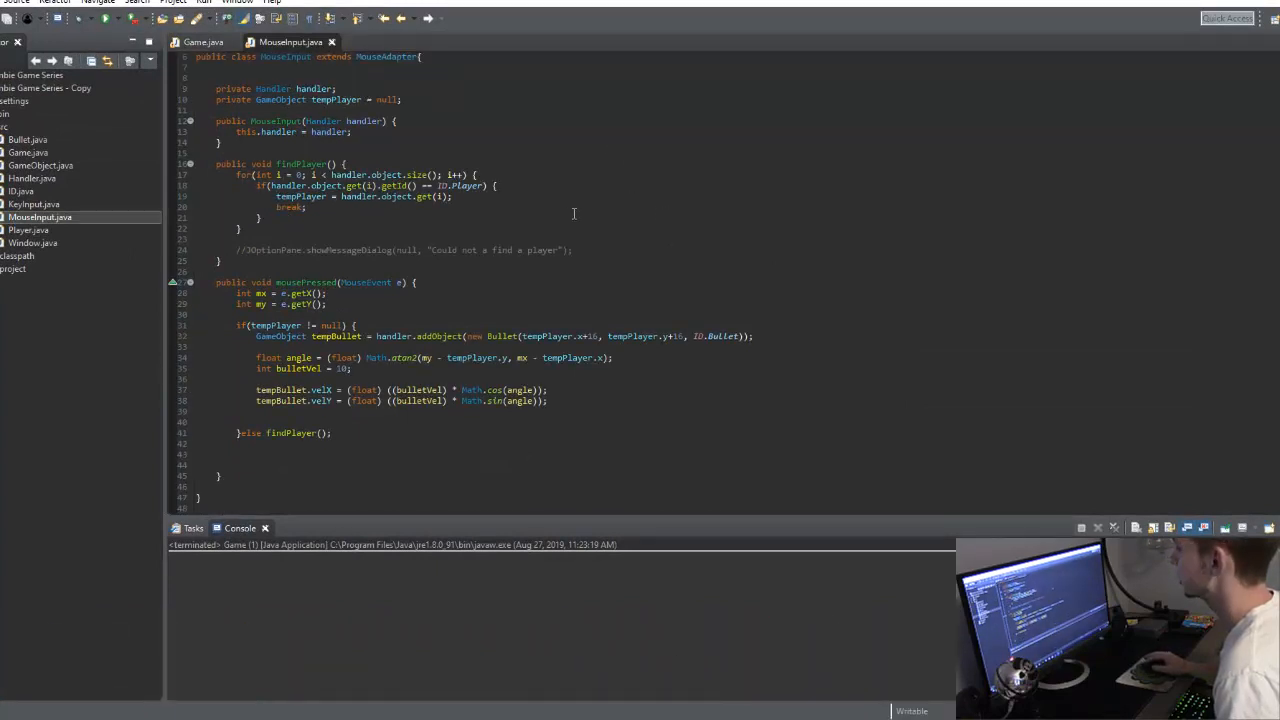
{"action": "left_click", "coordinate": [82, 18]}
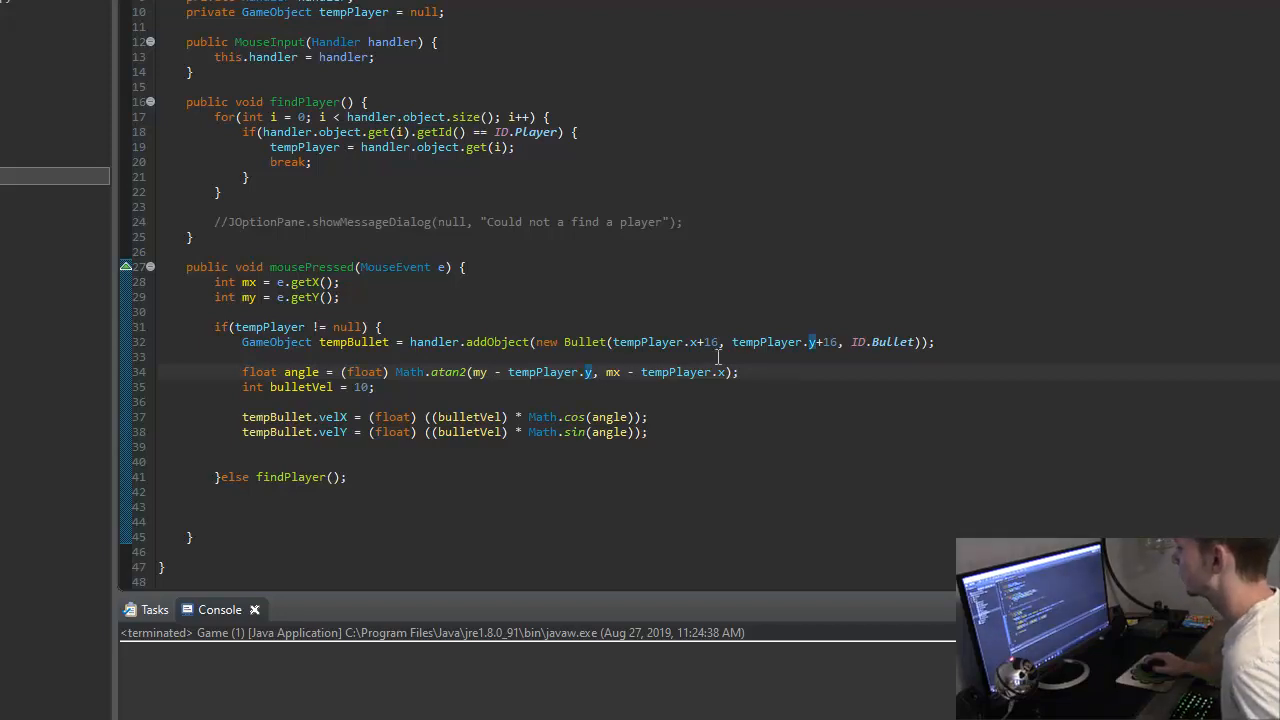
{"action": "type", "text": "-16"}
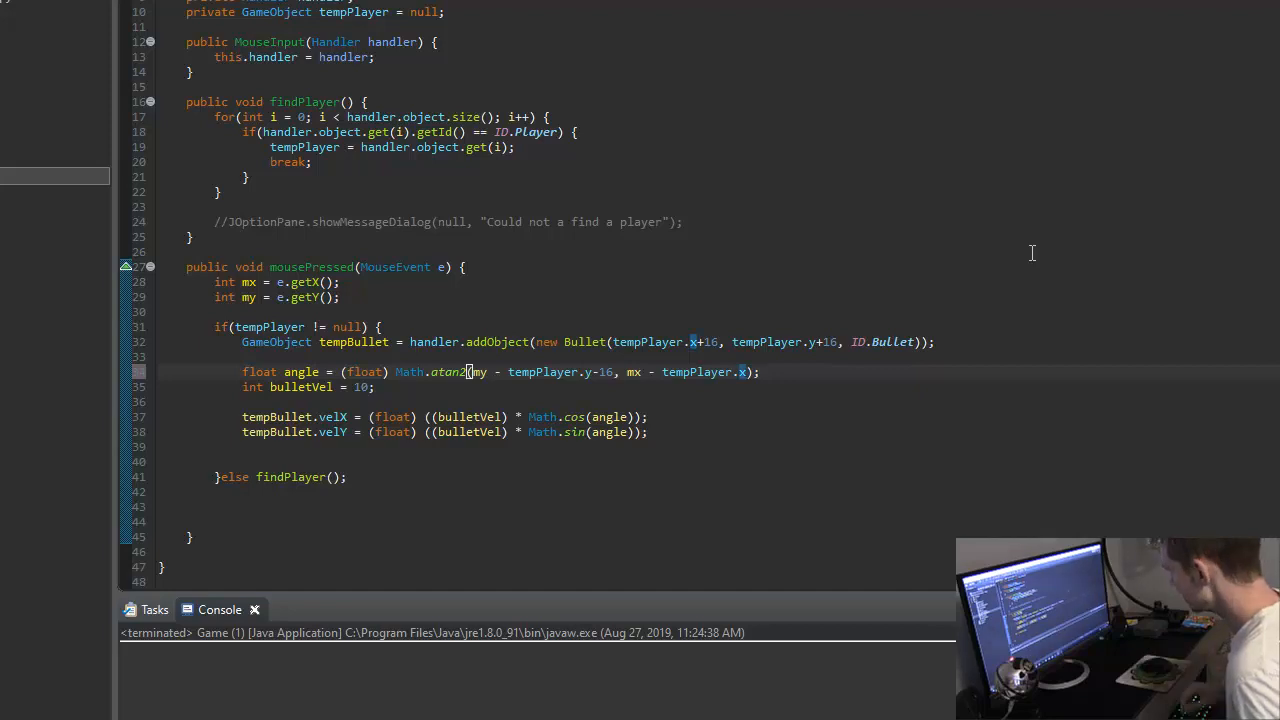
{"action": "type", "text": "-16"}
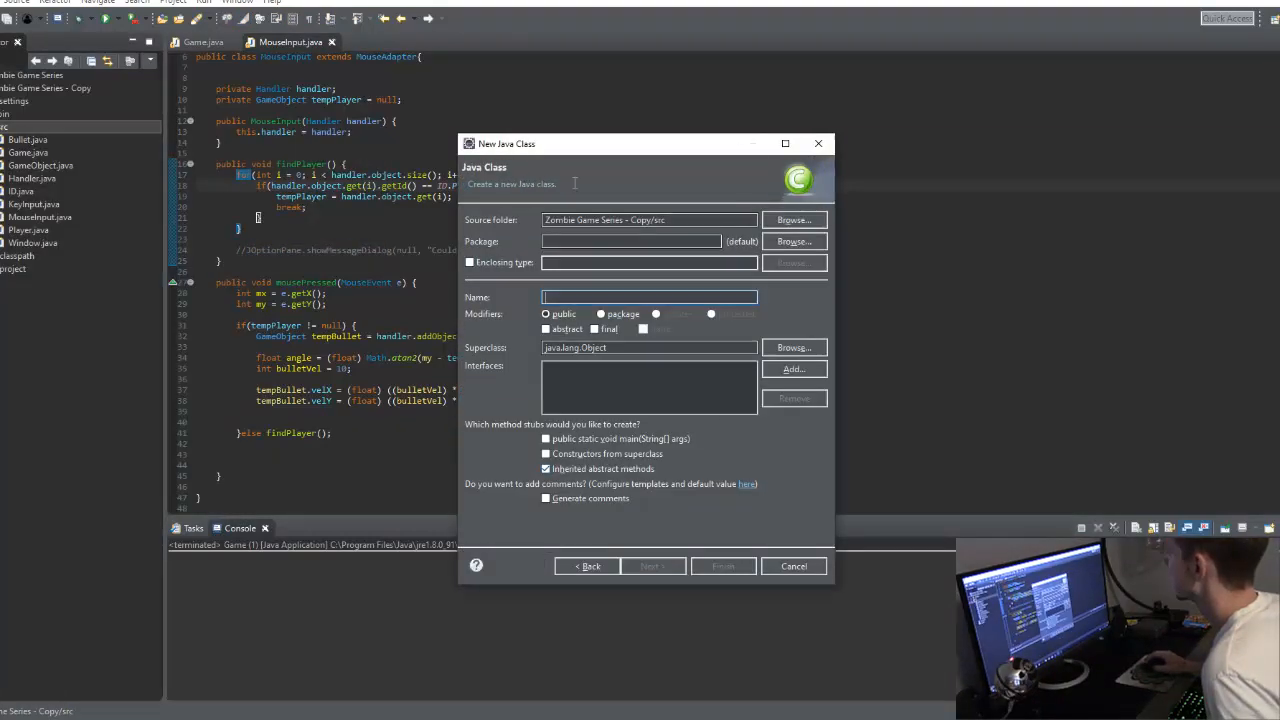
- Create a new class named Box via the New Class dialog
{"action": "type", "text": "Box"}
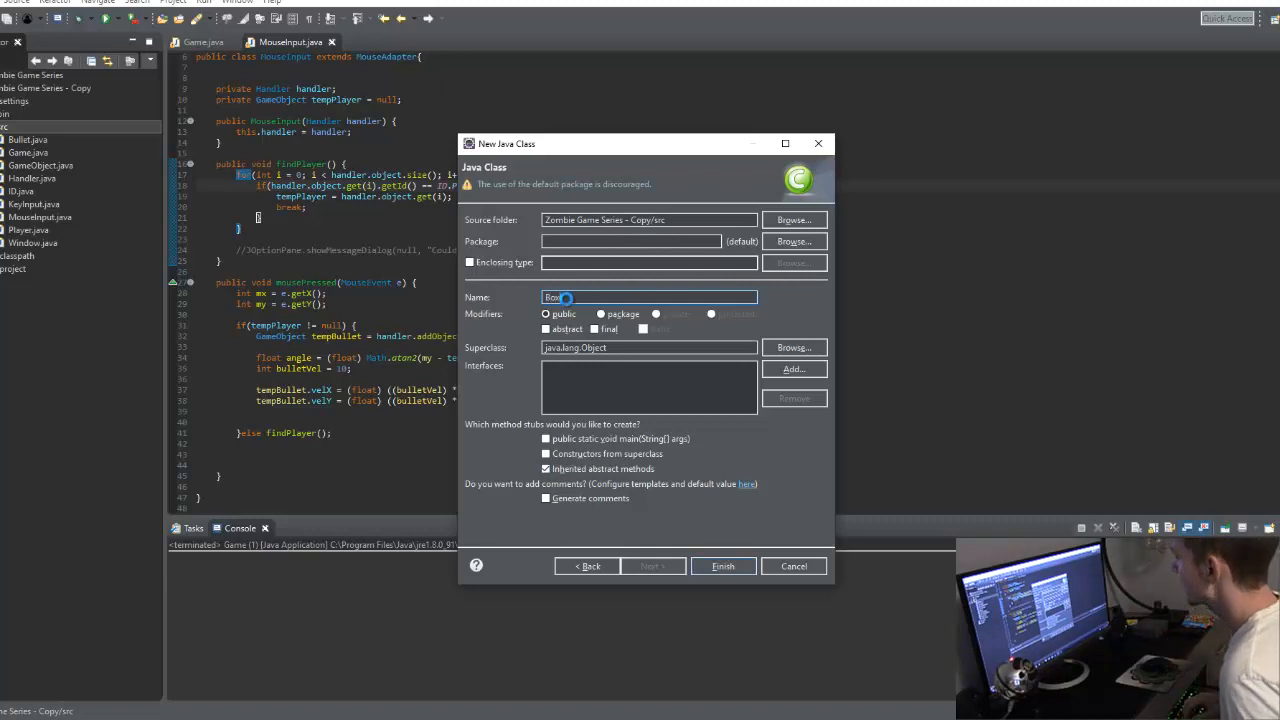
{"action": "left_click", "coordinate": [722, 566]}
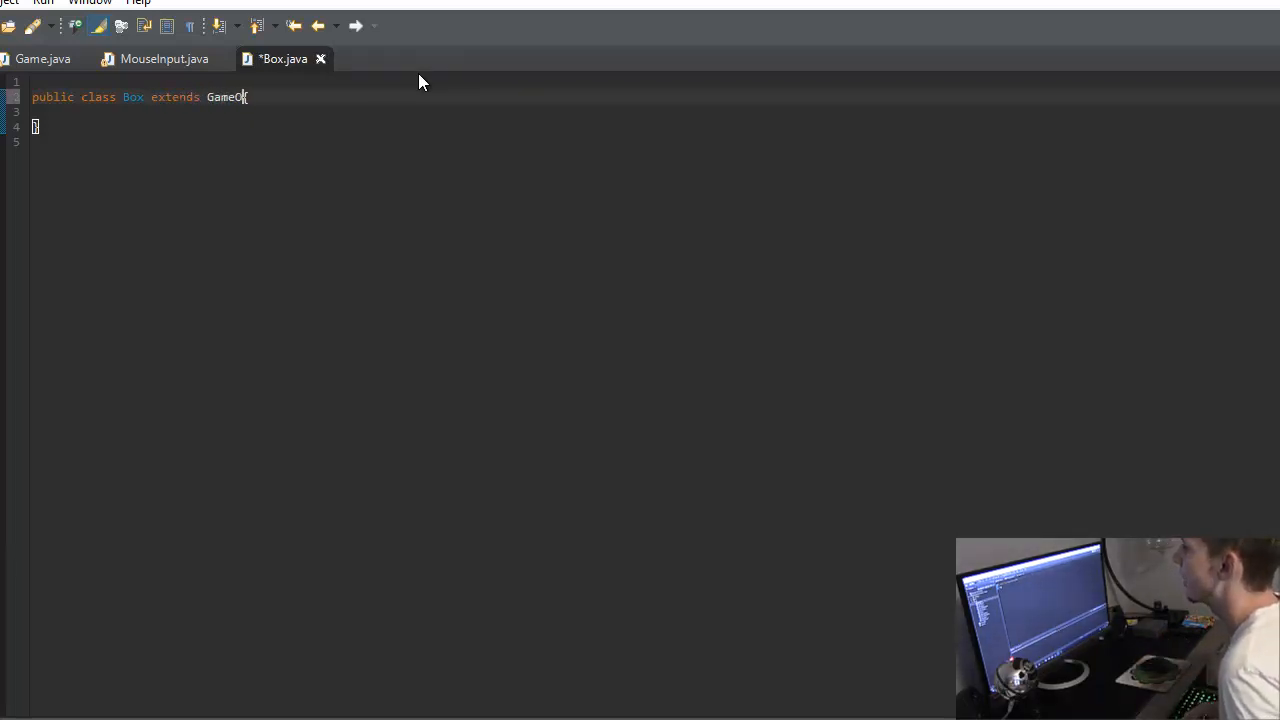
- Make Box extend GameObject and generate its constructor plus tick and render stubs via Quick Fix
{"action": "type", "text": "bject"}
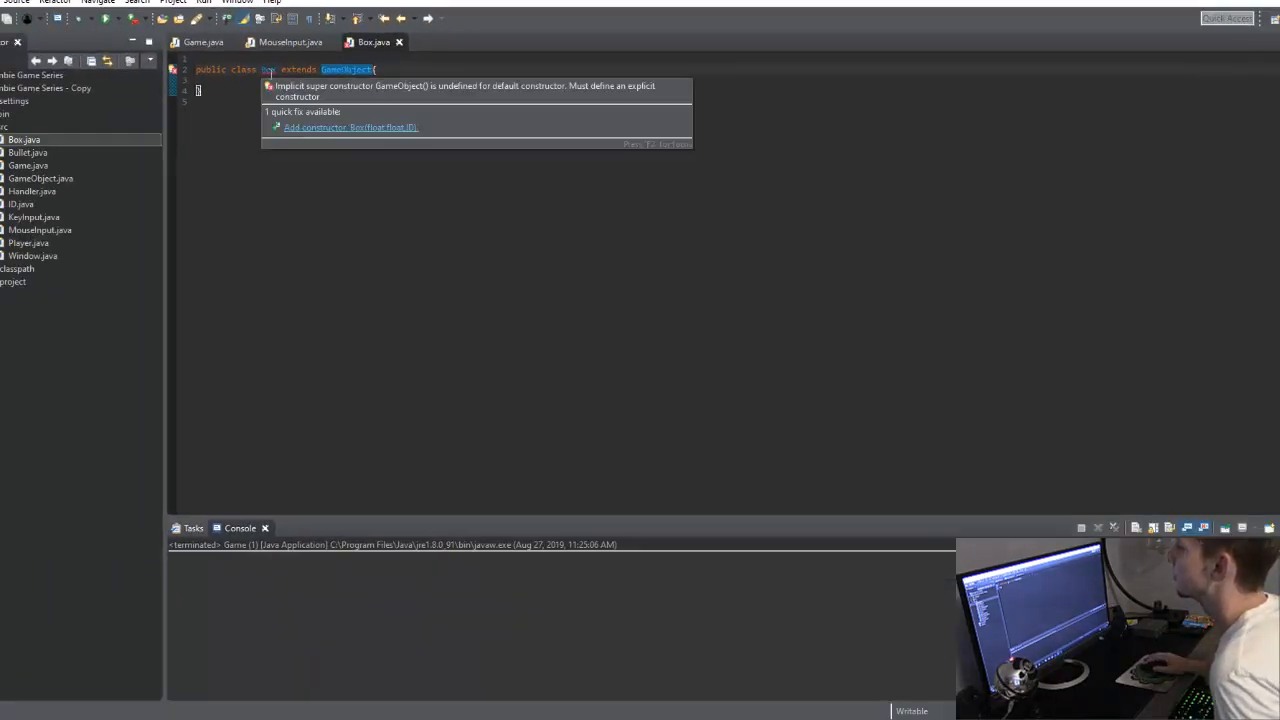
{"action": "left_click", "coordinate": [348, 128]}
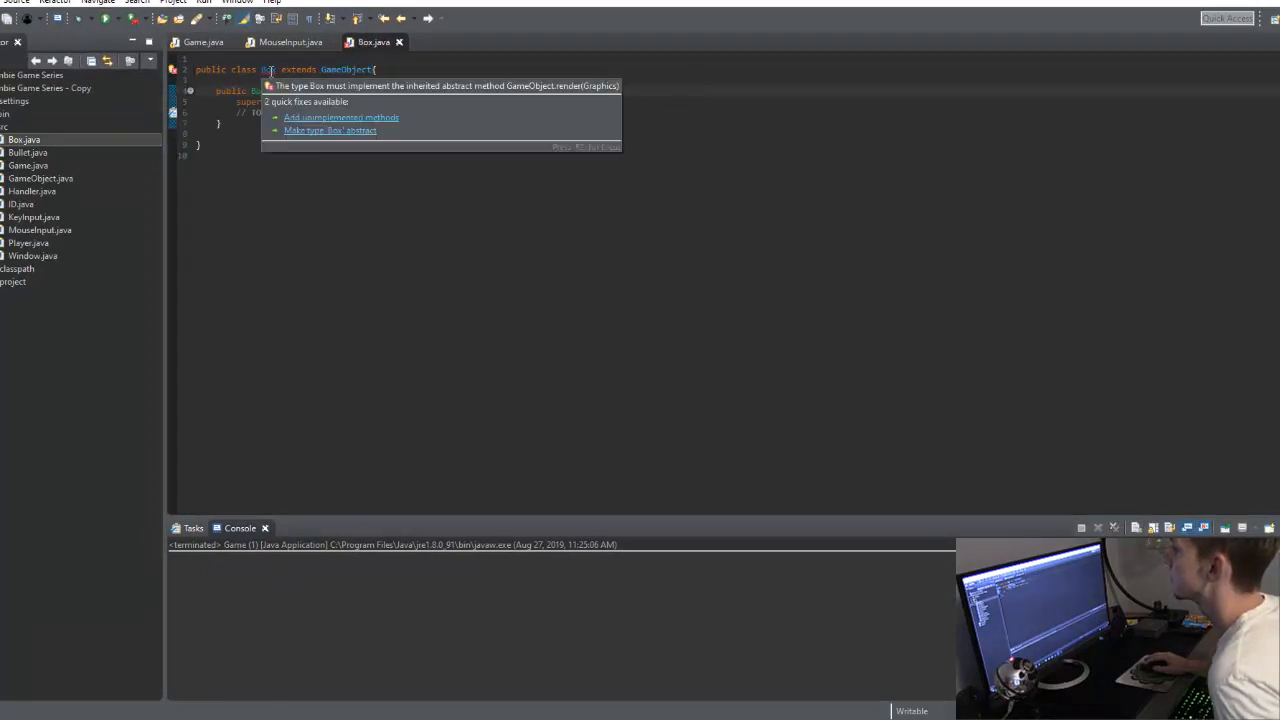
{"action": "left_click", "coordinate": [340, 116]}
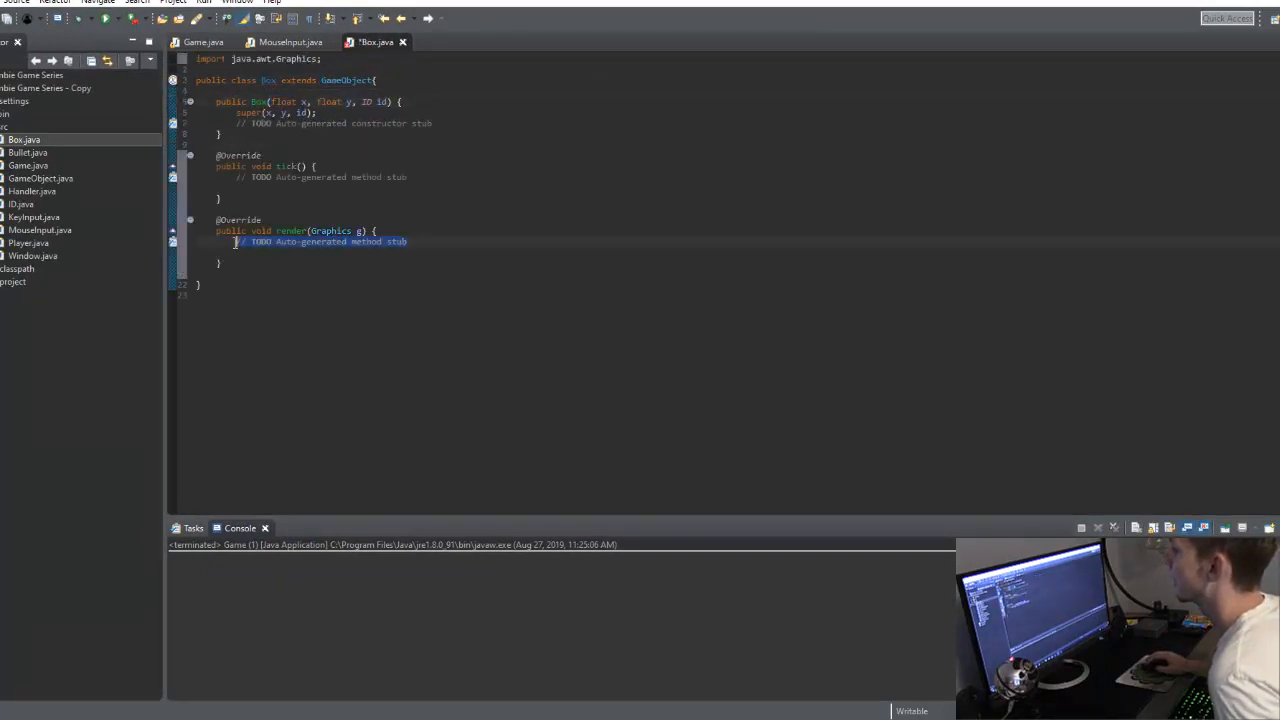
- In render, set the colour to Color.red and fill a 64×64 rectangle at (int)x, (int)y
{"action": "type", "text": "g.setColor(Colo);"}
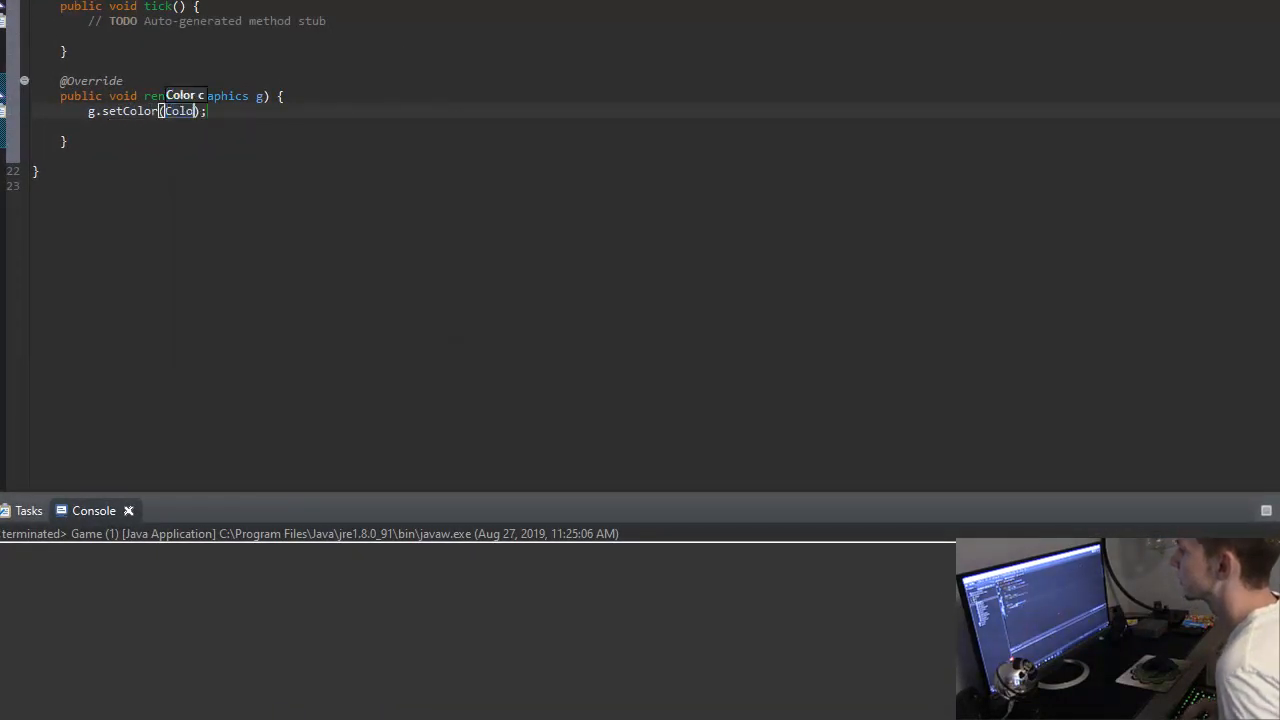
{"action": "type", "text": ".red"}
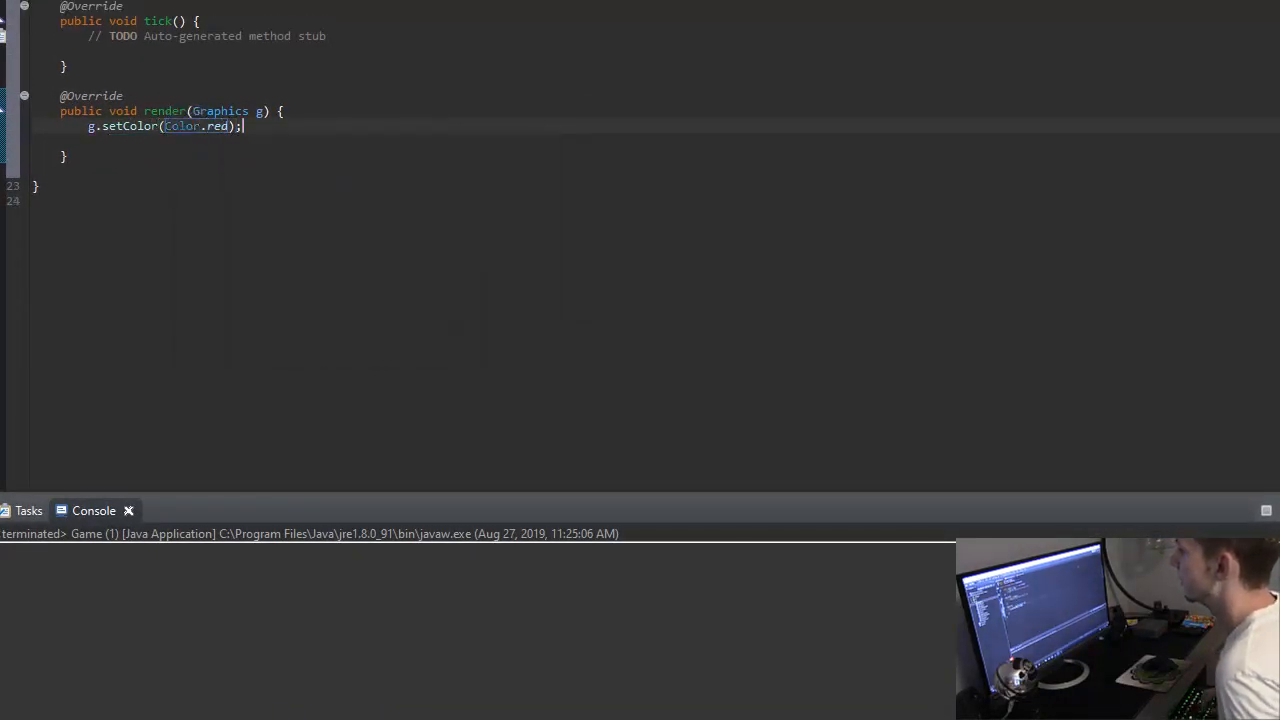
{"action": "type", "text": "g.fillRect(x, y, 64,"}
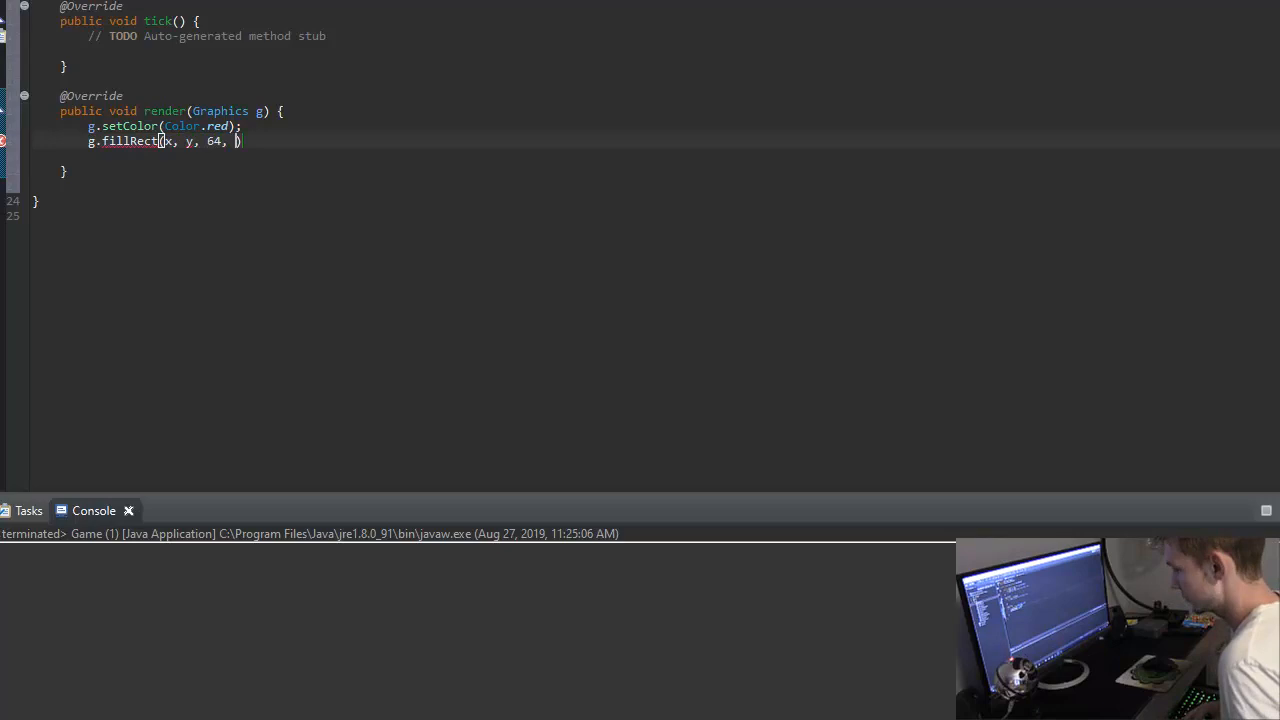
{"action": "type", "text": "64);"}
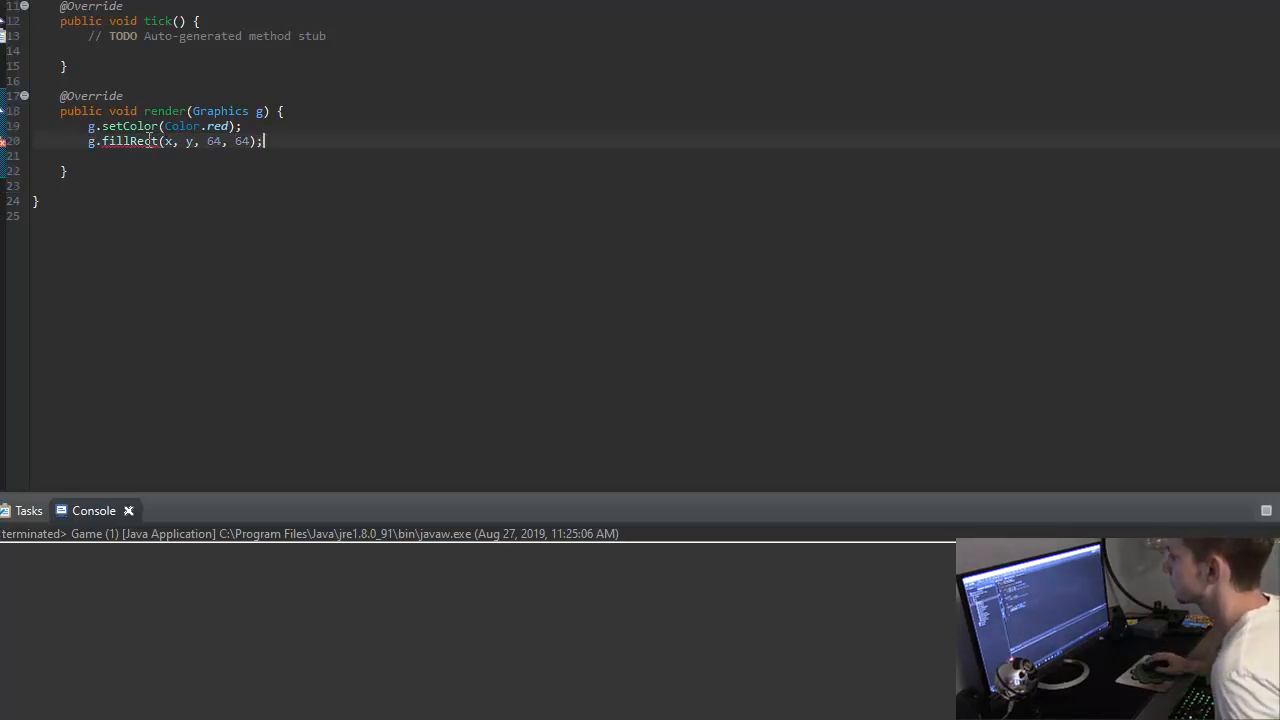
{"action": "type", "text": "(int)"}
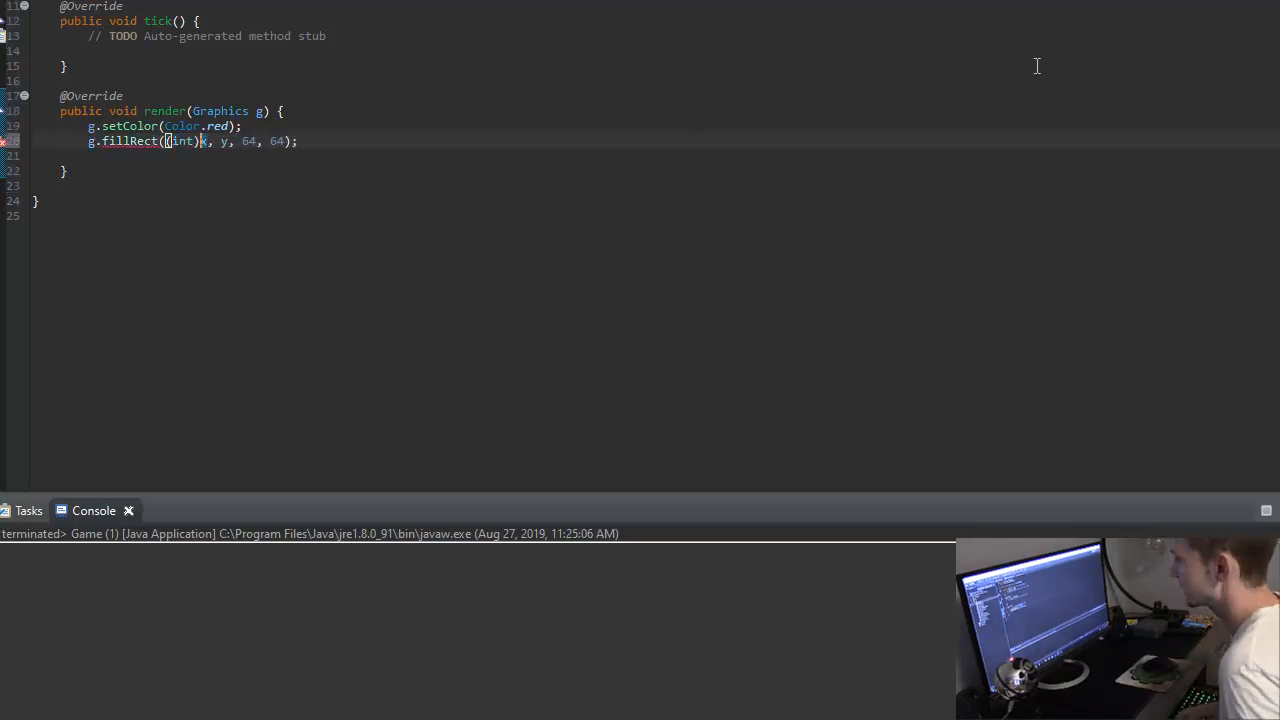
{"action": "type", "text": "(int)"}
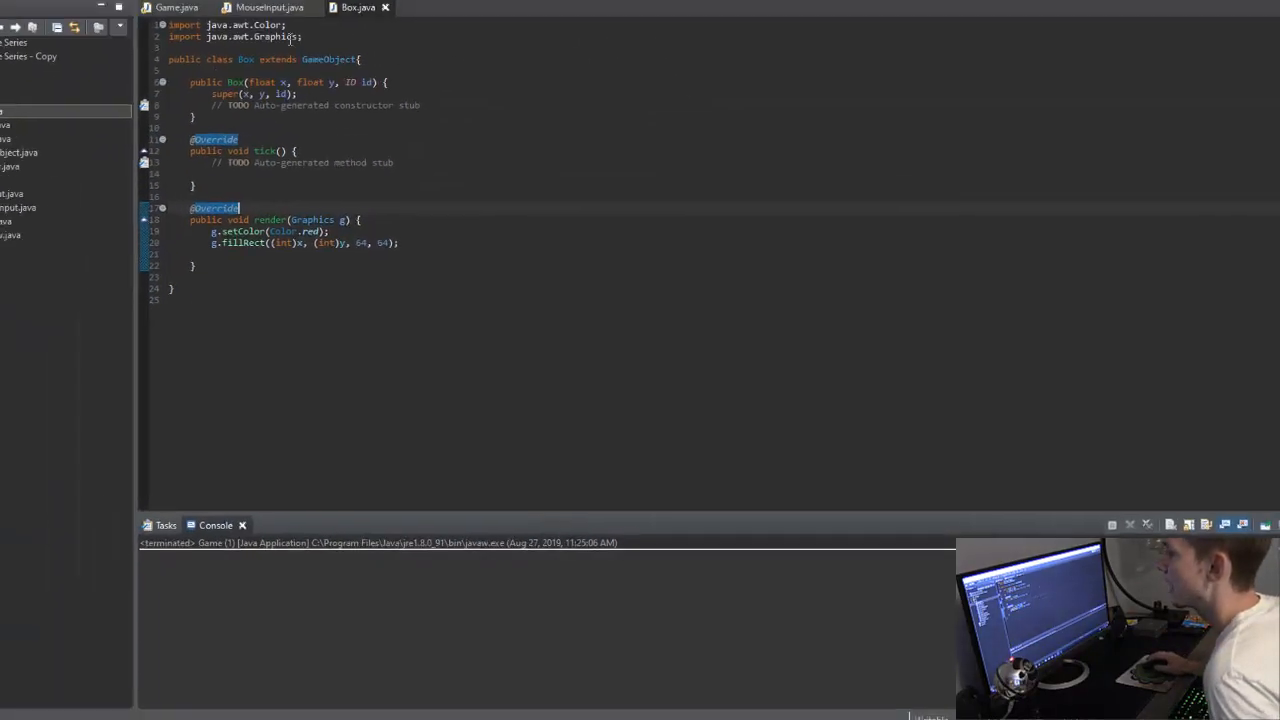
- In Game init(), add handler.addObject(new Box(100, 100, ID.Block)) and paste a copy of the line
{"action": "left_click", "coordinate": [204, 42]}
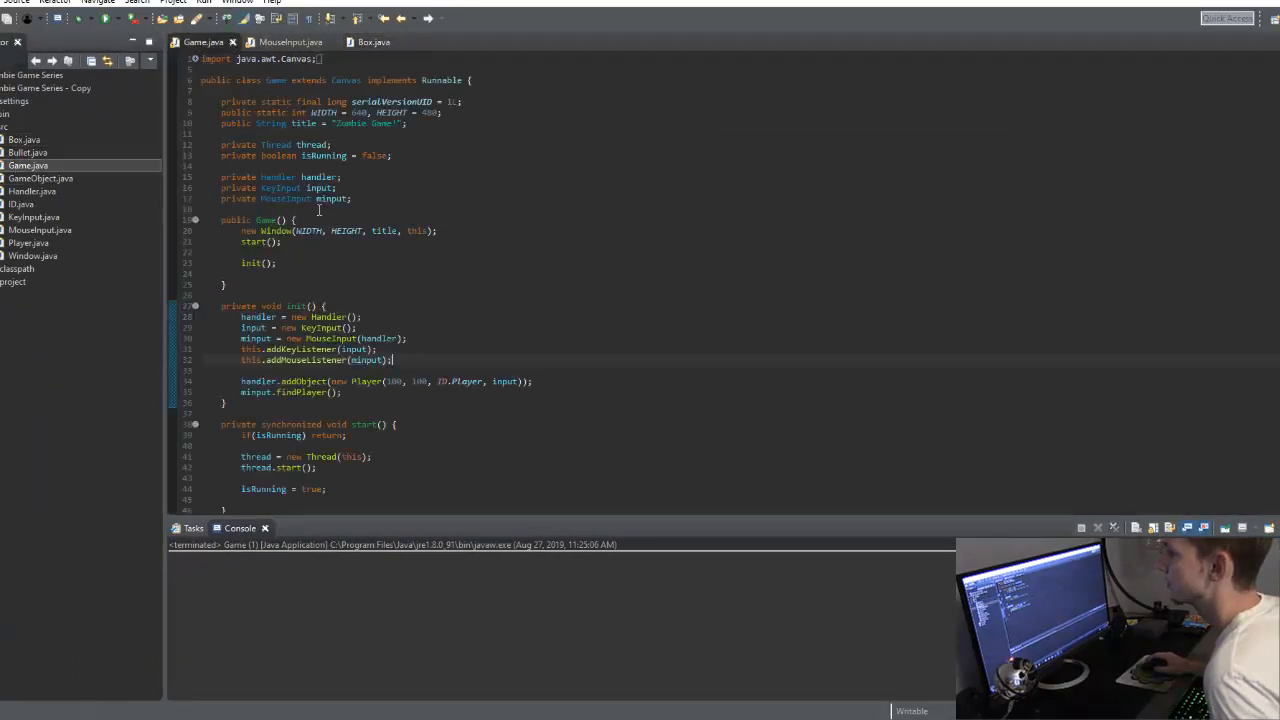
{"action": "scroll", "scroll_direction": "down", "scroll_amount": 3}
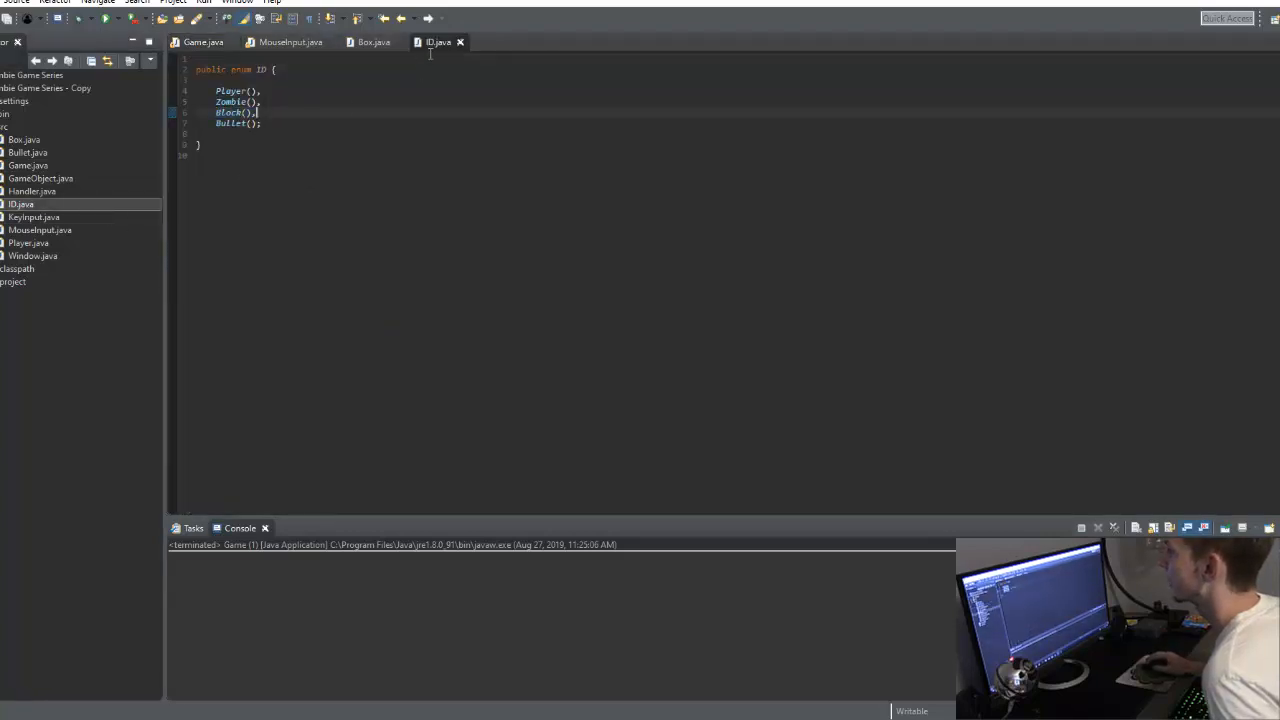
{"action": "left_click", "coordinate": [204, 42]}
{"action": "type", "text": "handler.addObject(new Box("}
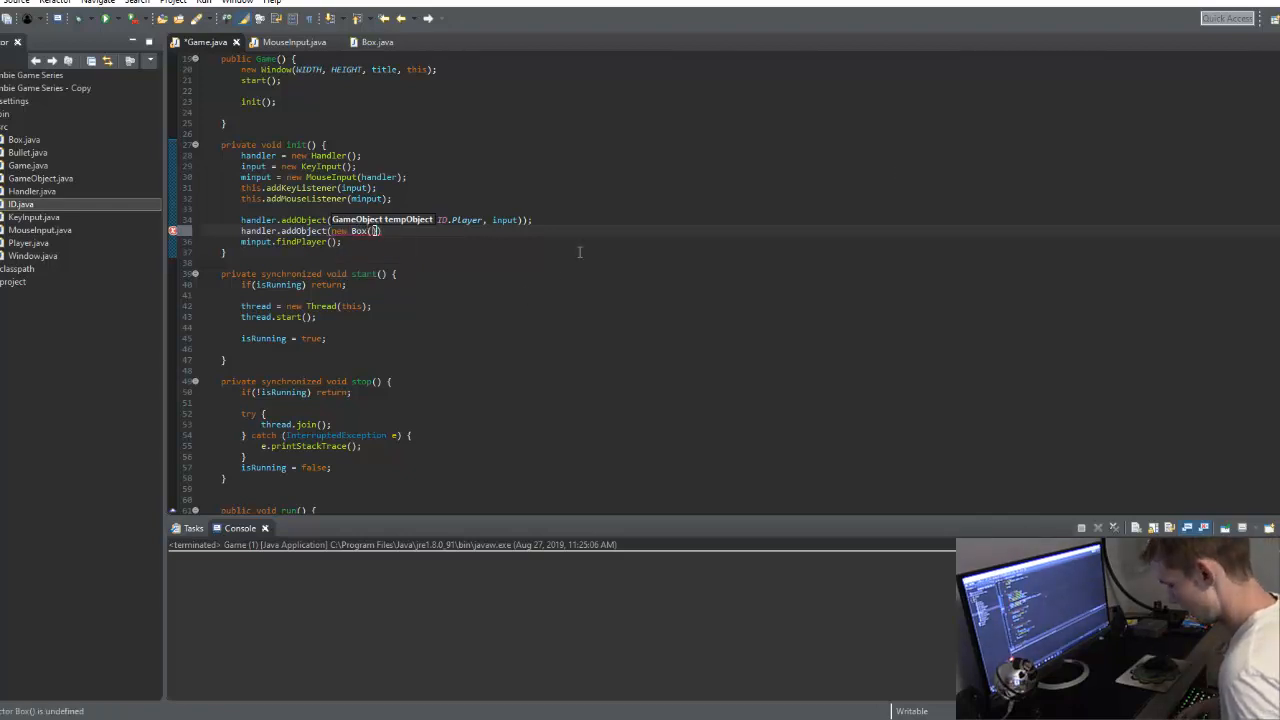
{"action": "type", "text": "100, 100,"}
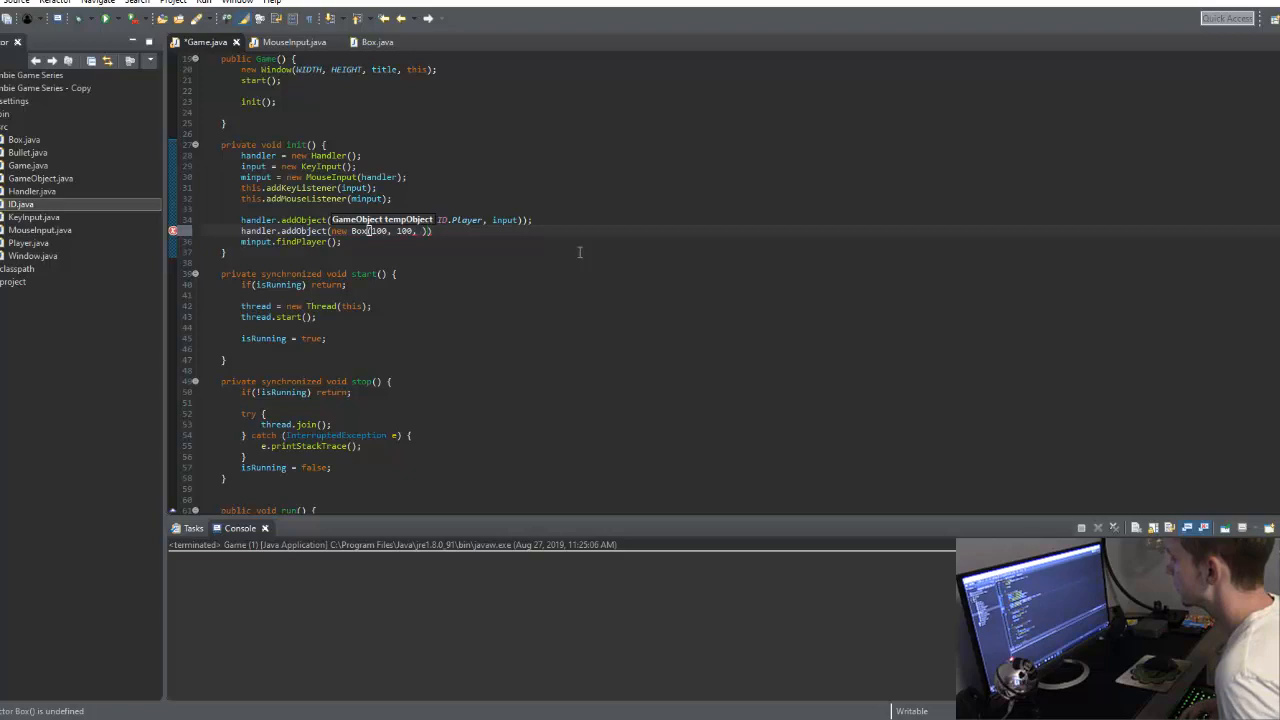
{"action": "type", "text": "ID.Block"}
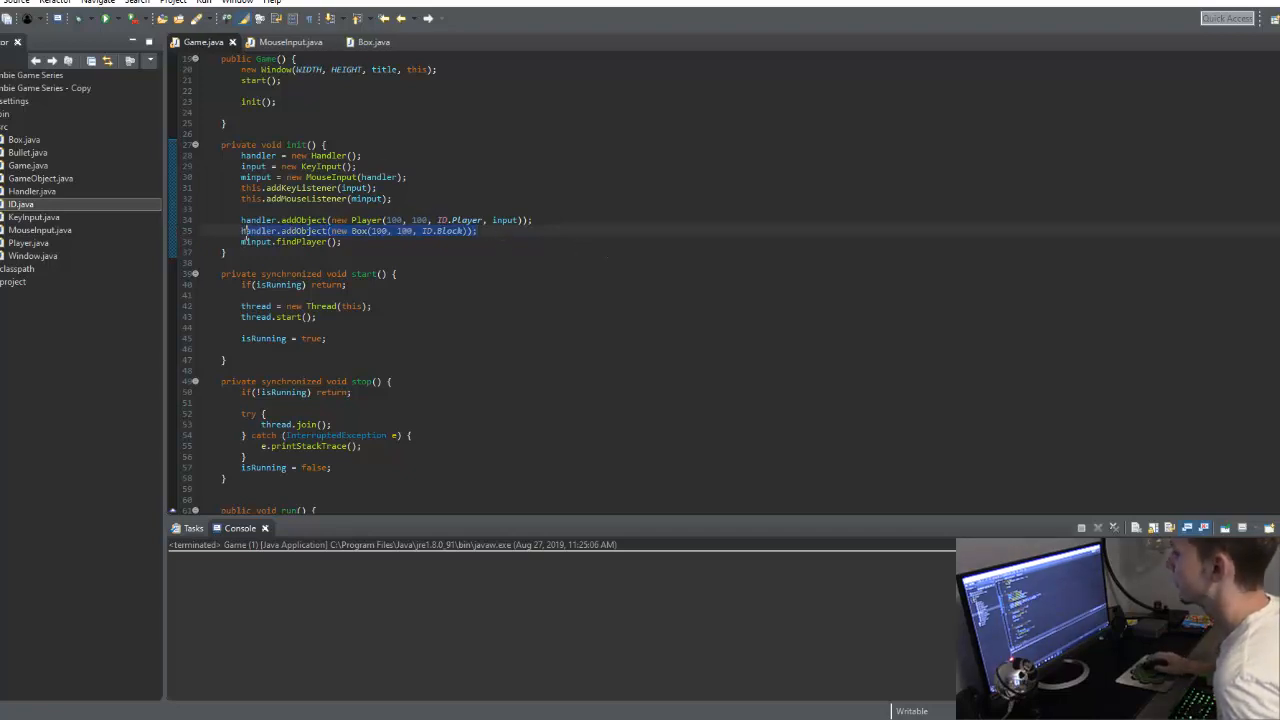
{"action": "type", "text": "handler.addObject(new Box(100, 100, ID.Block));"}
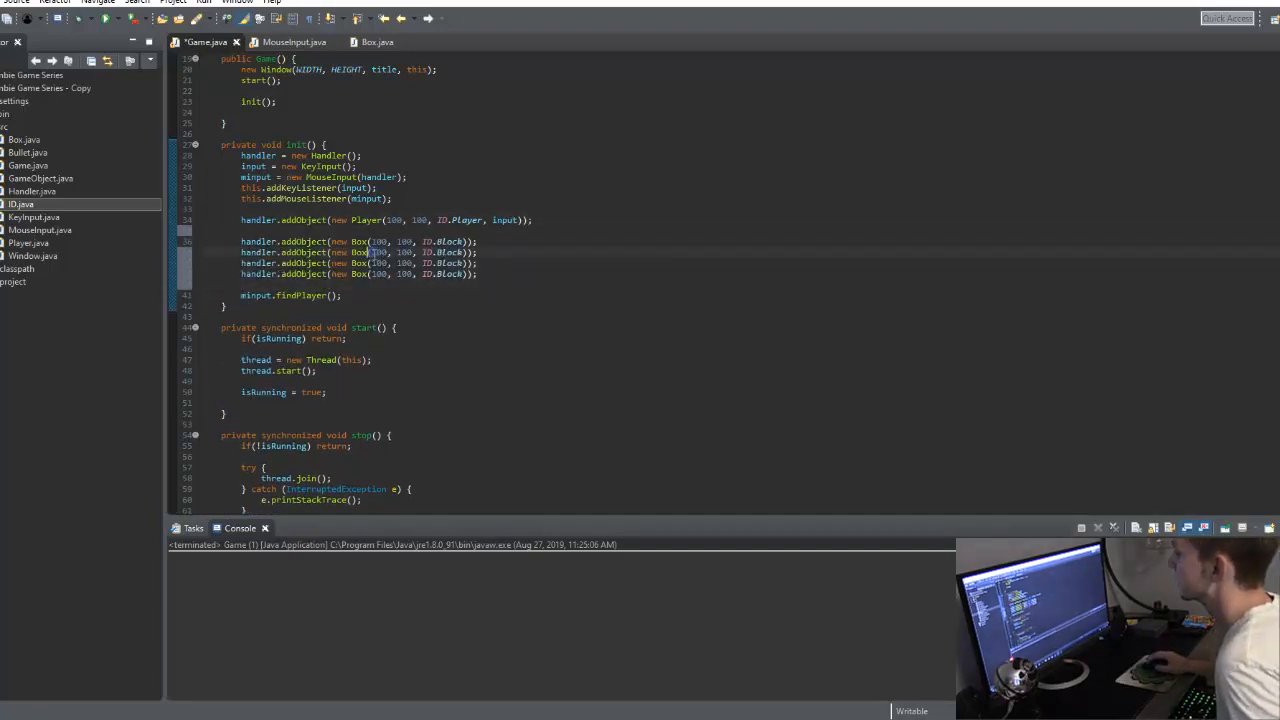
- Edit the copied boxes' coordinates (e.g. 400) so four Box objects sit at different positions, then run the game
{"action": "left_click", "coordinate": [378, 264]}
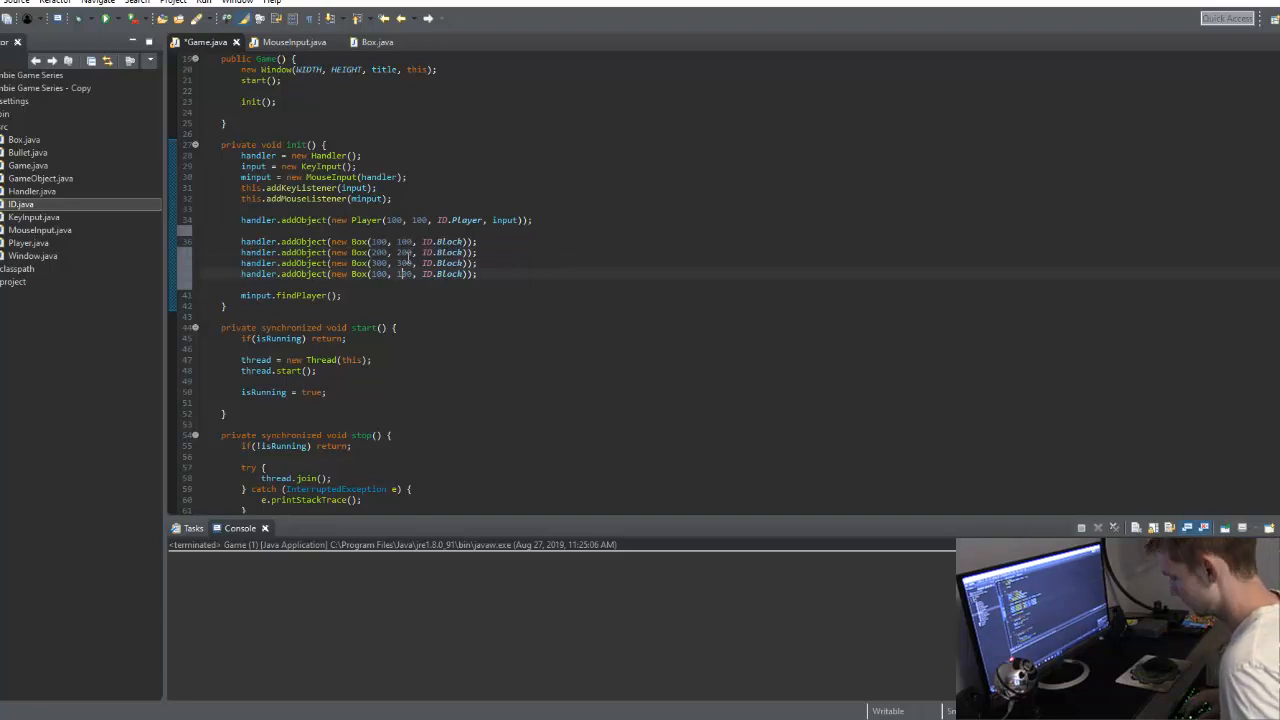
{"action": "type", "text": "400"}
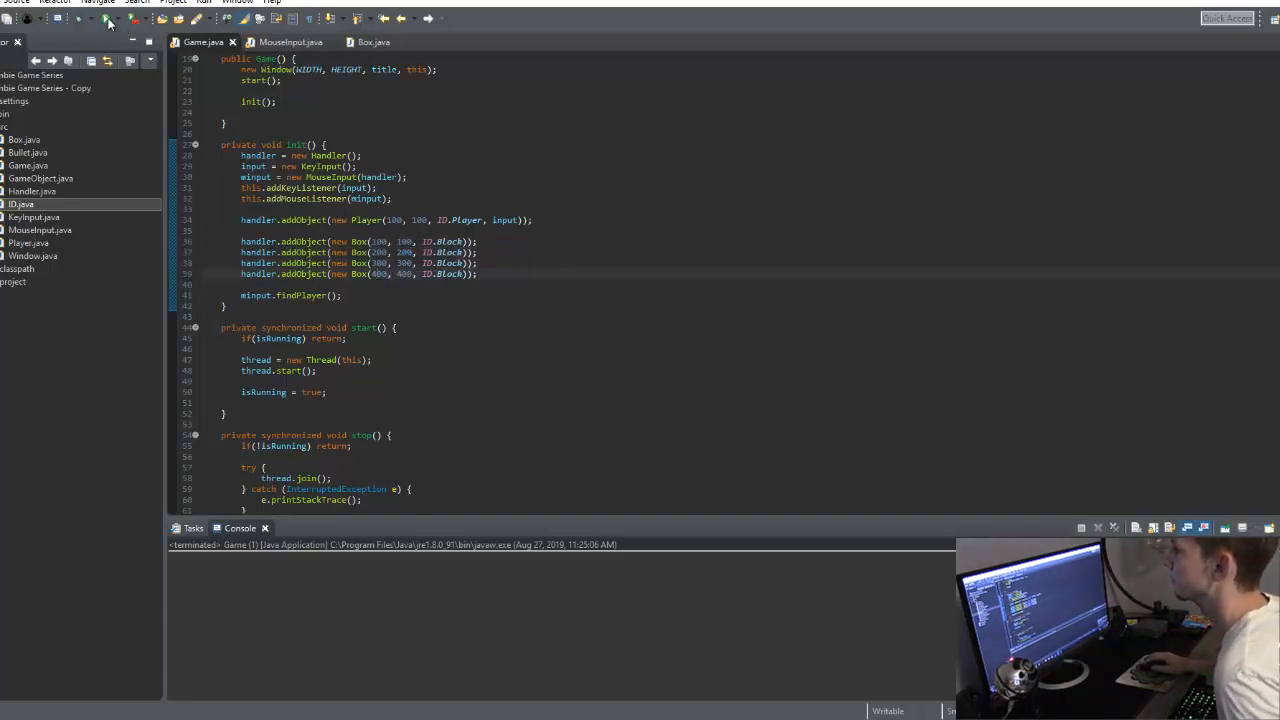
{"action": "left_click", "coordinate": [108, 18]}
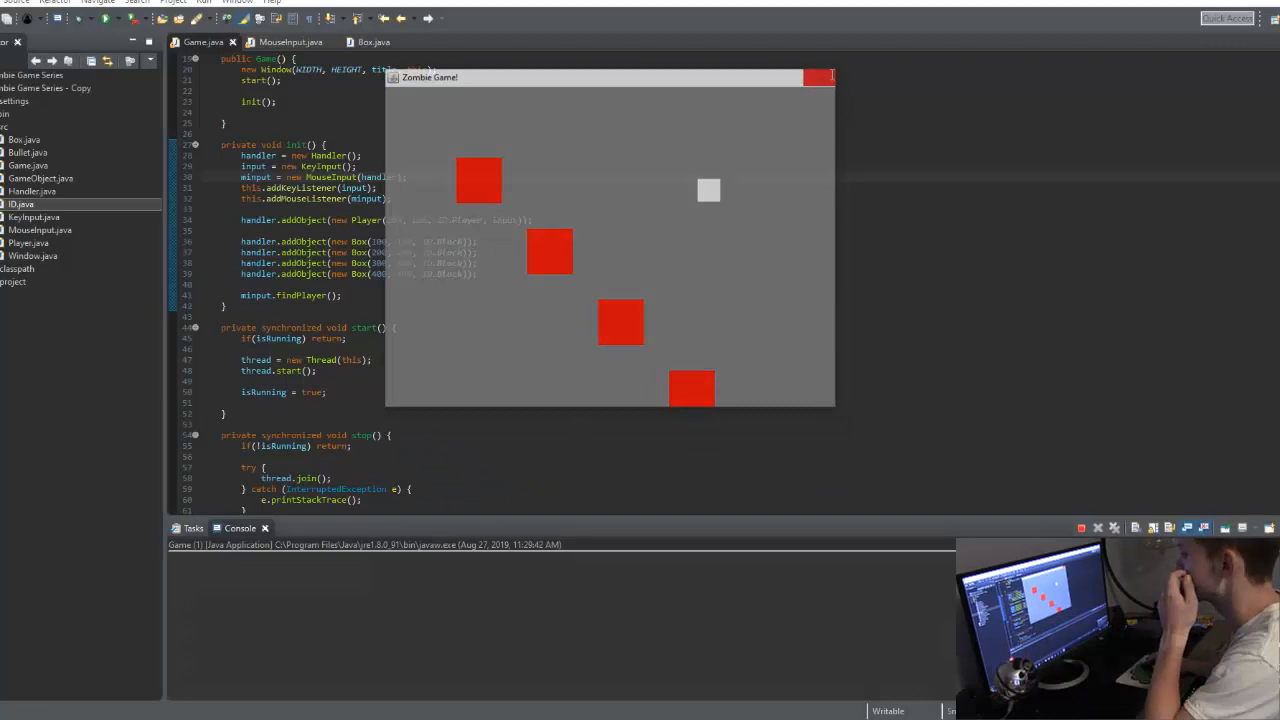
- Close the running Zombie Game window showing the four red squares
{"action": "left_click", "coordinate": [820, 76]}
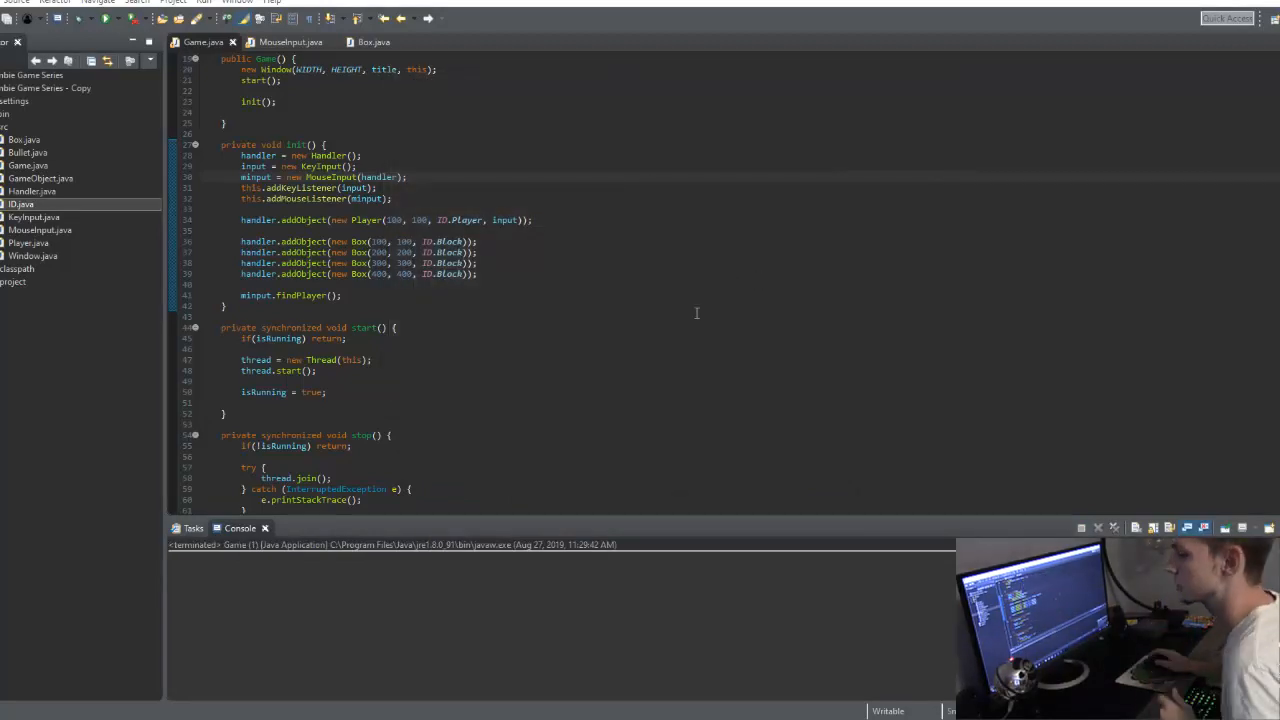
{"action": "mouse_move", "coordinate": [56, 140]}
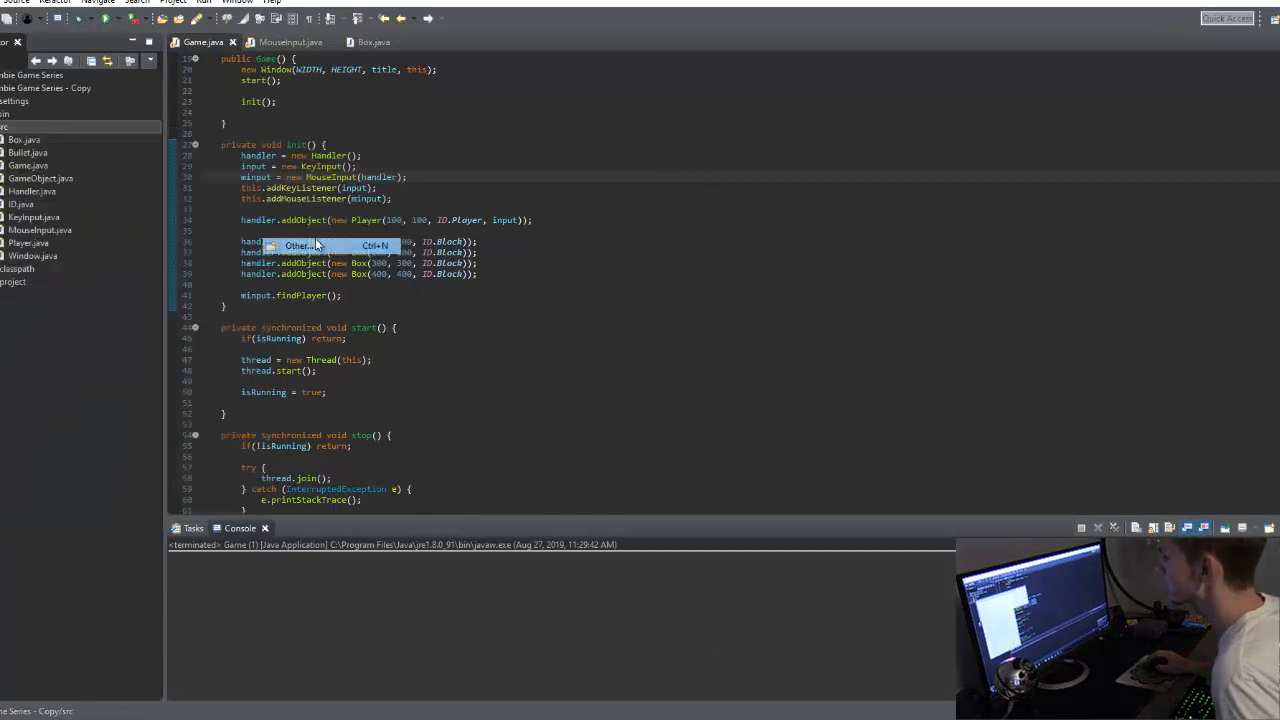
- Create a new class named Camera via the New Class dialog
{"action": "left_click", "coordinate": [296, 246]}
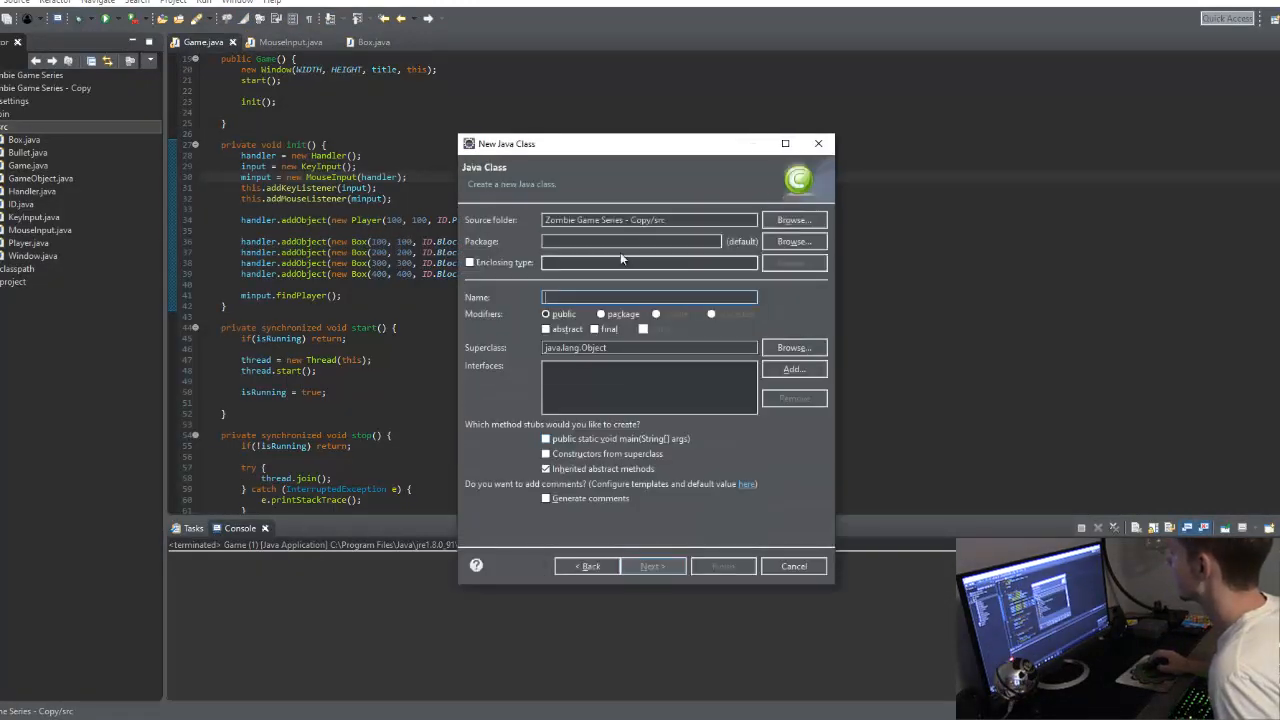
{"action": "type", "text": "Camera"}
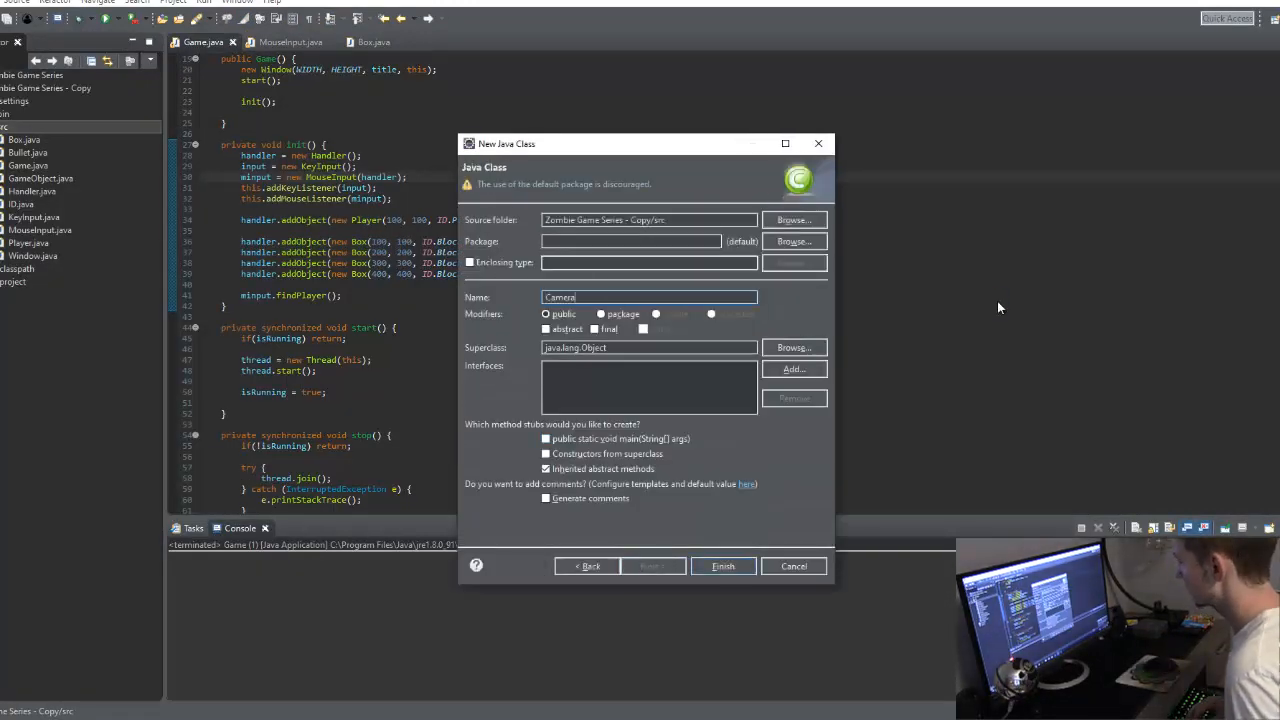
{"action": "left_click", "coordinate": [722, 566]}
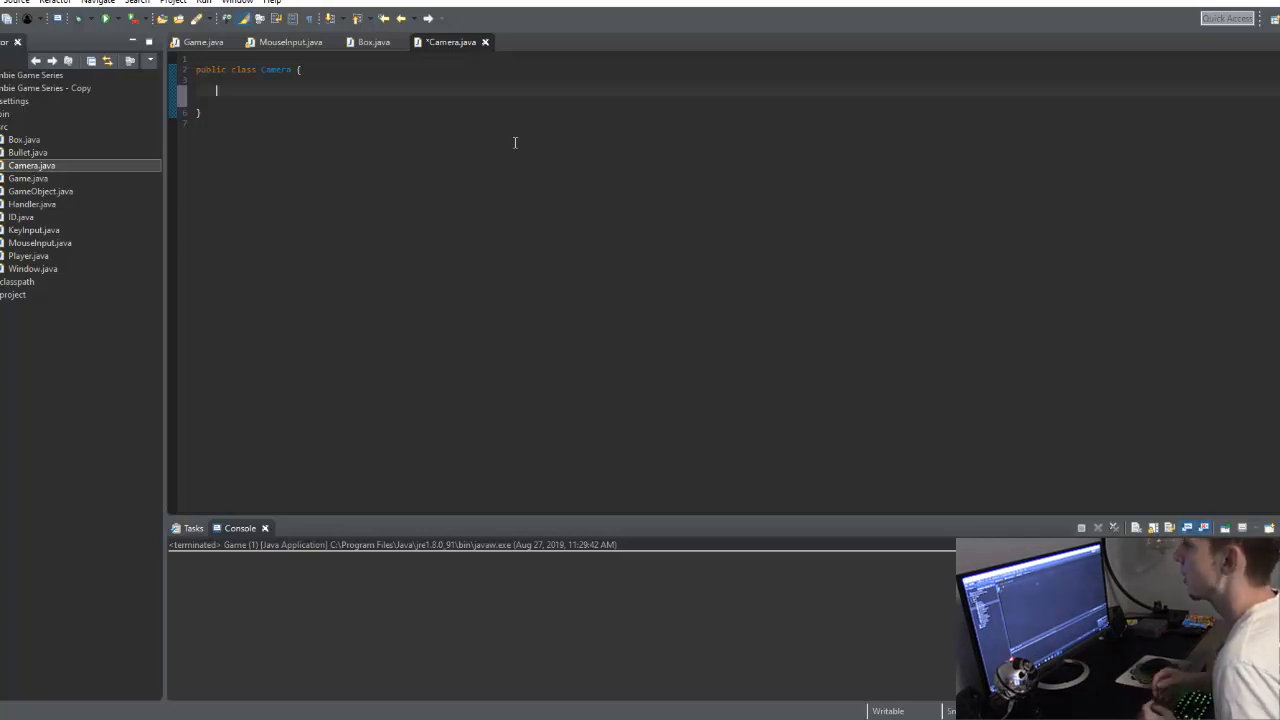
{"action": "mouse_move", "coordinate": [516, 148]}
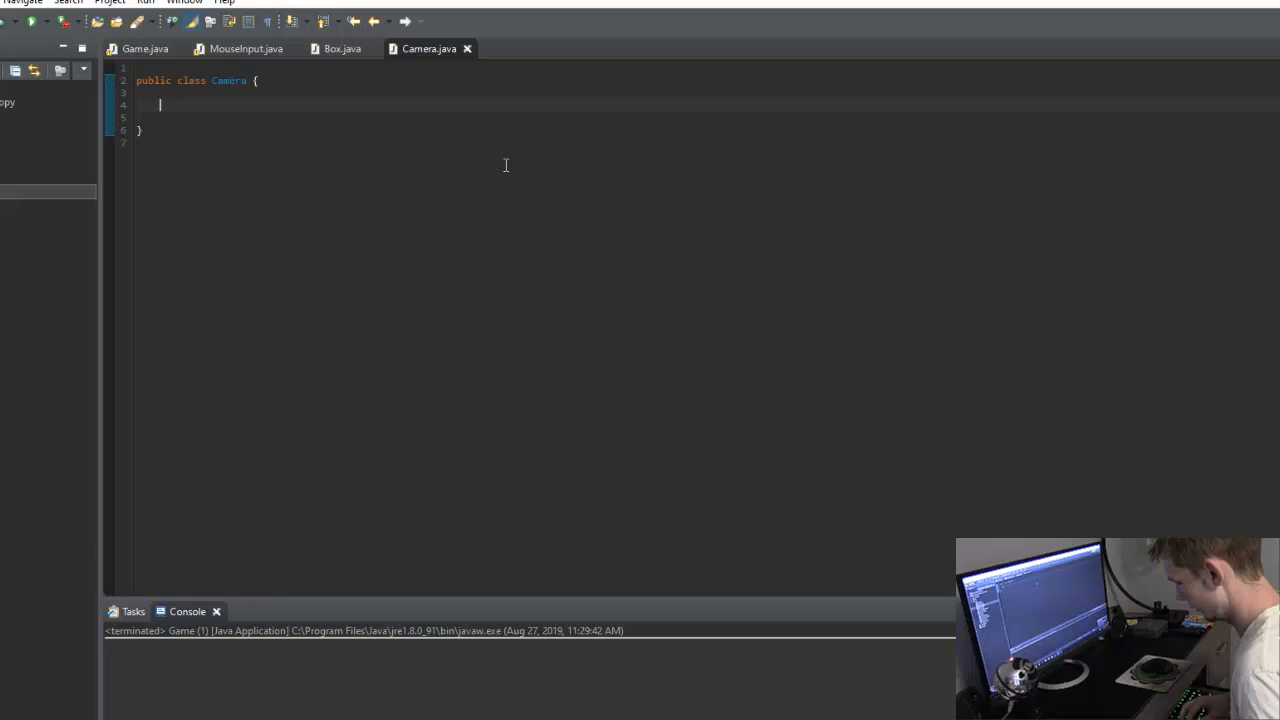
- Give Camera private int x, y fields and a constructor assigning this.x and this.y
{"action": "type", "text": "public"}
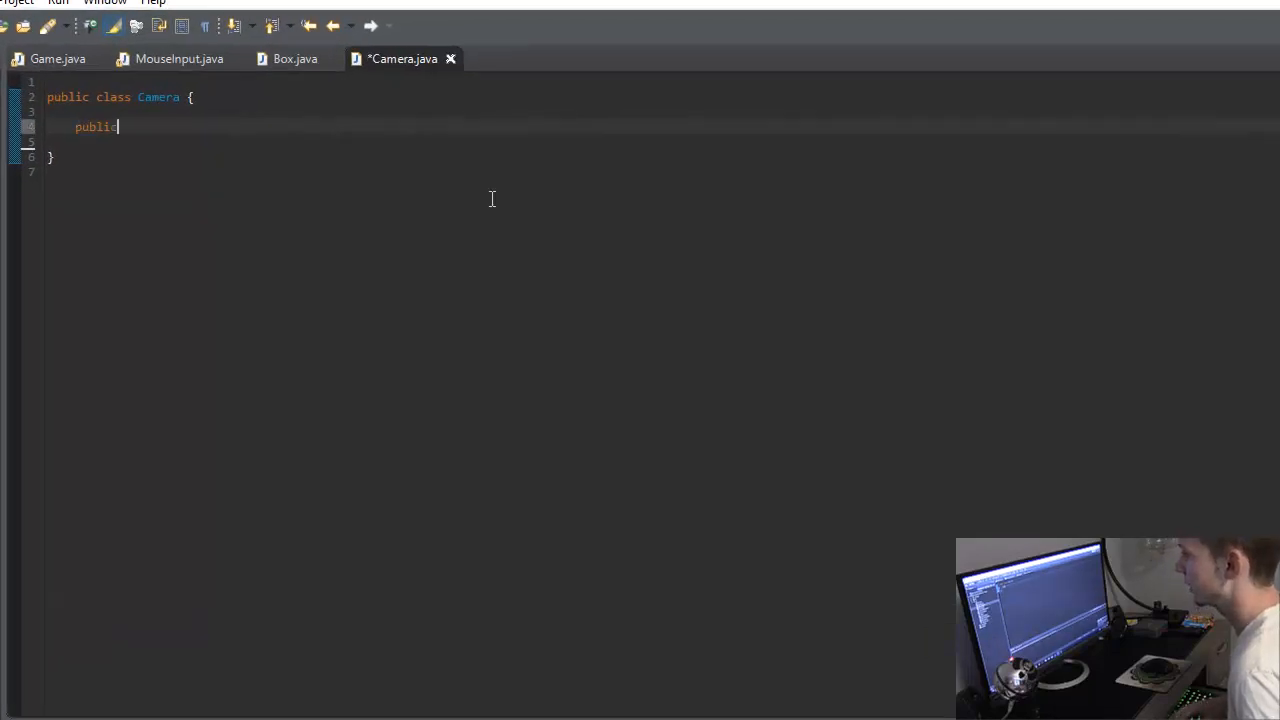
{"action": "type", "text": "Camera()"}
{"action": "type", "text": "private int"}
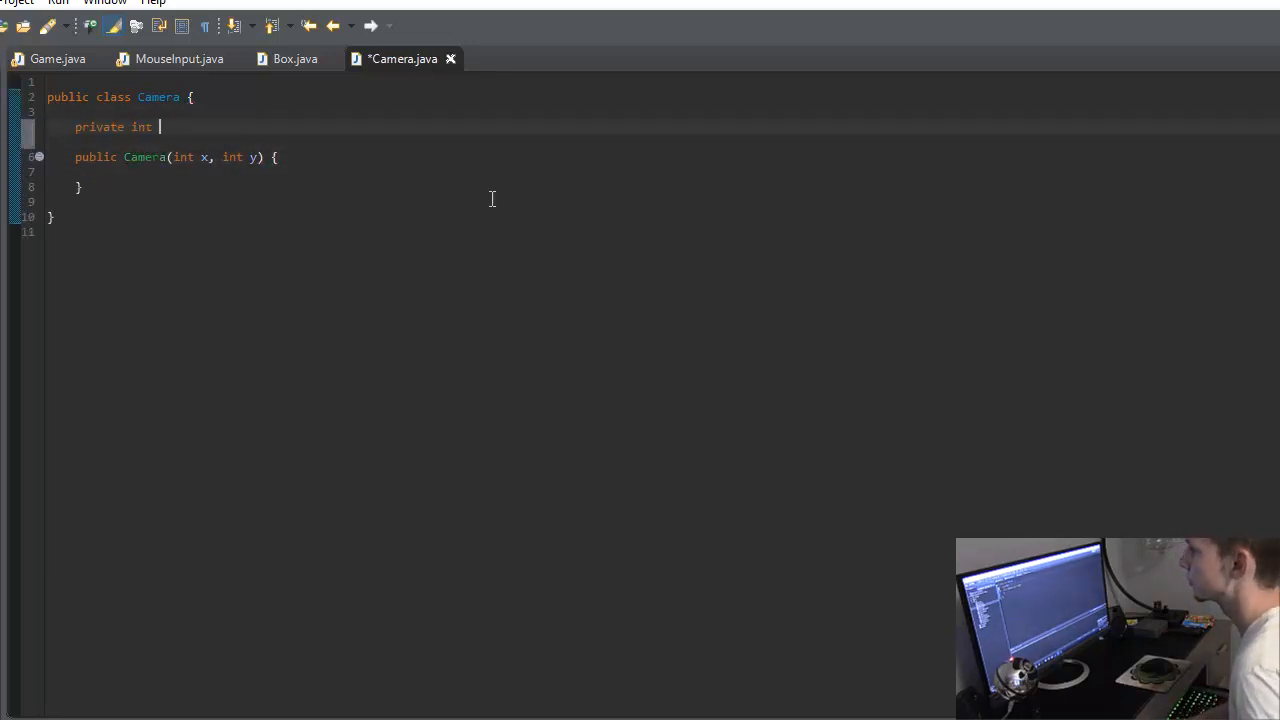
{"action": "type", "text": "x"}
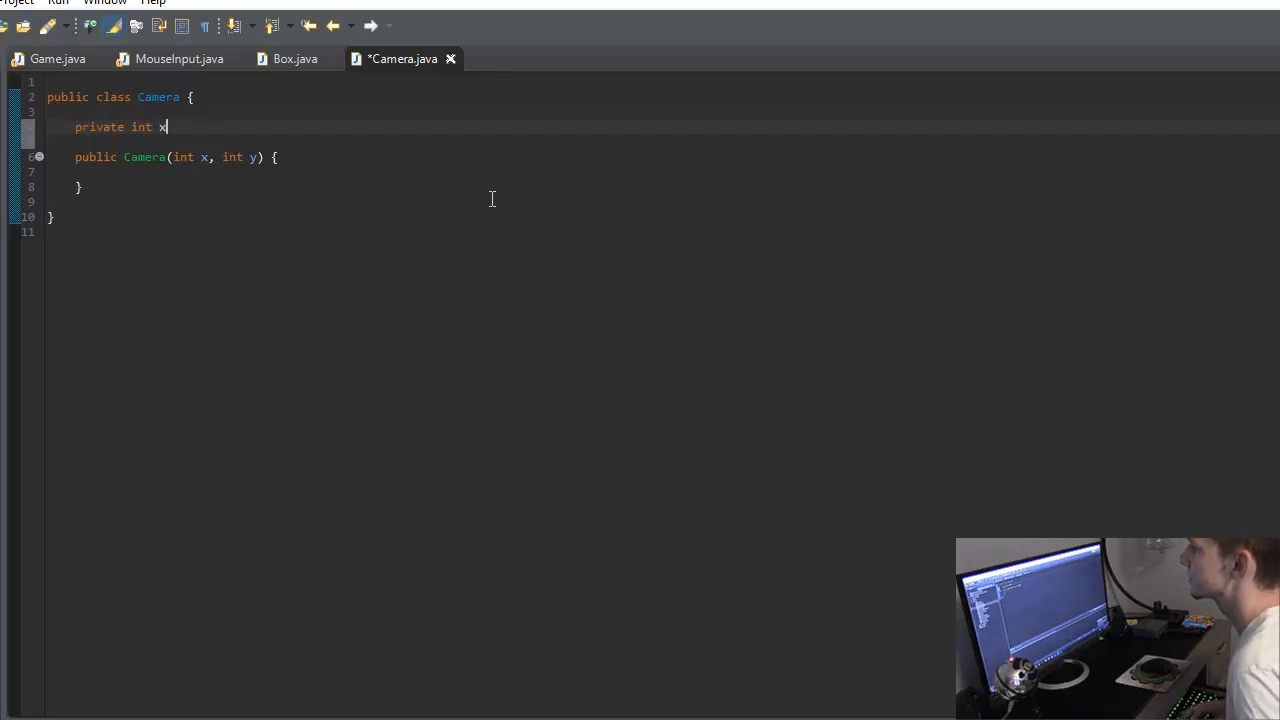
{"action": "type", "text": ", y;"}
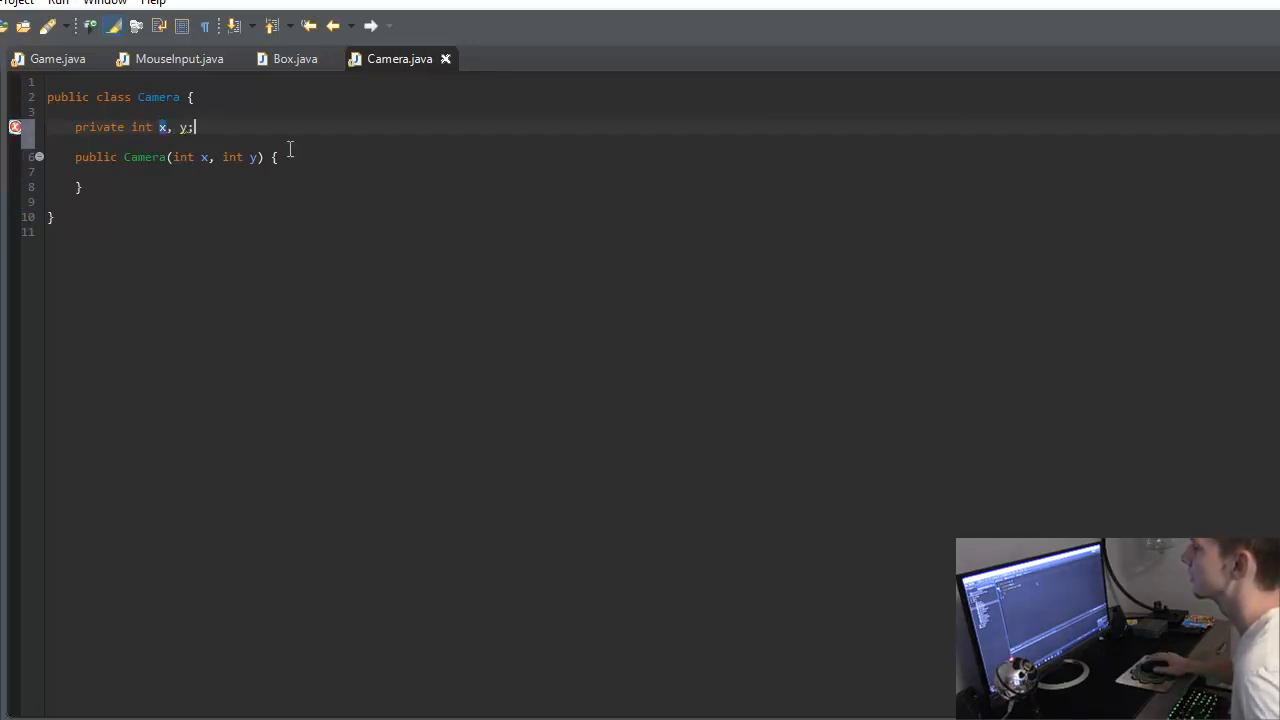
{"action": "type", "text": "this.y ="}
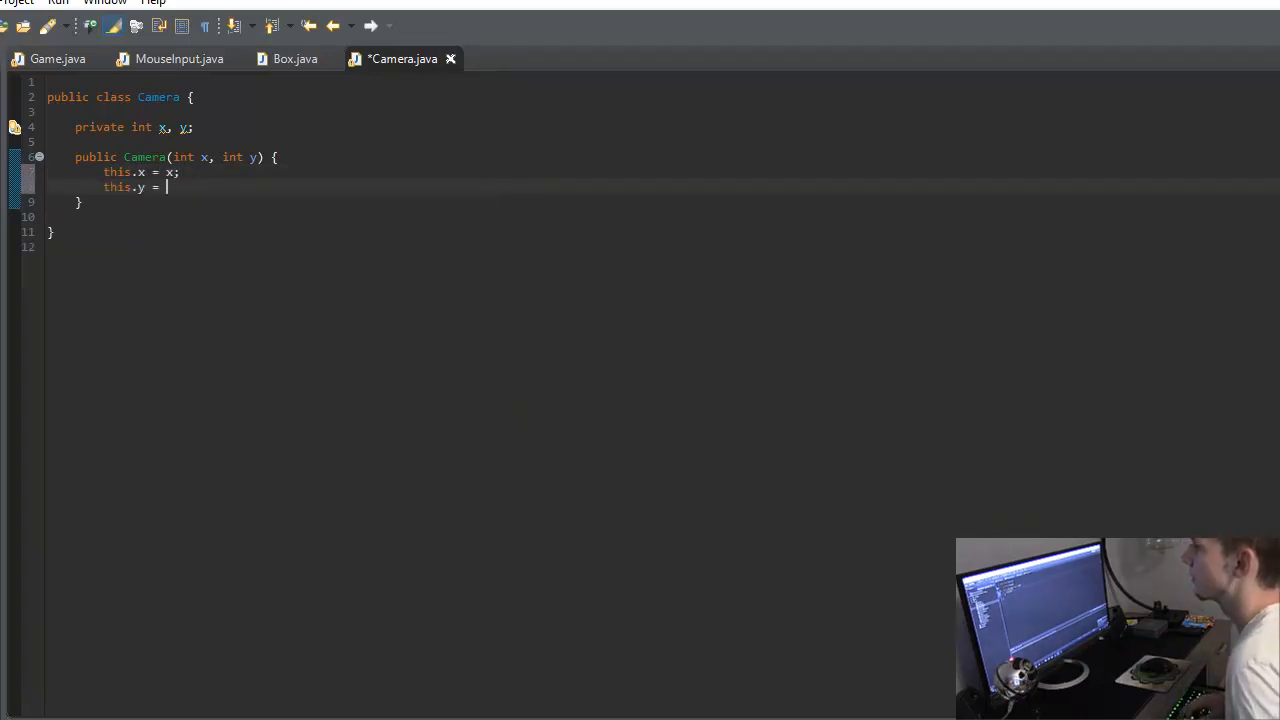
{"action": "type", "text": "y;"}
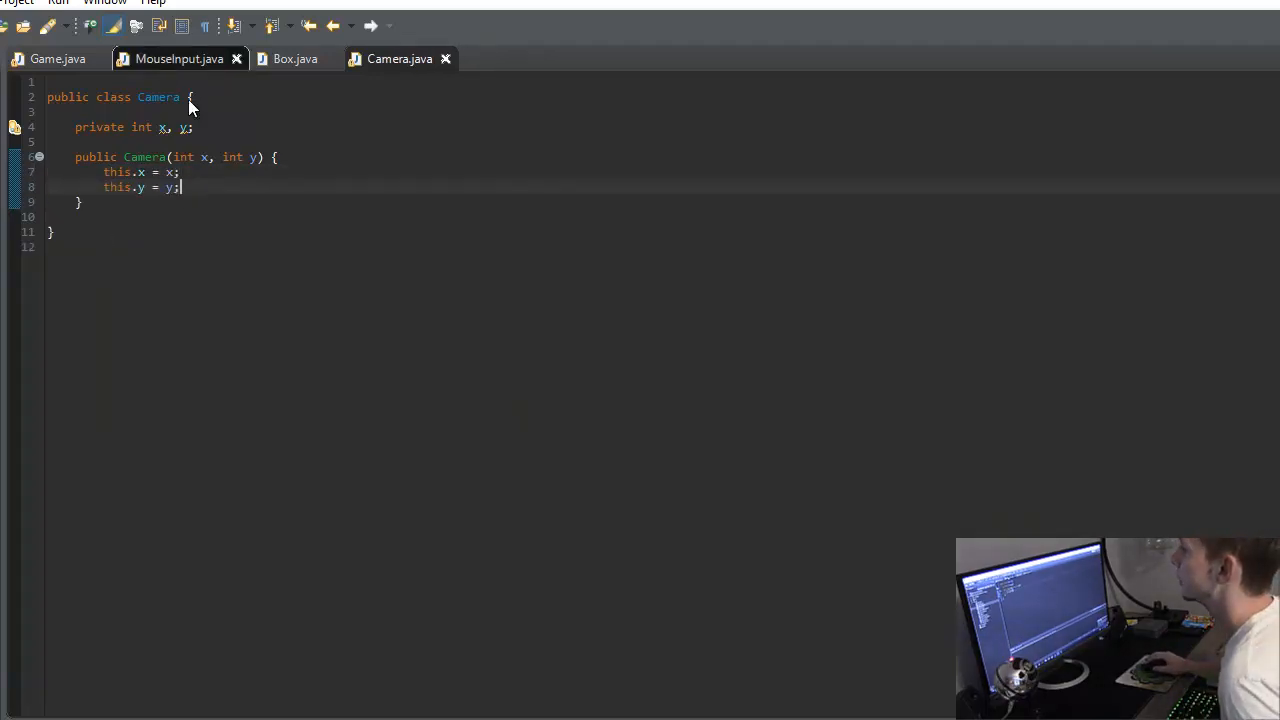
- Copy findPlayer from MouseInput into Camera and add a Handler field set from the constructor
{"action": "left_click", "coordinate": [180, 58]}
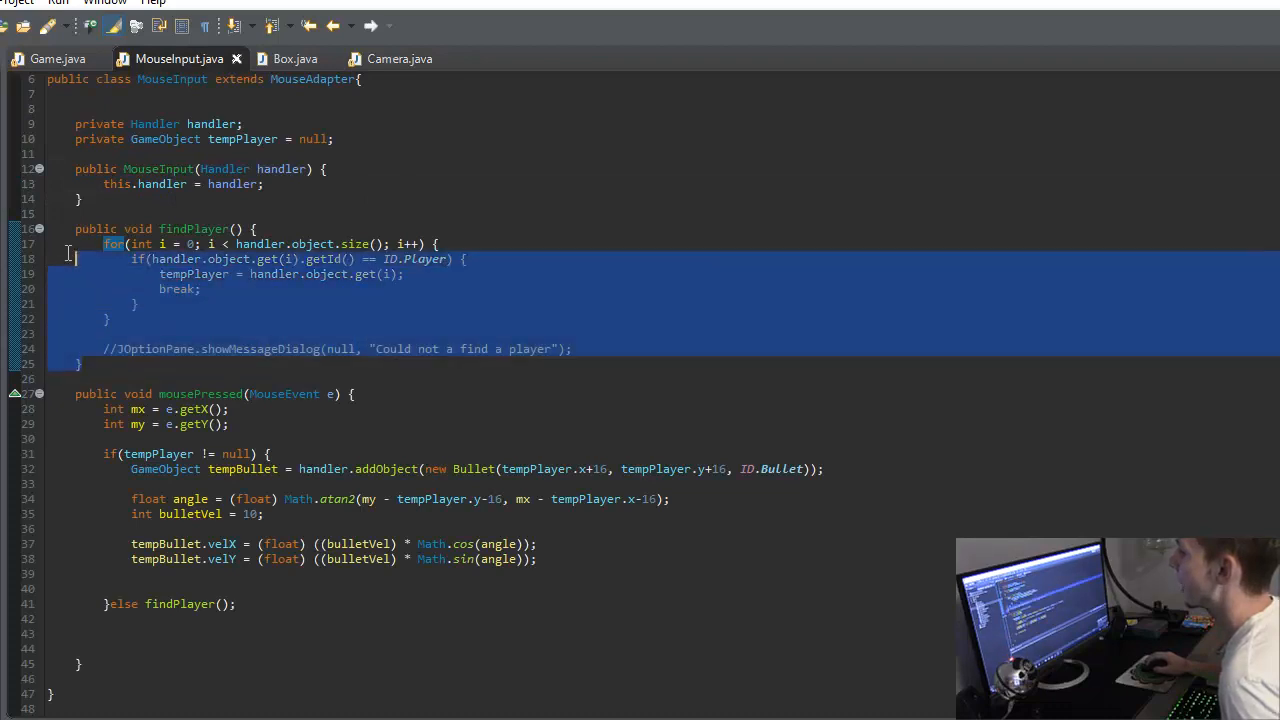
{"action": "left_click", "coordinate": [400, 58]}
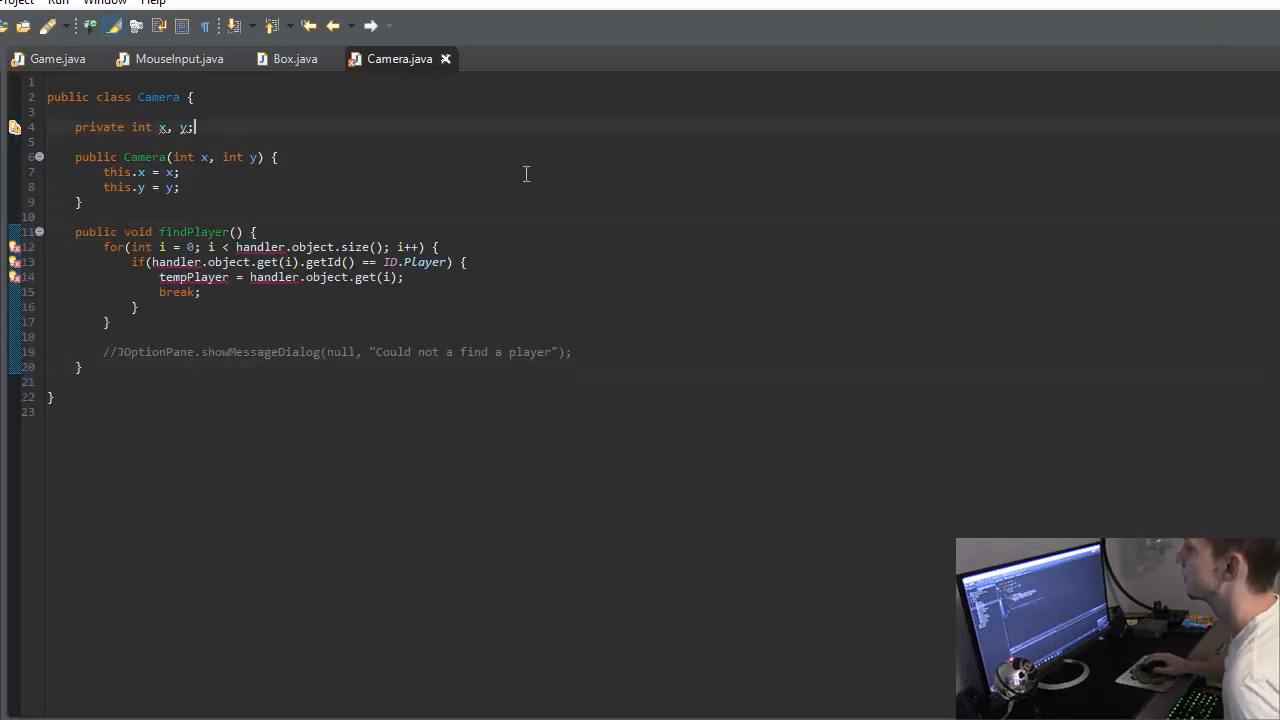
{"action": "key", "text": "Enter"}
{"action": "type", "text": "this.handler.er"}
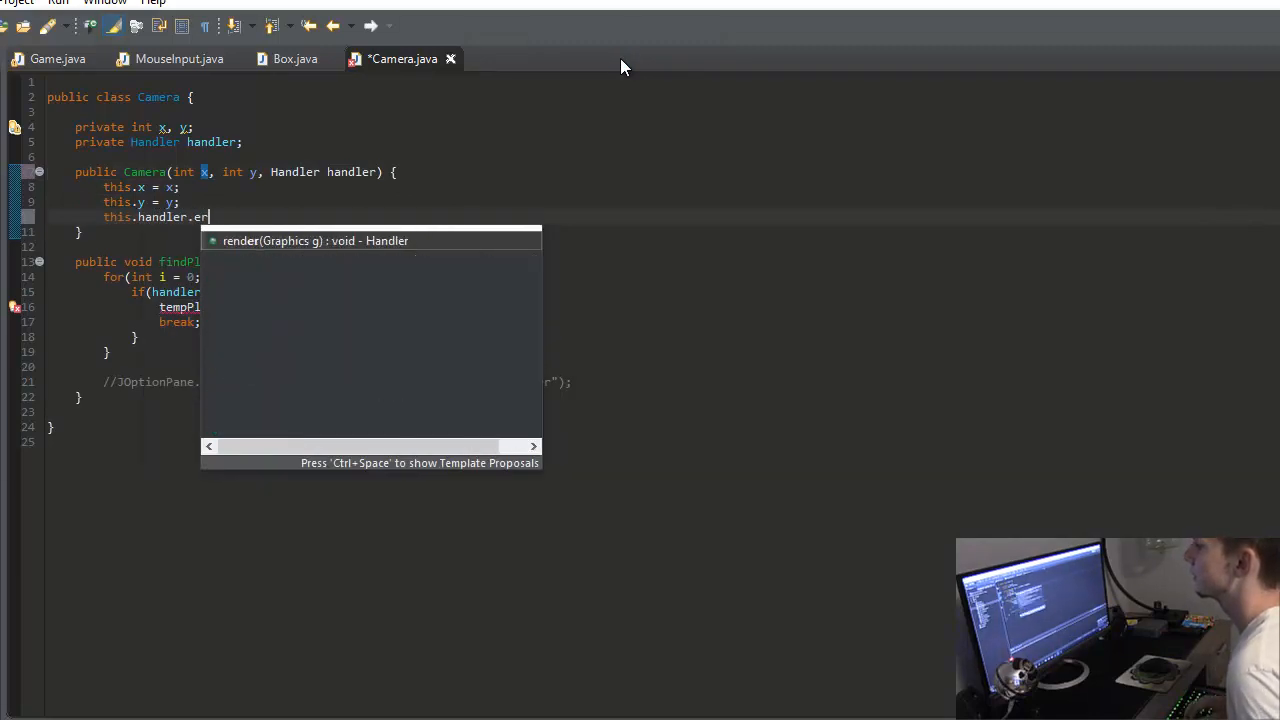
{"action": "type", "text": "= handler;"}
{"action": "type", "text": "private"}
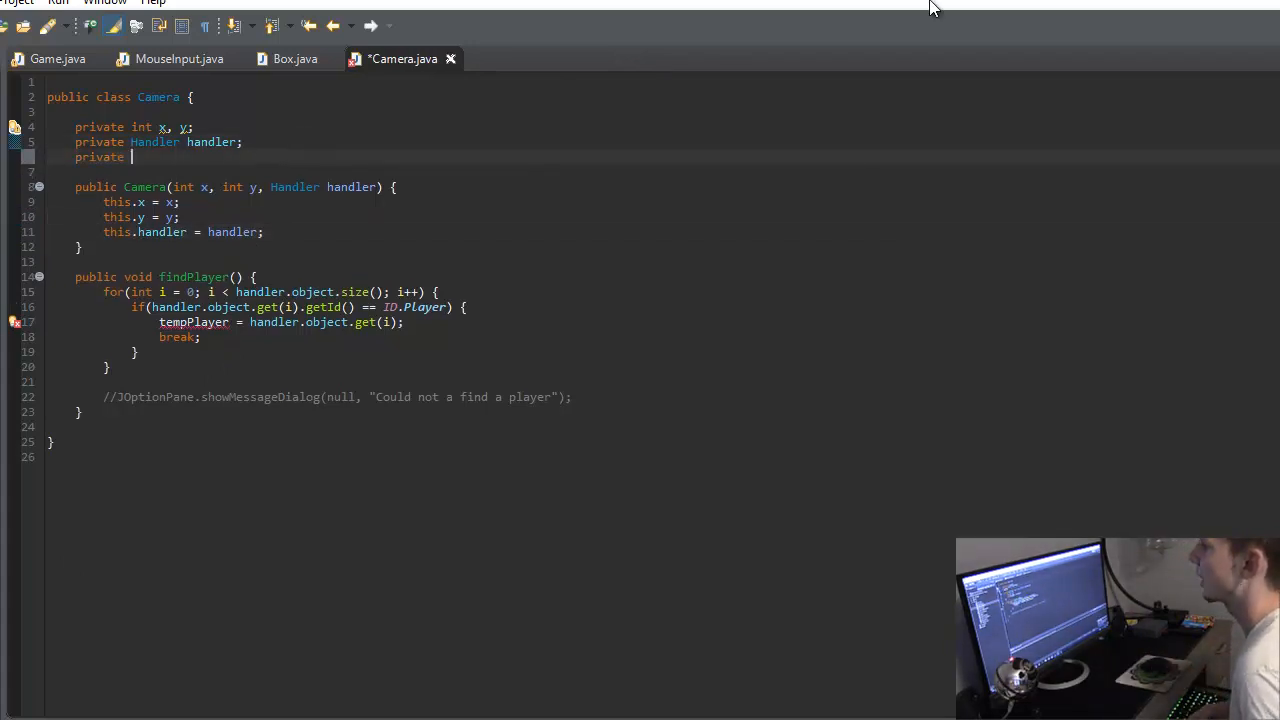
- Add a GameObject tempPlayer = null field and call findPlayer() in the Camera constructor
{"action": "type", "text": "GameObject tempPlayer = null;"}
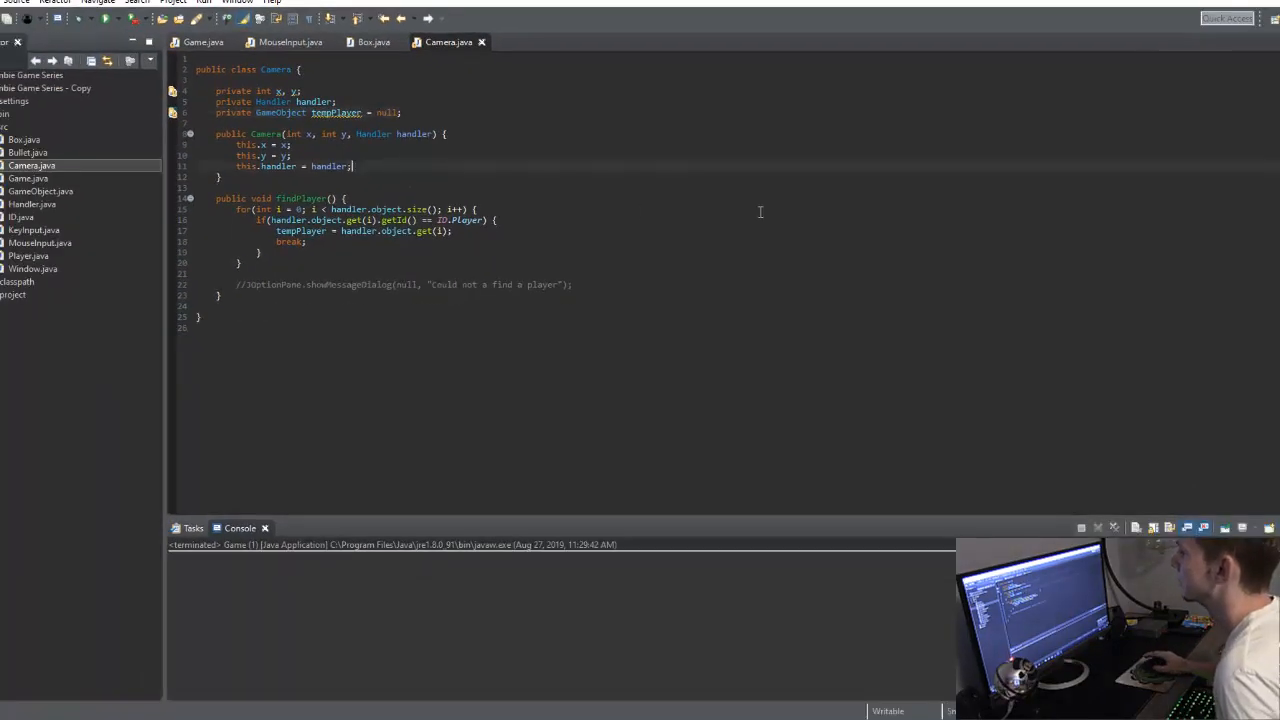
{"action": "type", "text": "fin"}
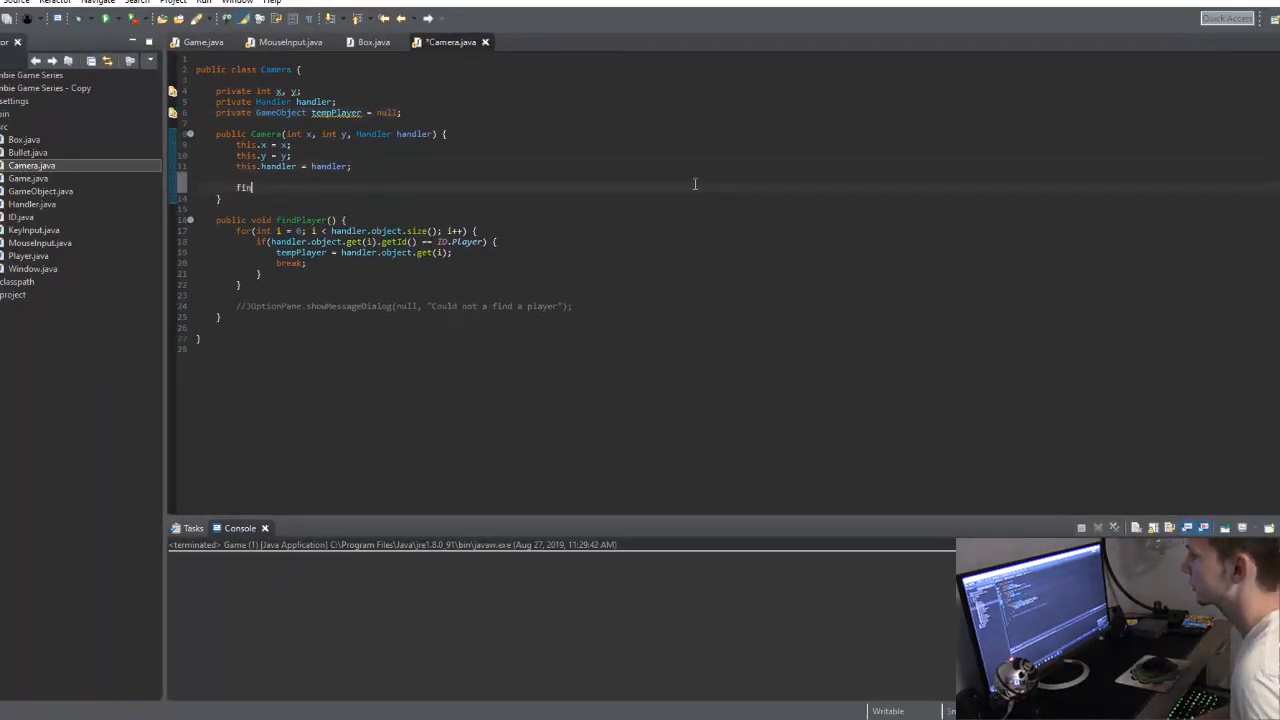
{"action": "type", "text": "dPlayer();"}
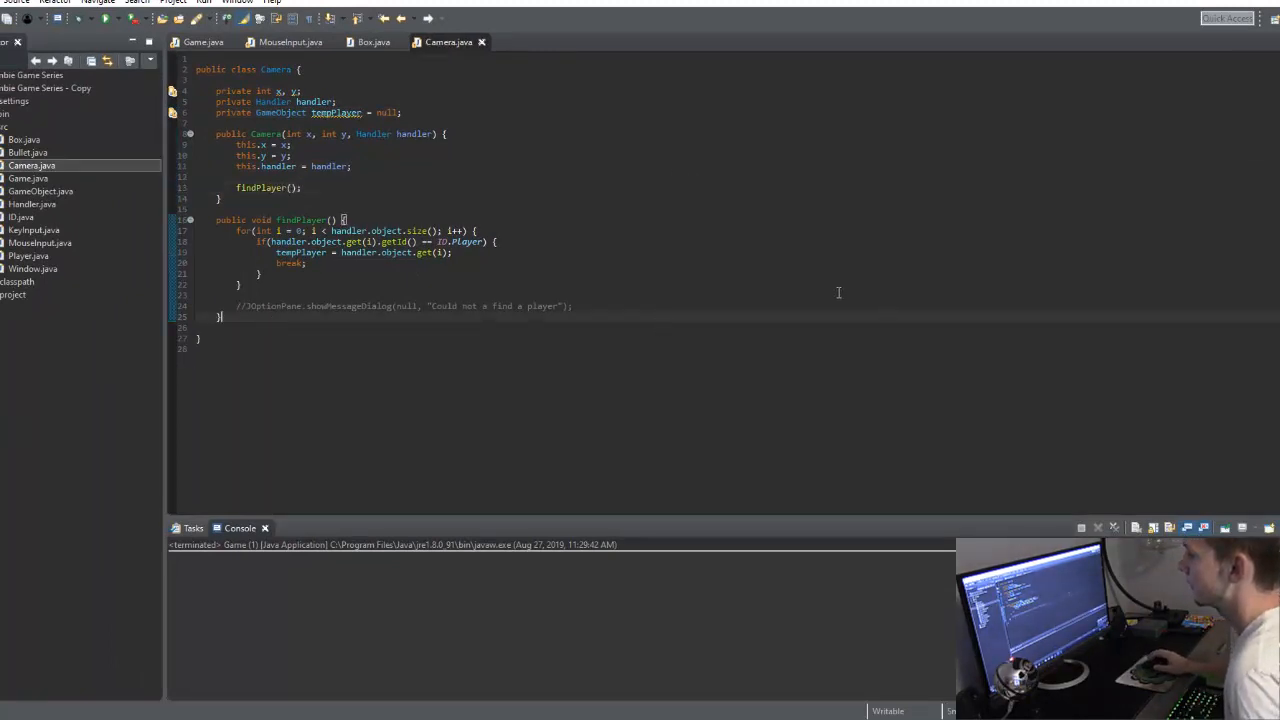
- Write Camera's tick(): if tempPlayer != null, set x = (int) tempPlayer.x and y = (int) tempPlayer.y
{"action": "type", "text": "public"}
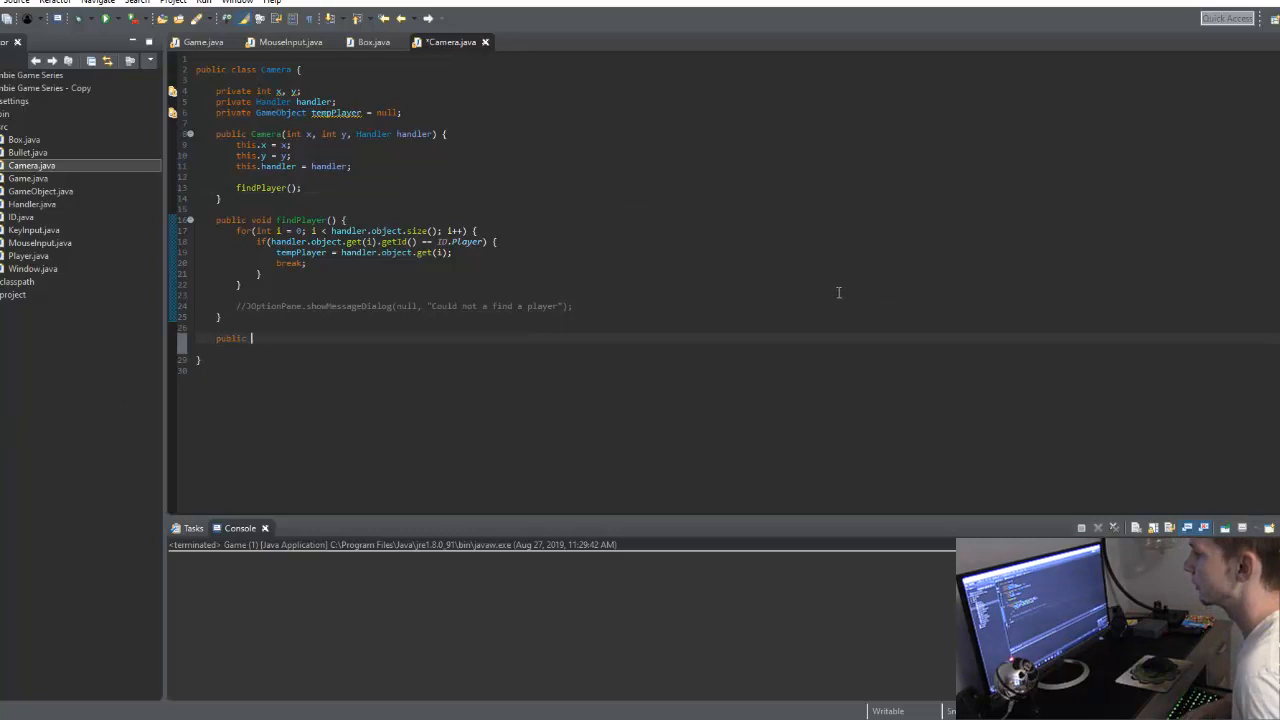
{"action": "type", "text": "void tick() {"}
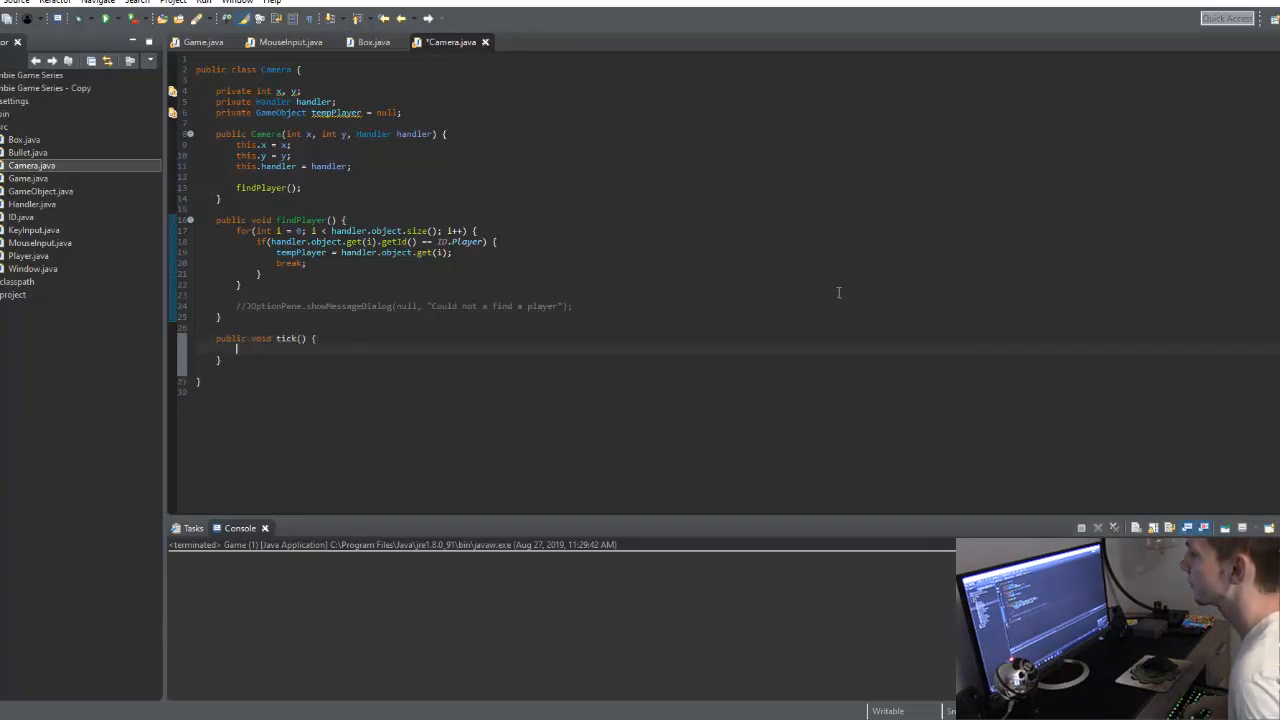
{"action": "key", "text": "enter"}
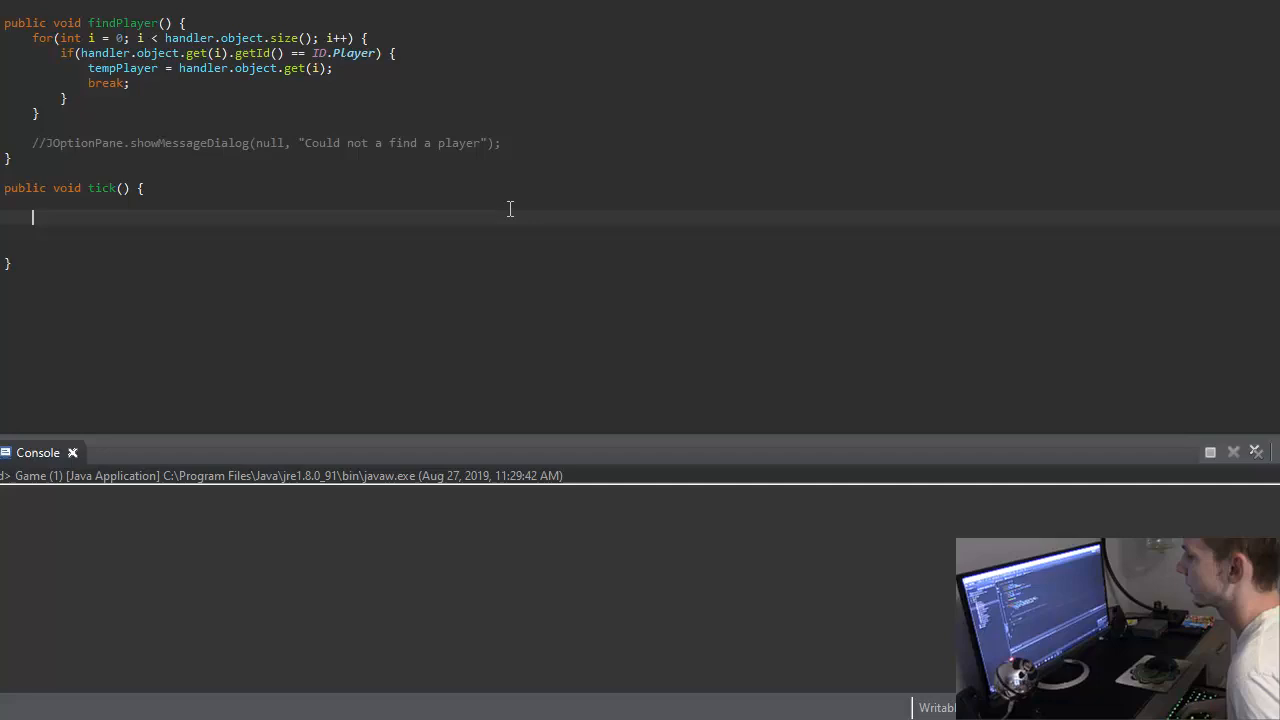
{"action": "type", "text": "if(tempPlayer != null) {"}
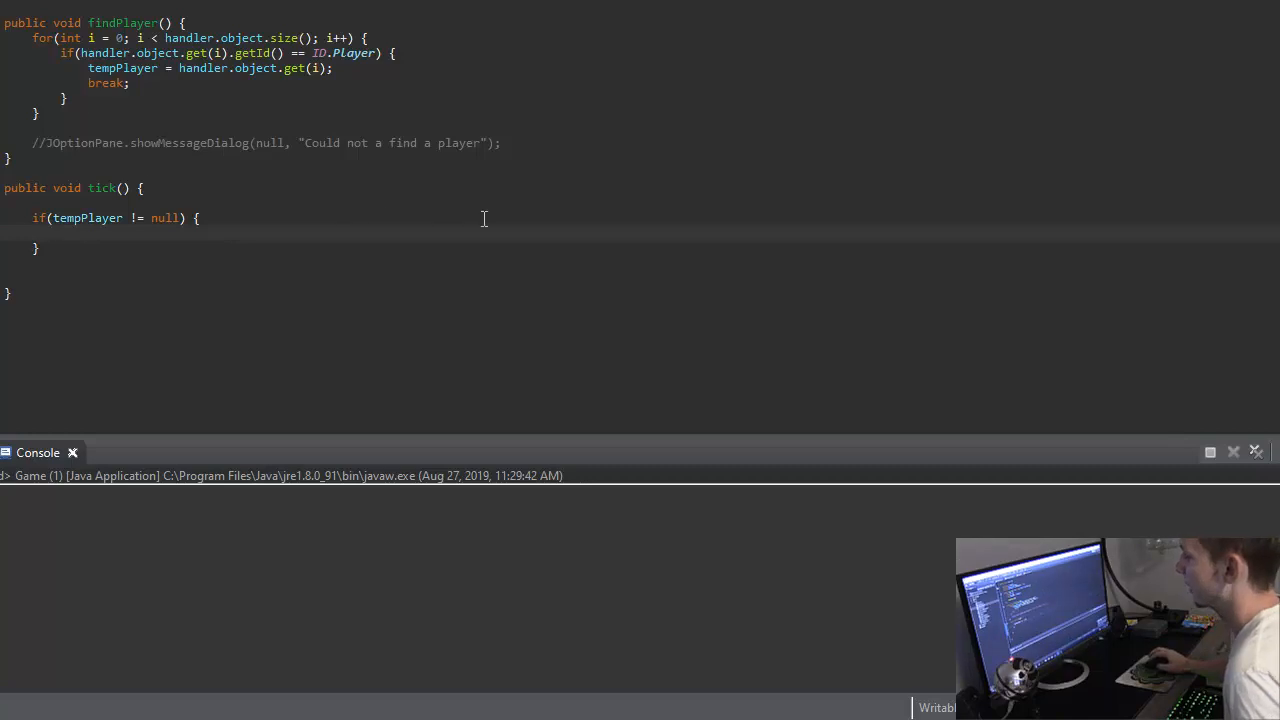
{"action": "type", "text": "x = tempPlayer.x;"}
{"action": "type", "text": "y ="}
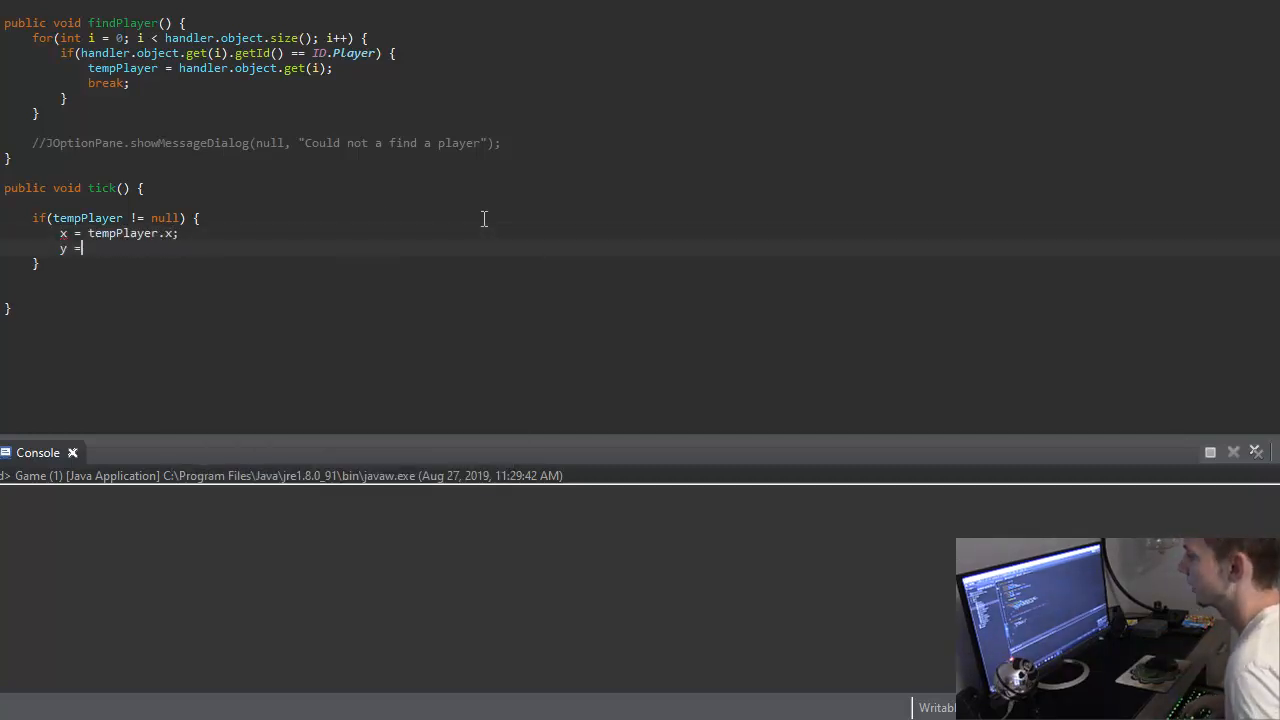
{"action": "type", "text": "tempPlayer.y;"}
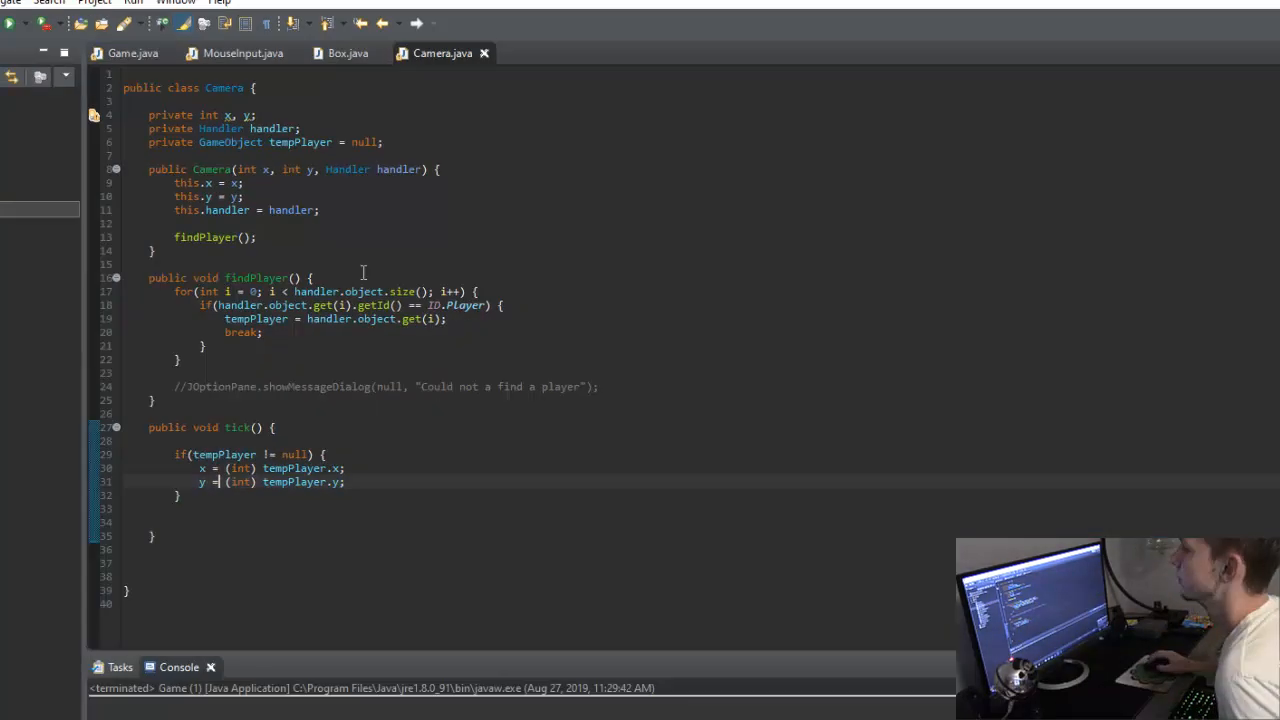
- In Game, declare private Camera cam and create it in init() with new Camera(0, 0, handler)
{"action": "left_click", "coordinate": [204, 42]}
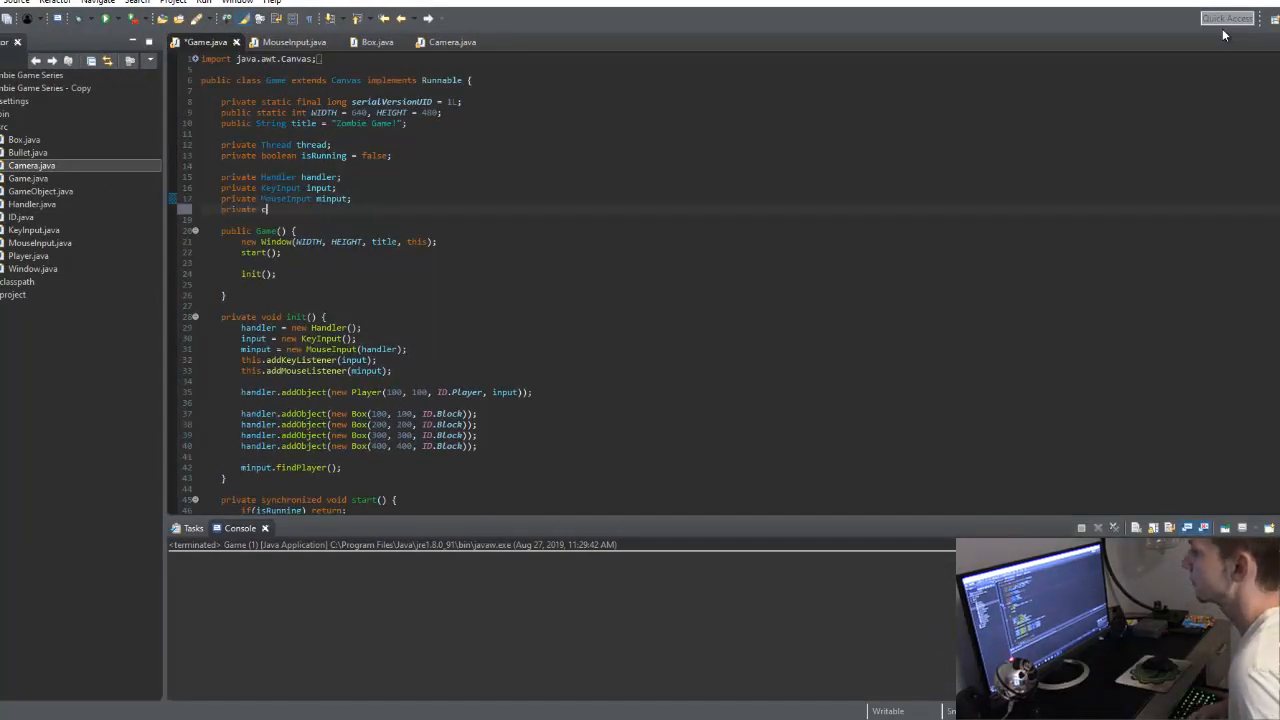
{"action": "type", "text": "Camera cam;"}
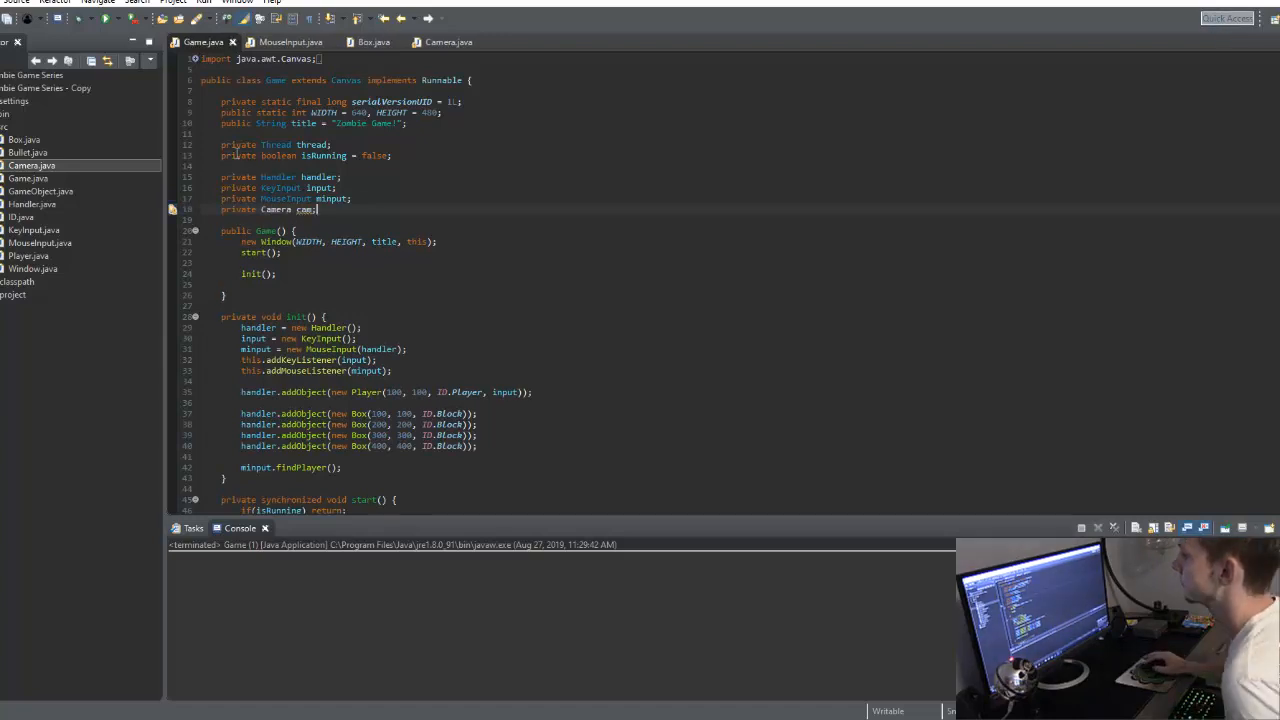
{"action": "scroll", "scroll_direction": "down", "scroll_amount": 3}
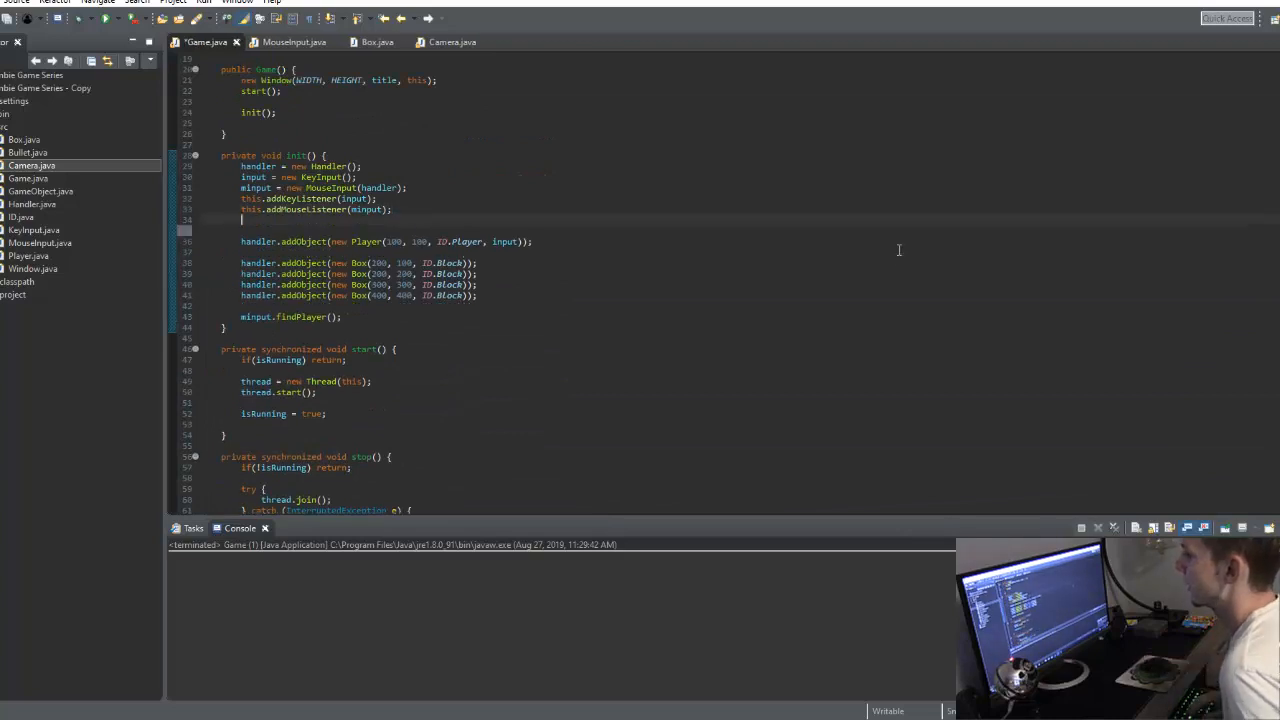
{"action": "type", "text": "cam = new Camera("}
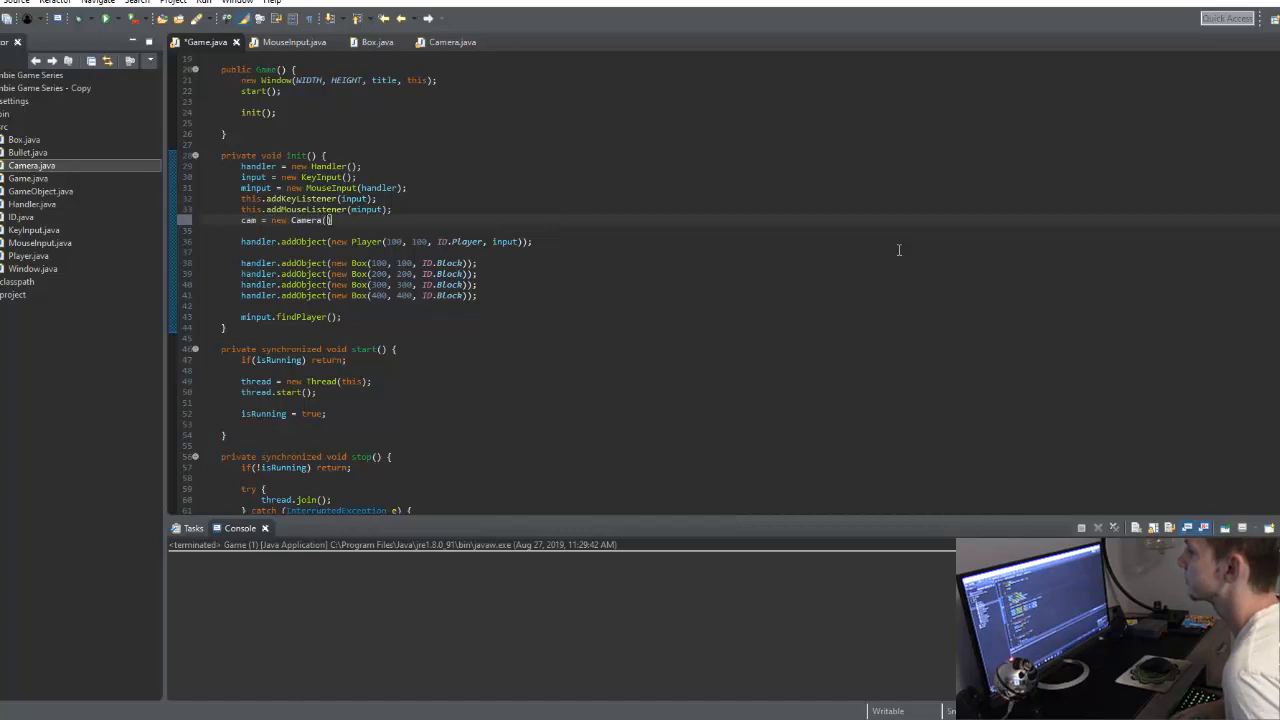
{"action": "type", "text": "0, 0, handler"}
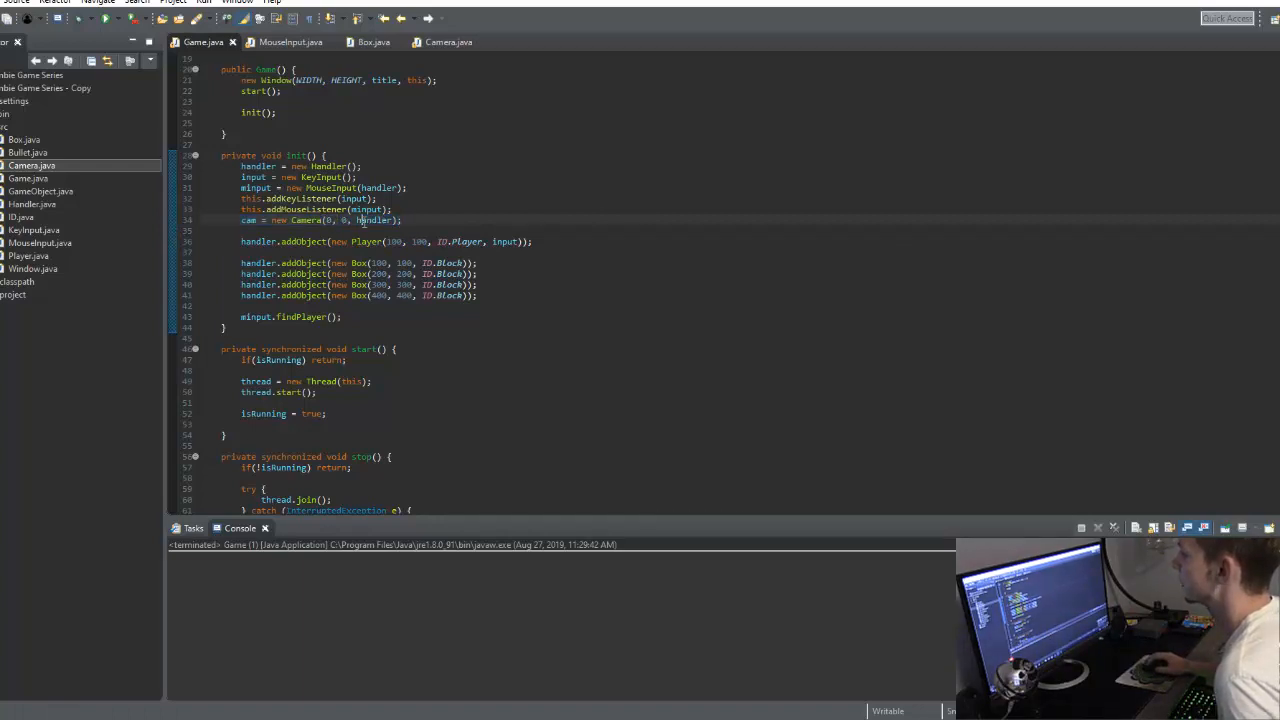
{"action": "left_click", "coordinate": [364, 166]}
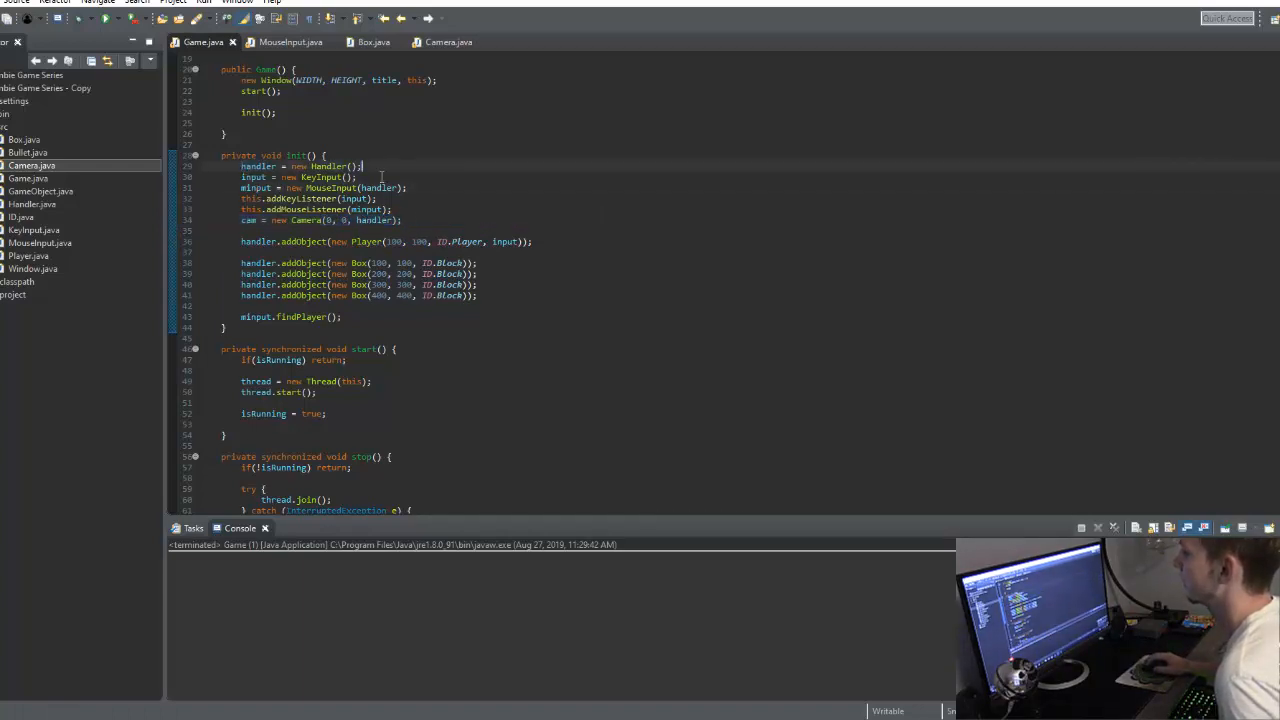
{"action": "scroll", "scroll_direction": "down", "scroll_amount": 3}
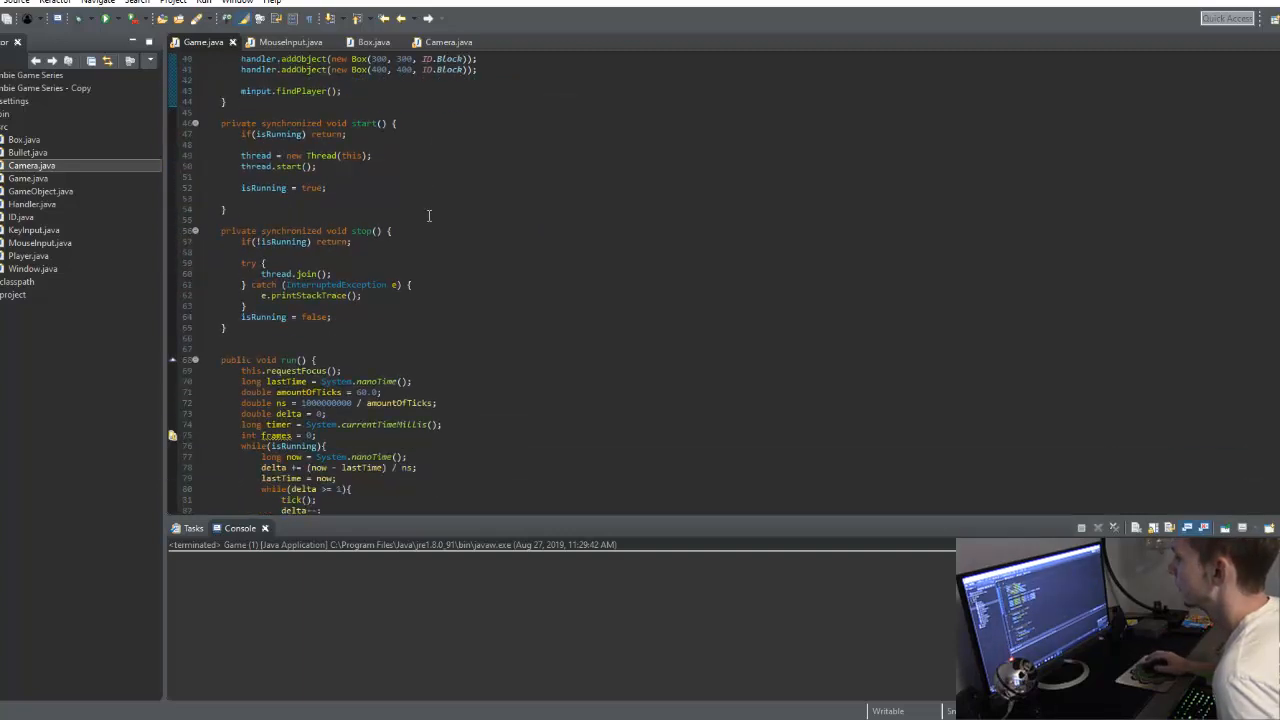
- Call cam.tick() from the game's tick method so the camera updates each frame
{"action": "scroll", "scroll_direction": "down", "scroll_amount": 3}
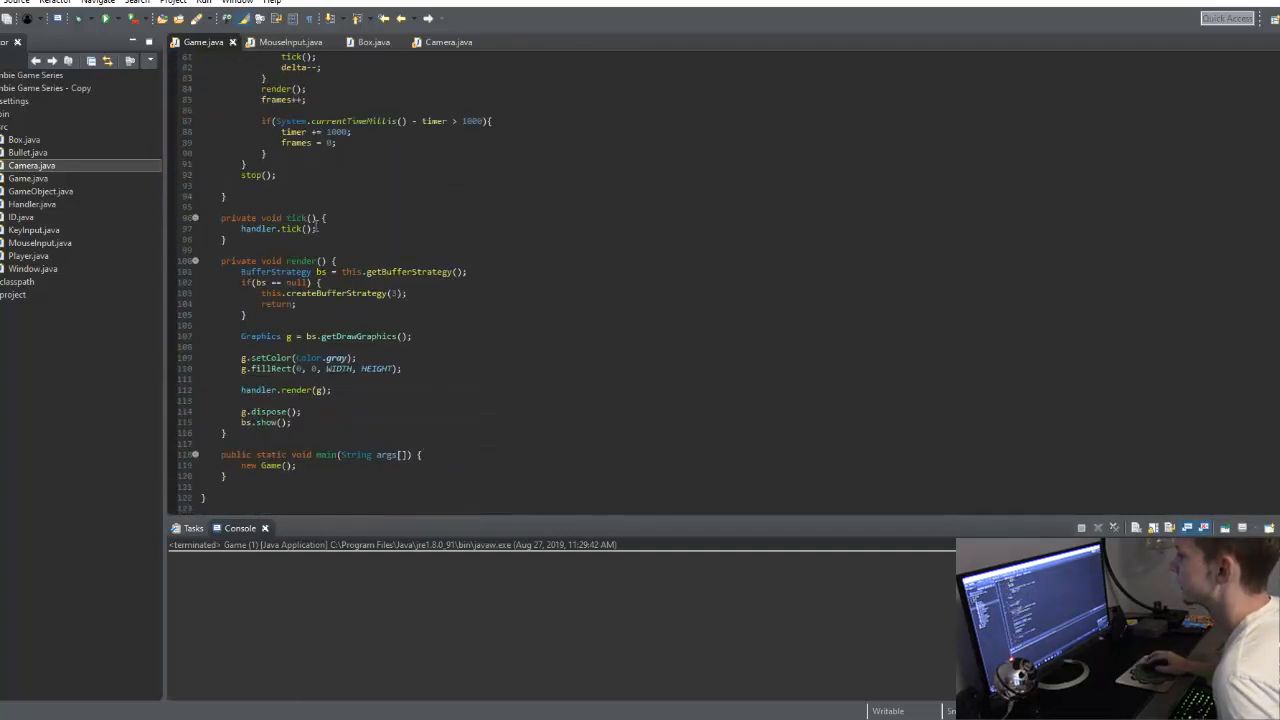
{"action": "type", "text": "cam.tick();"}
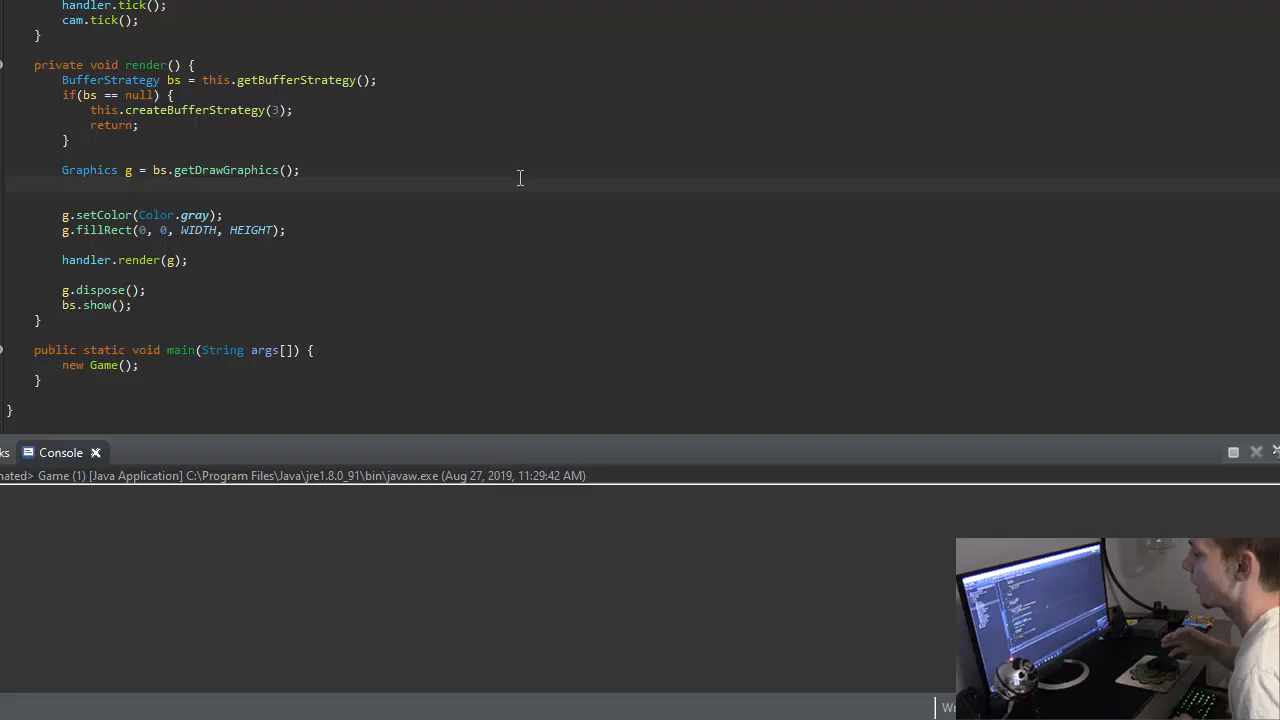
- In render(), cast g to Graphics2D g2d and translate by cam.getX(), cam.getY() before drawing
{"action": "type", "text": "Grapyh"}
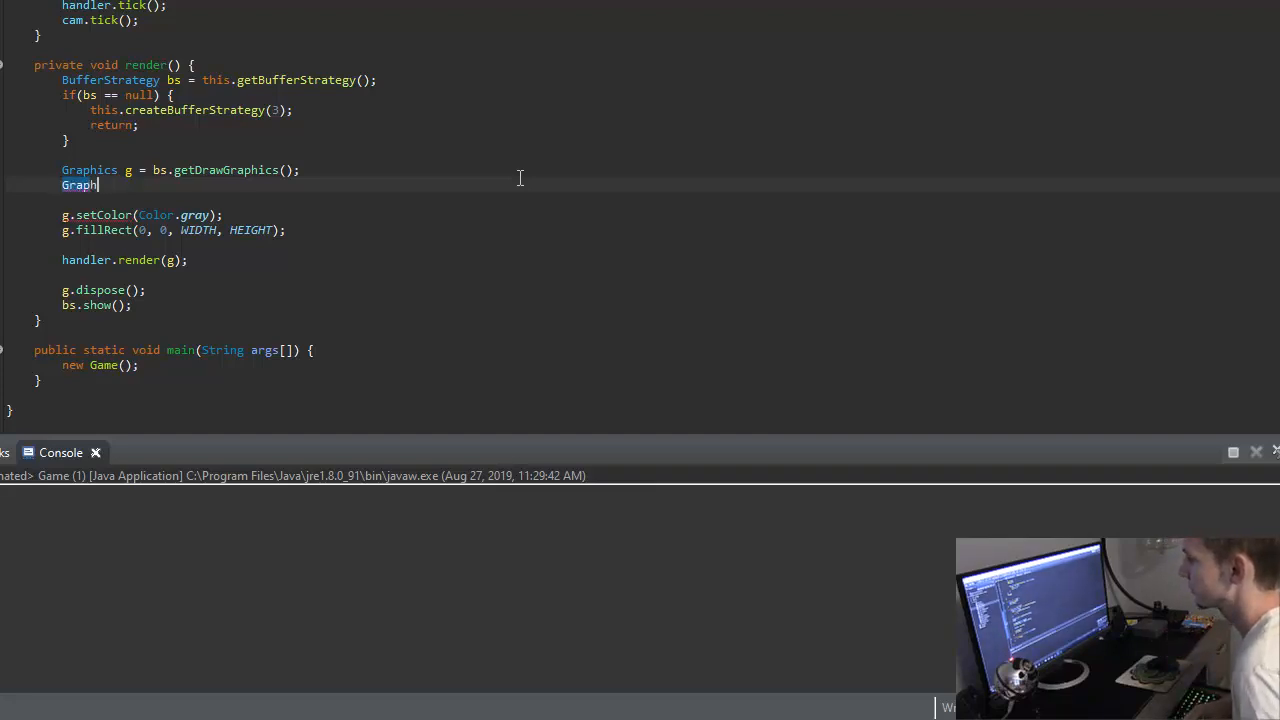
{"action": "type", "text": "ics"}
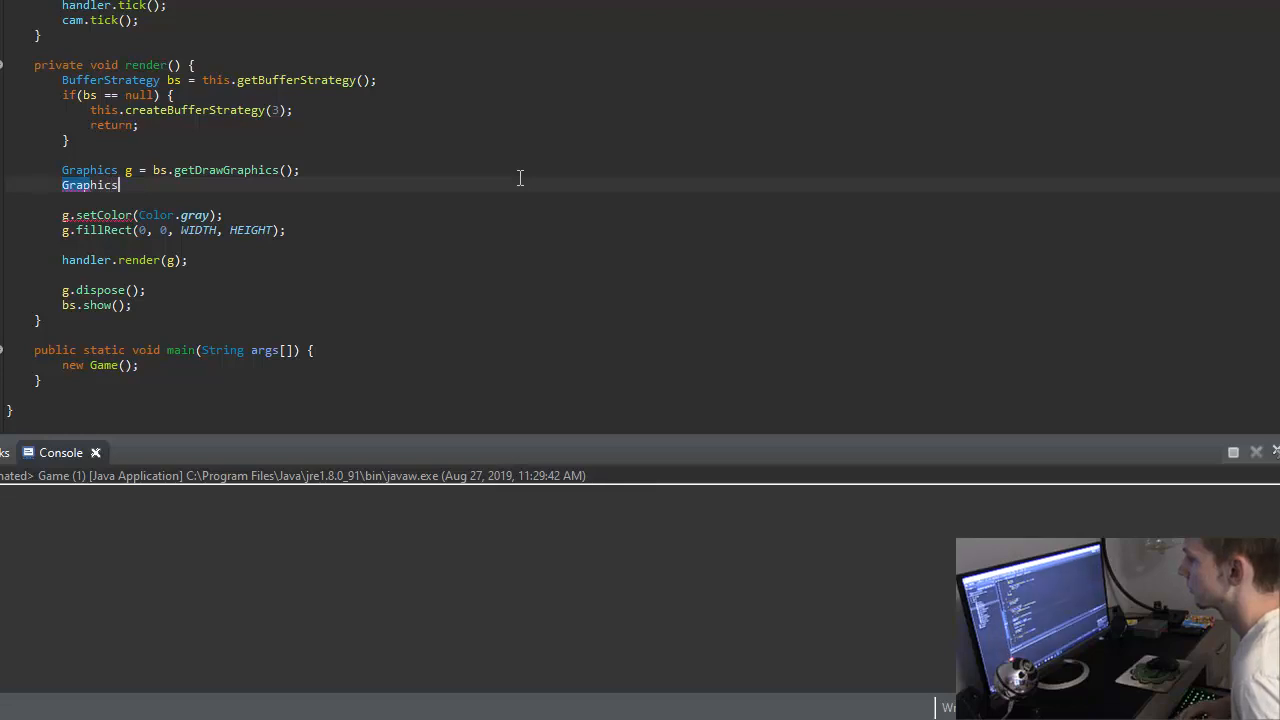
{"action": "type", "text": "2D g2d = (Graphics2D) g;"}
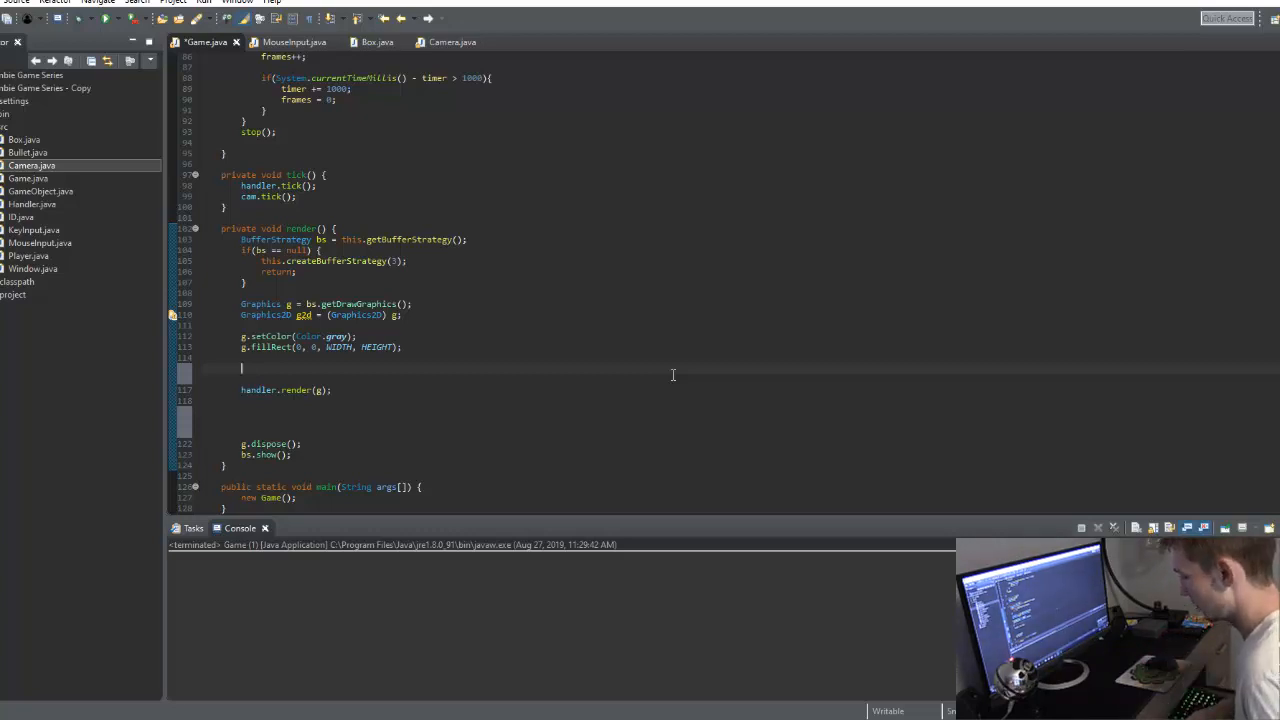
{"action": "type", "text": "g2d.translate(x, y);"}
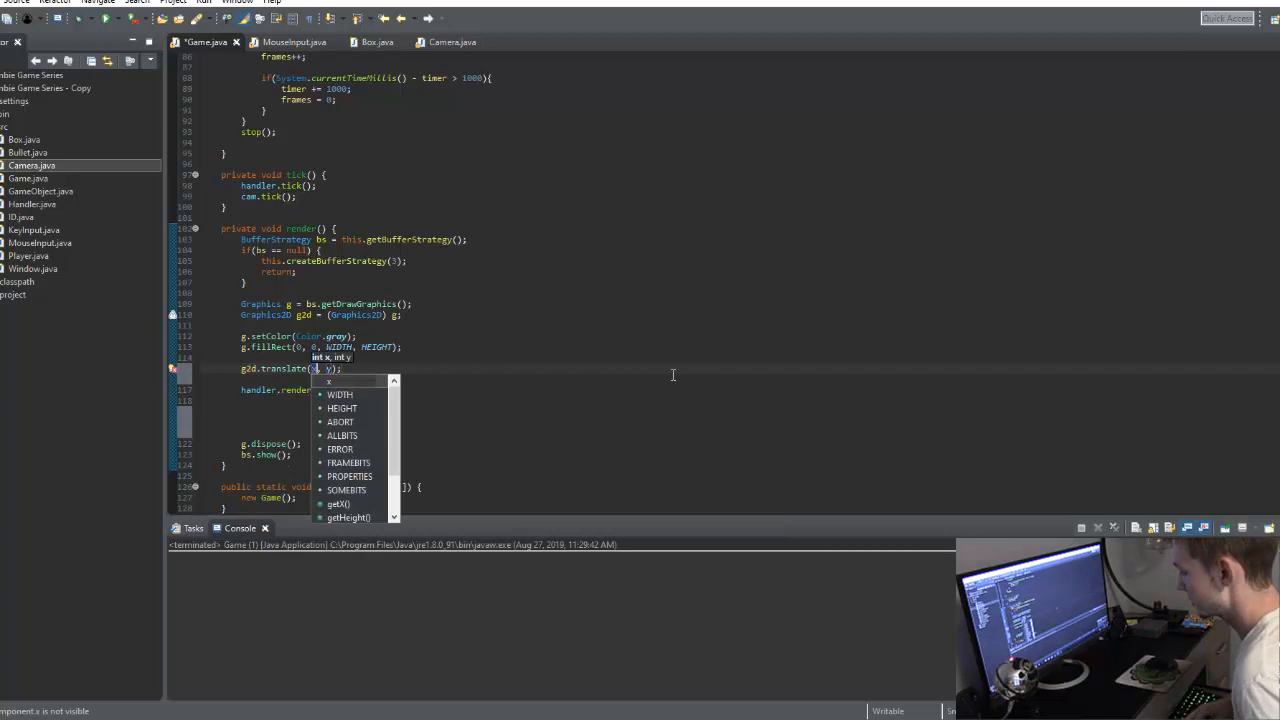
{"action": "type", "text": "cam.getX("}
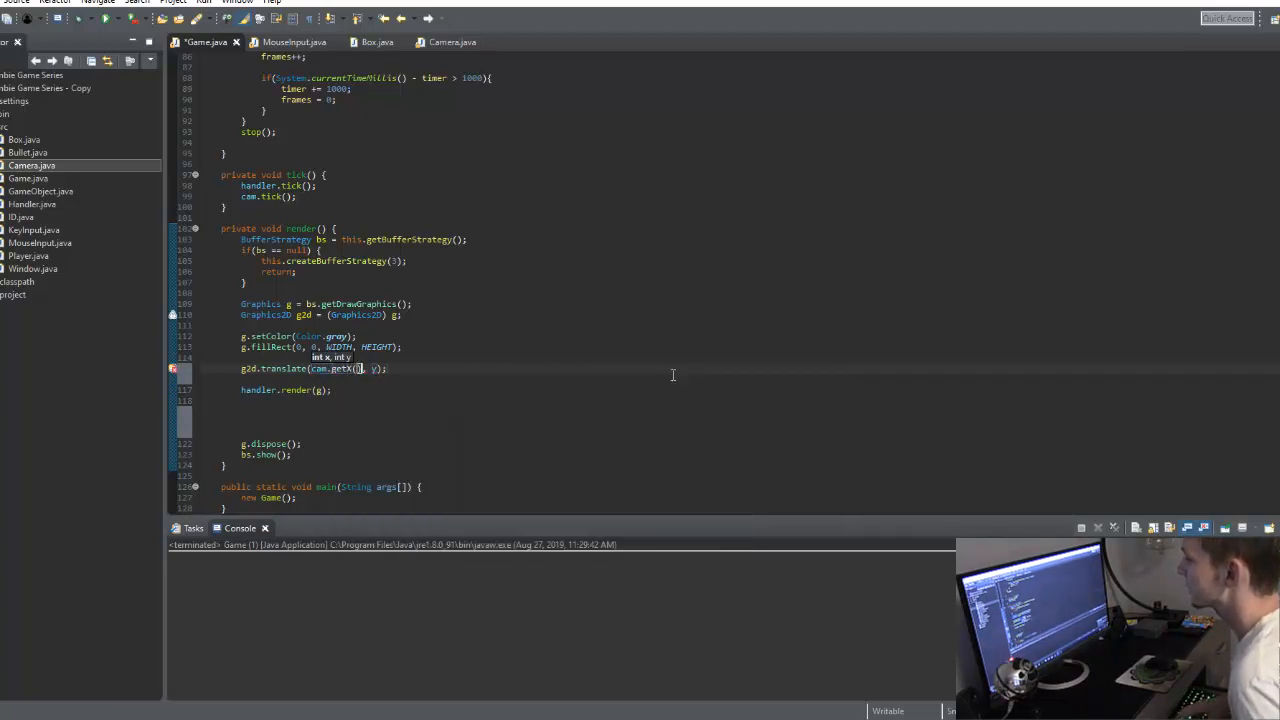
{"action": "type", "text": "cam."}
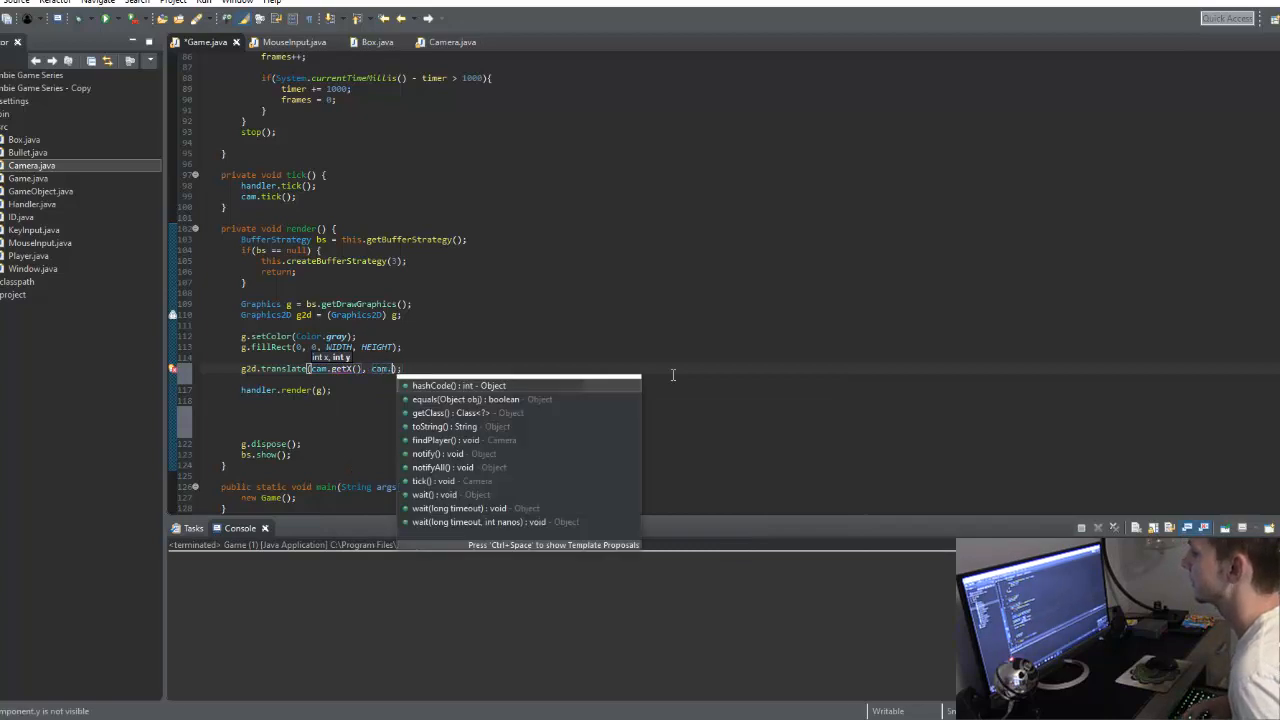
{"action": "type", "text": "getY()"}
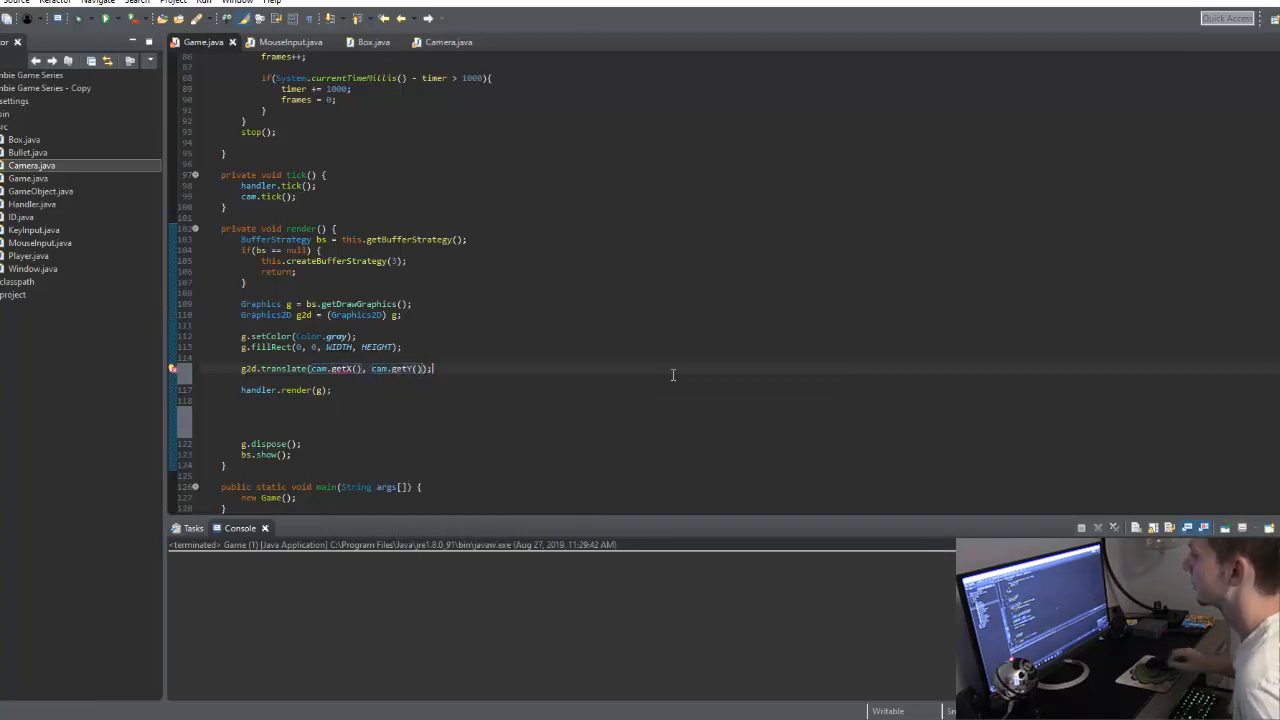
- Generate getX, setX, getY and setY accessors for Camera's x and y fields via Source generation
{"action": "left_click", "coordinate": [448, 42]}
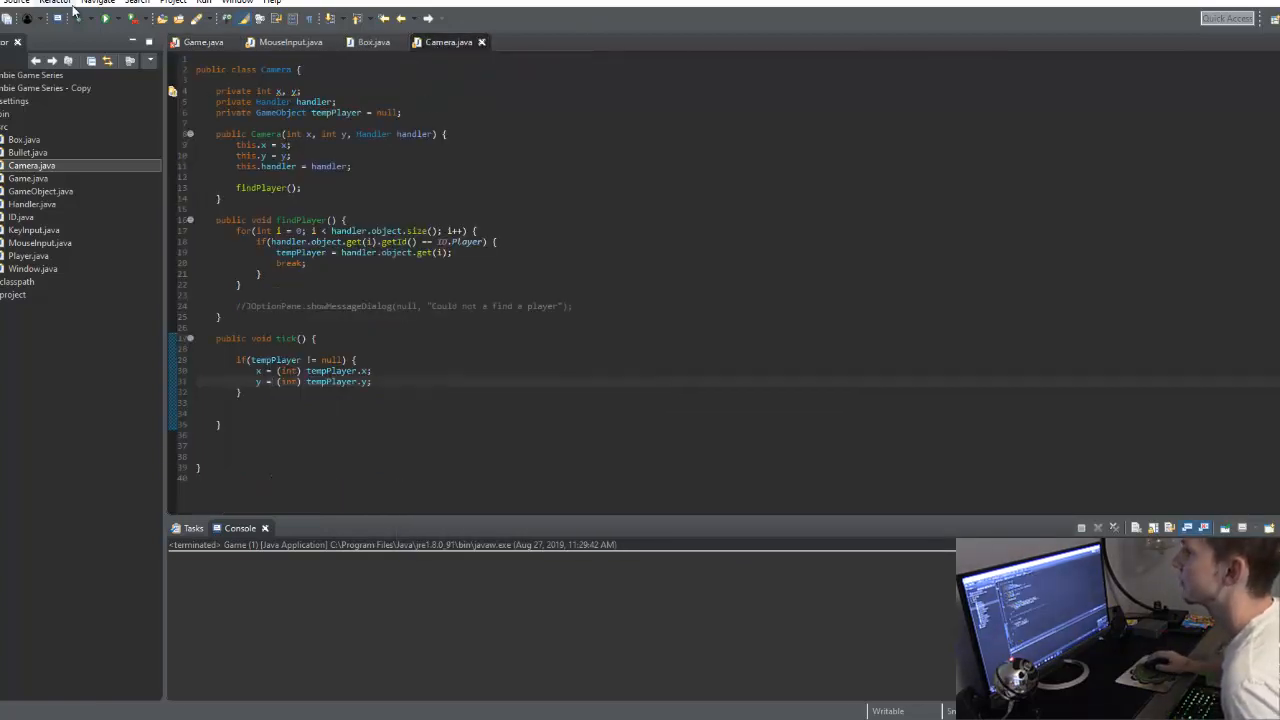
{"action": "left_click", "coordinate": [12, 2]}
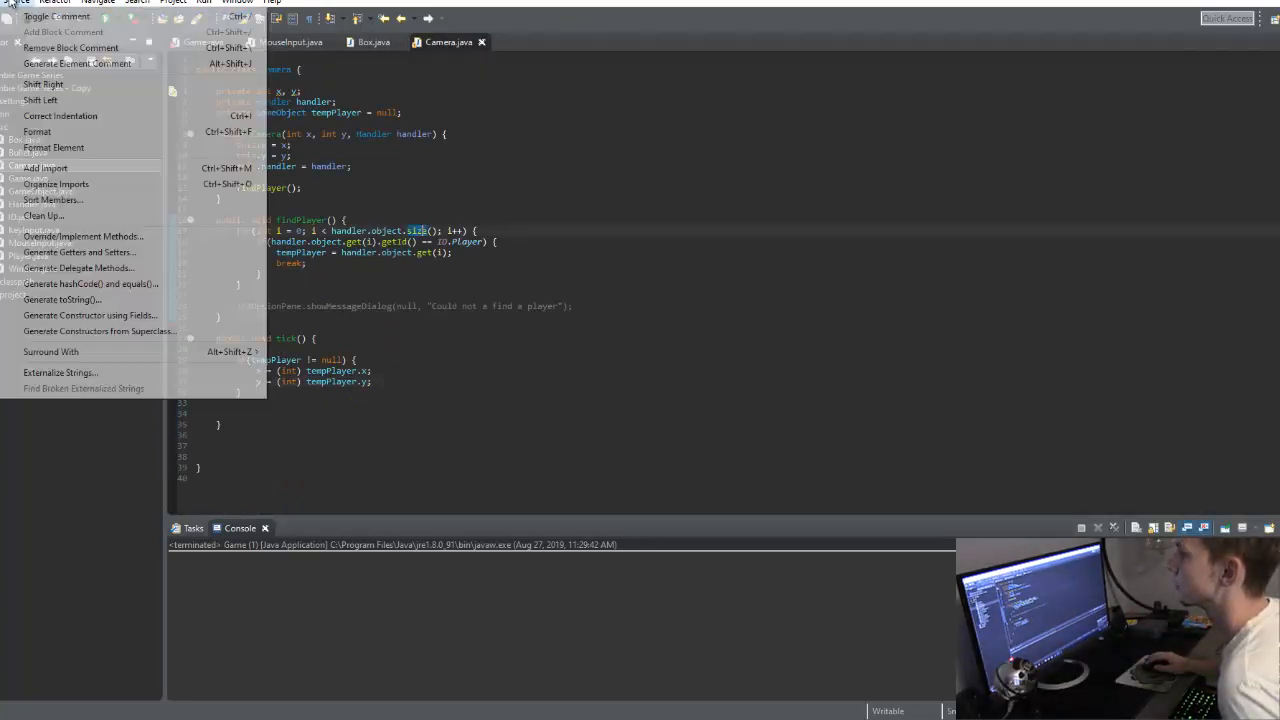
{"action": "mouse_move", "coordinate": [90, 316]}
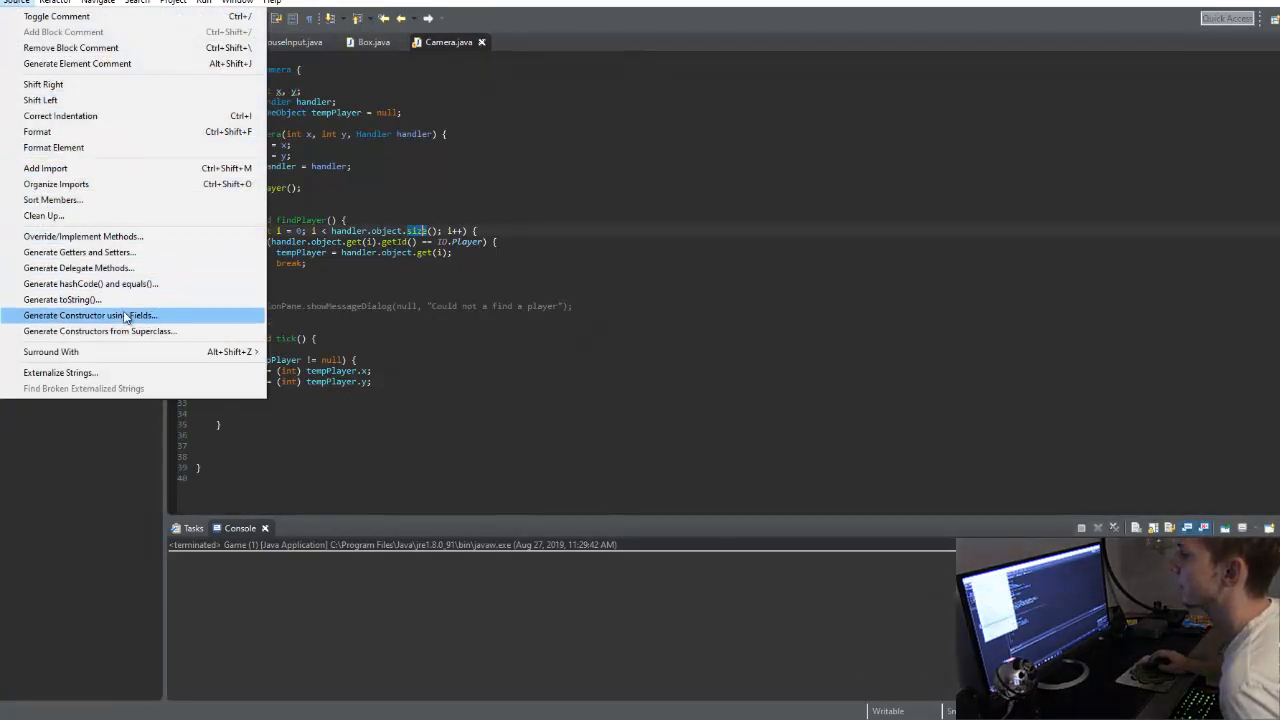
{"action": "left_click", "coordinate": [80, 252]}
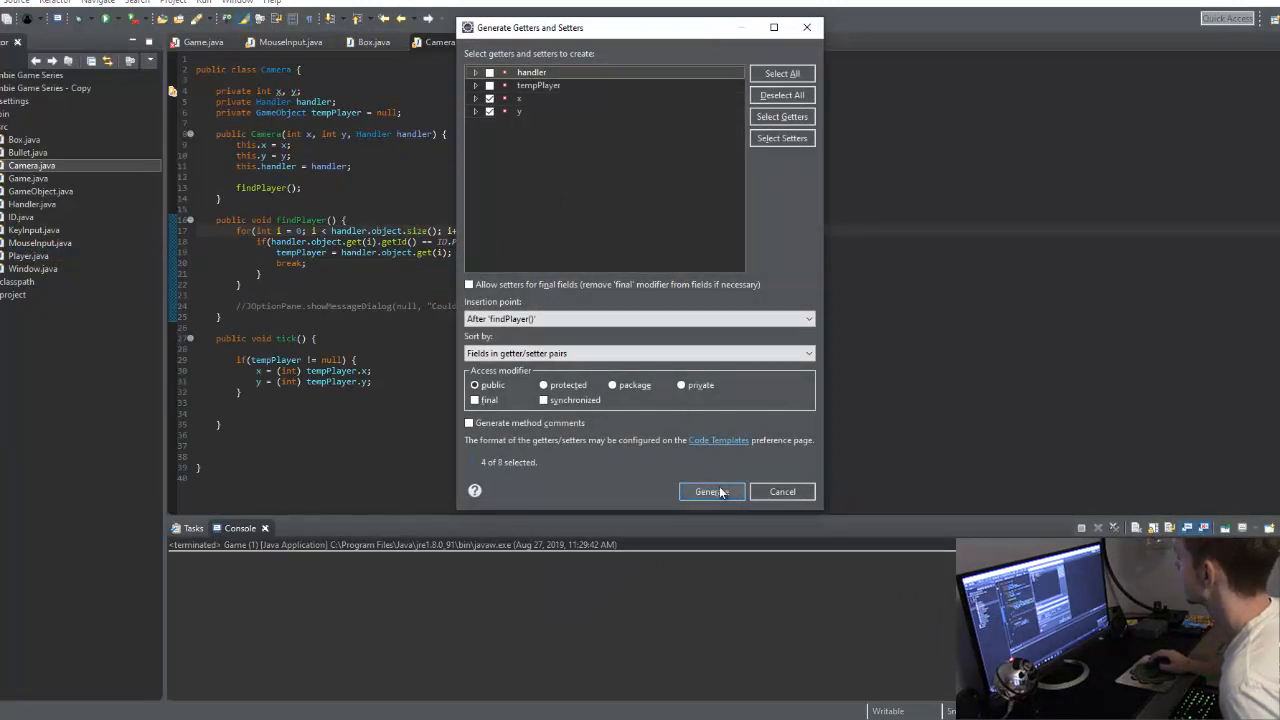
{"action": "left_click", "coordinate": [712, 492]}
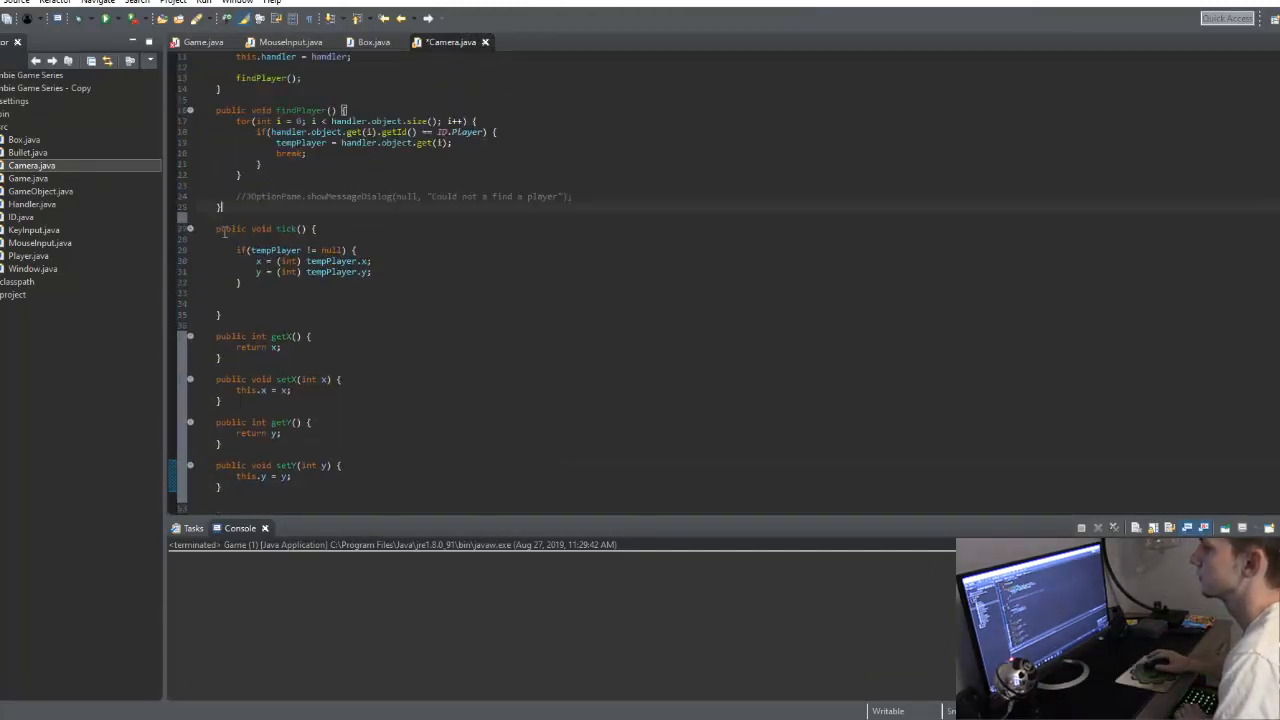
{"action": "left_click", "coordinate": [202, 42]}
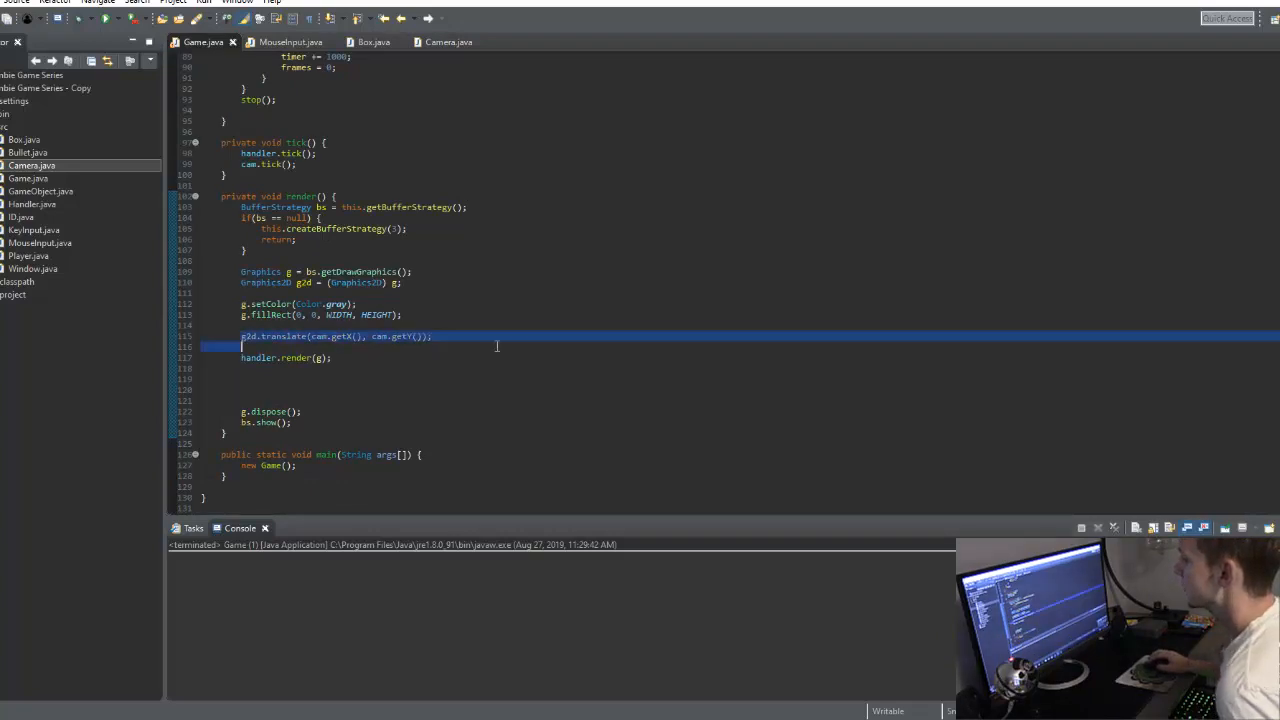
- After handler.render(g), add g2d.translate(-cam.getX(), -cam.getY()) to undo the camera shift
{"action": "type", "text": "g2d.translate(cam.getX(), cam.getY());"}
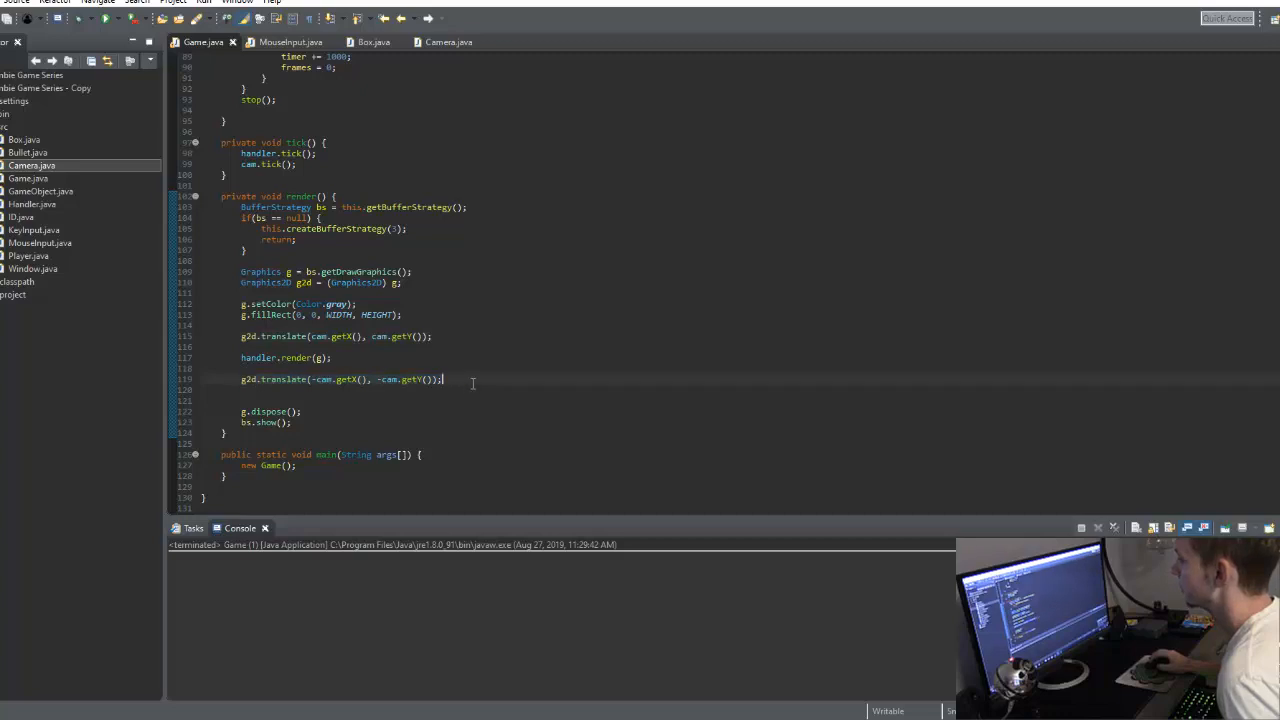
{"action": "left_click", "coordinate": [448, 42]}
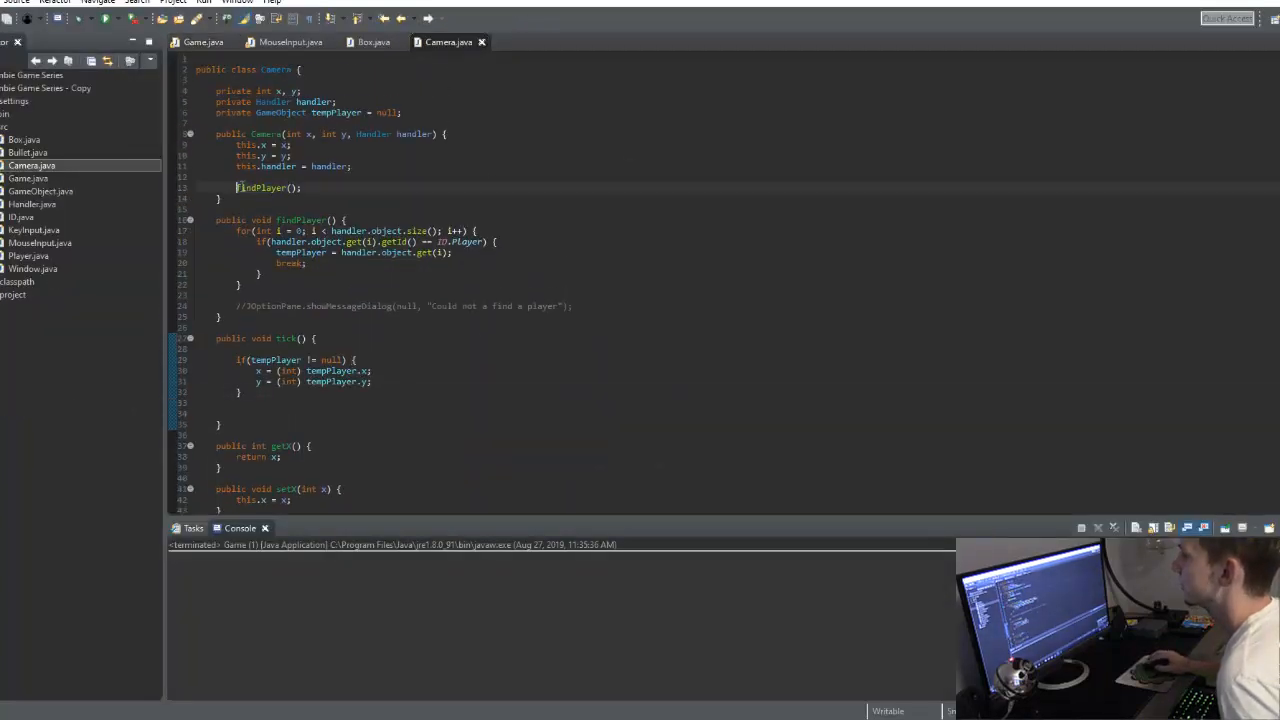
- In Camera.tick(), add 'else findPlayer();' so the camera re-finds the player when none is tracked
{"action": "scroll", "scroll_direction": "down", "scroll_amount": 3}
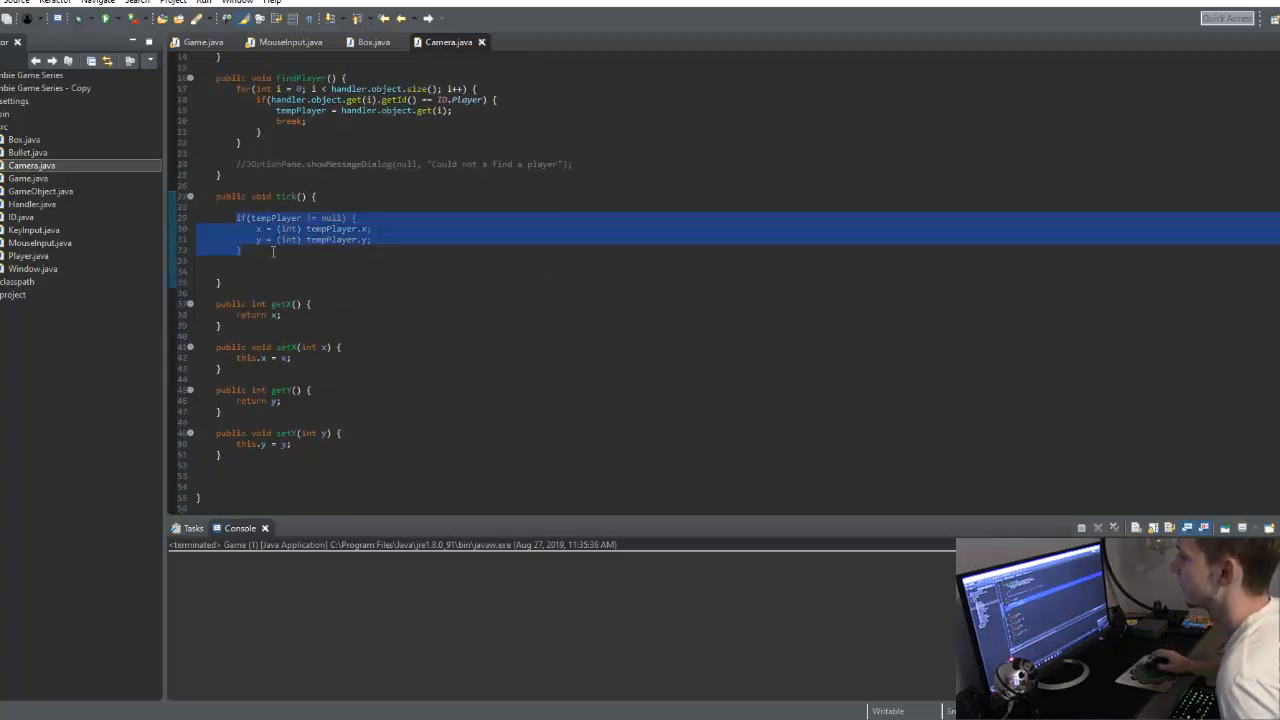
{"action": "left_click", "coordinate": [238, 248]}
{"action": "type", "text": "else findPlayer"}
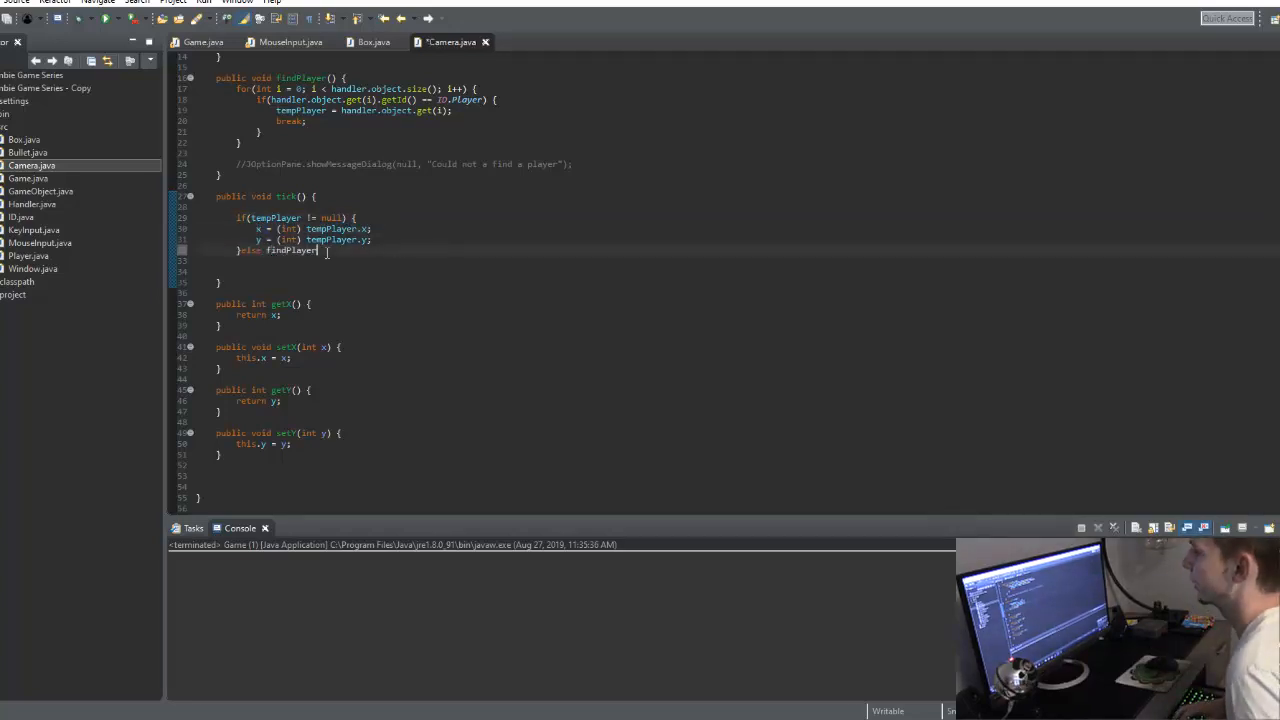
{"action": "type", "text": "();"}
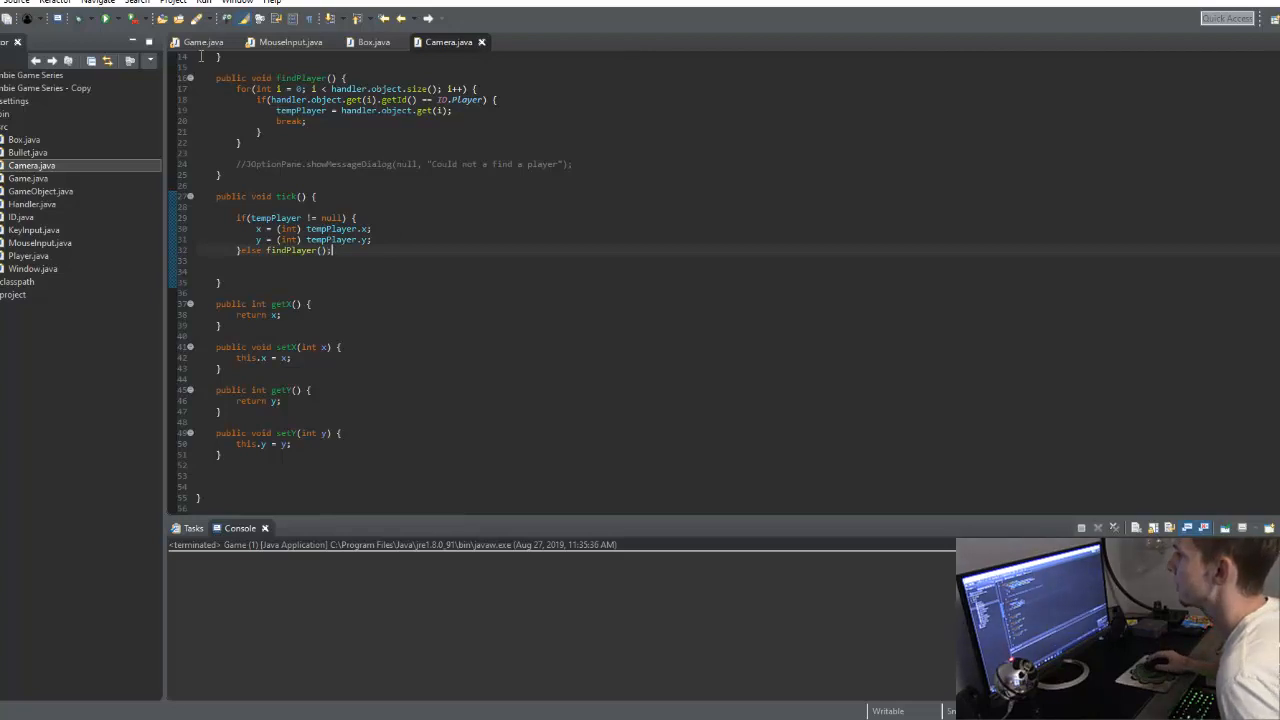
{"action": "left_click", "coordinate": [204, 42]}
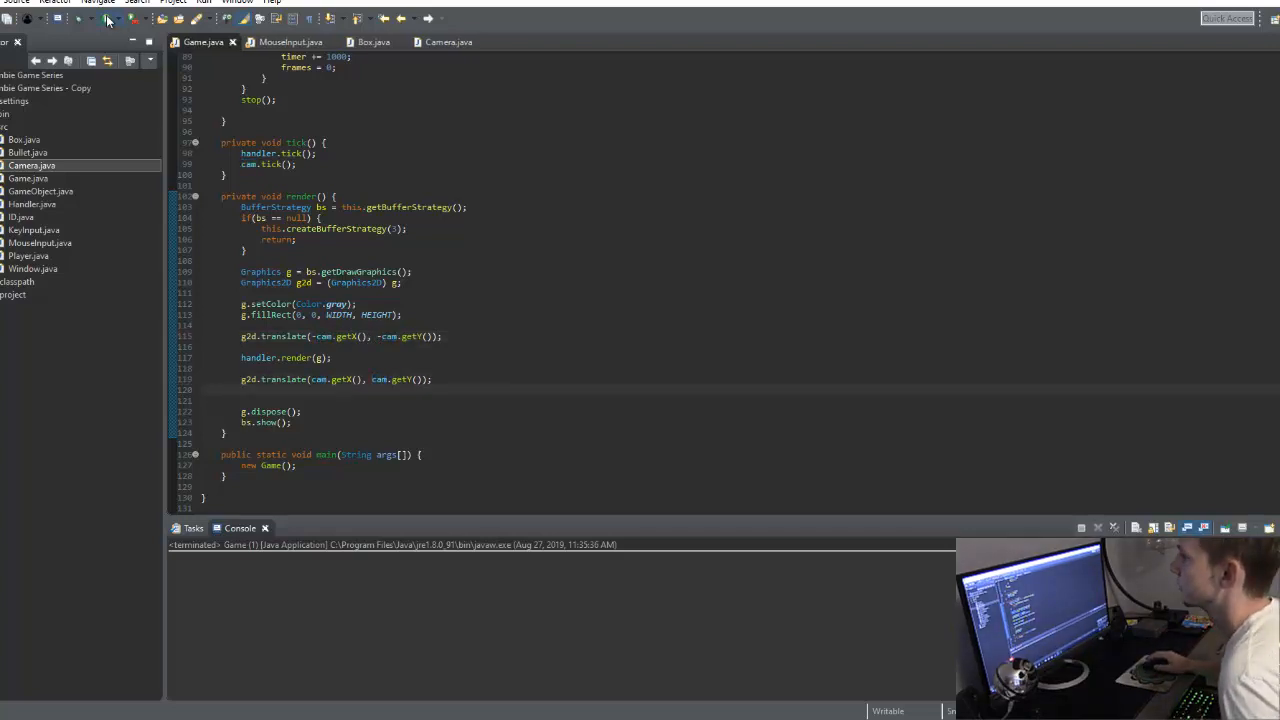
{"action": "left_click", "coordinate": [106, 20]}
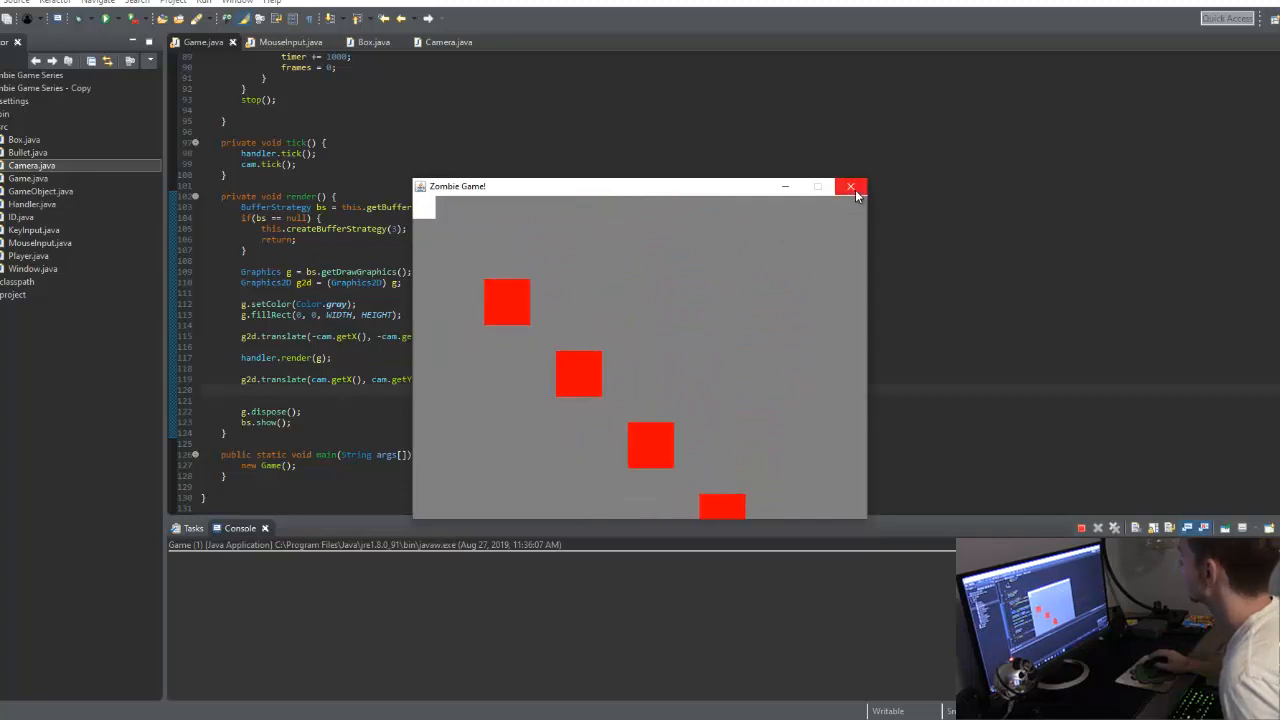
{"action": "left_click", "coordinate": [852, 188]}
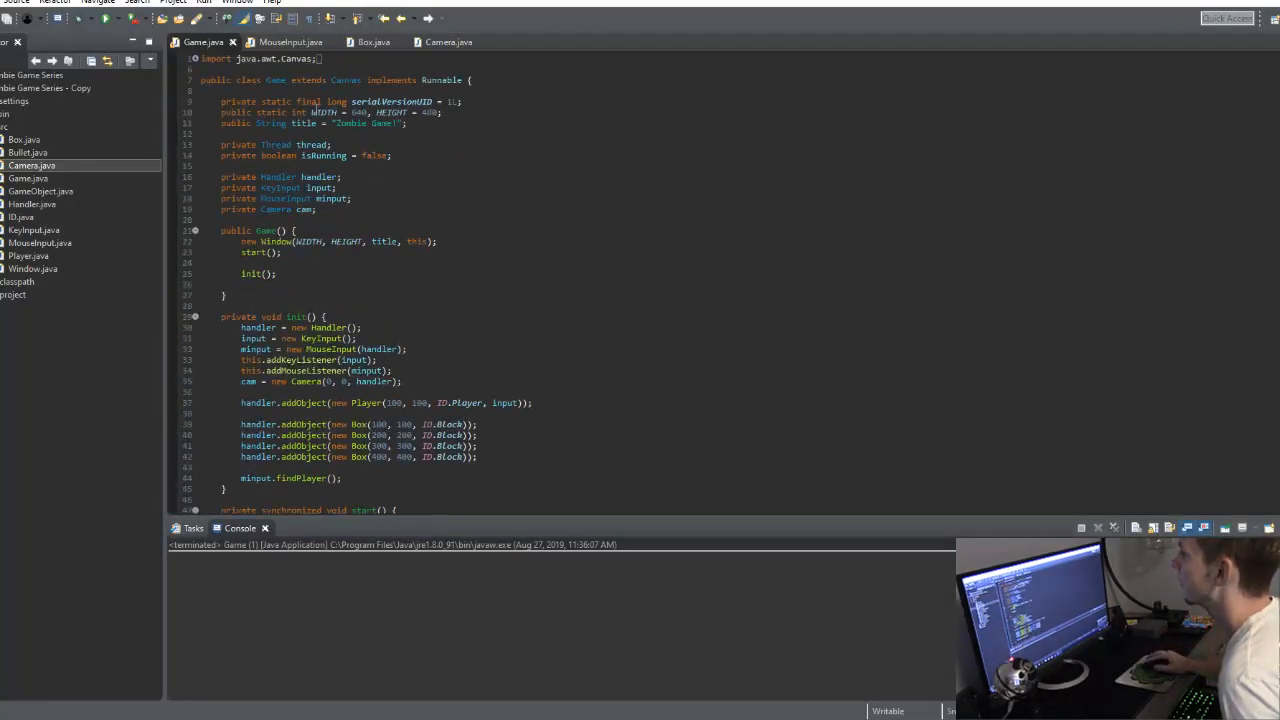
- Set Camera.tick() to x = tempPlayer.x - Game.WIDTH/2 + 16 and y = tempPlayer.y - Game.HEIGHT/2 + 16
{"action": "left_click", "coordinate": [448, 42]}
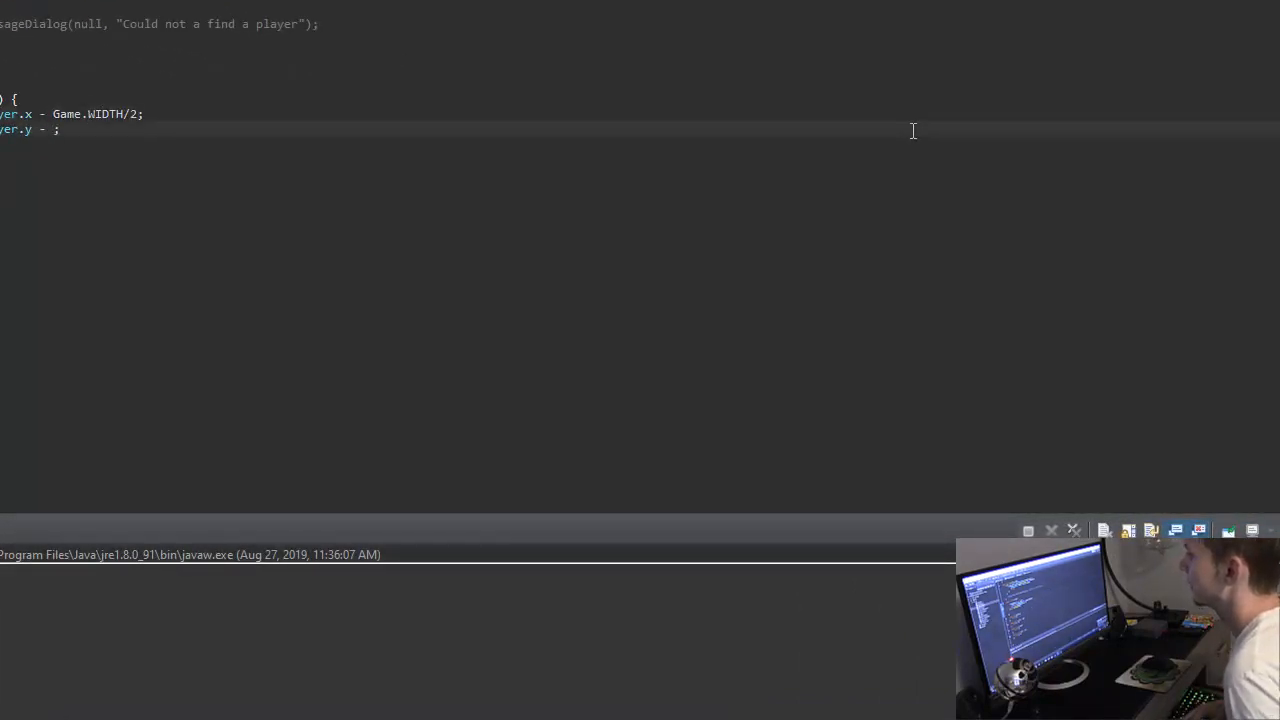
{"action": "type", "text": "Game.HEIGHT/2"}
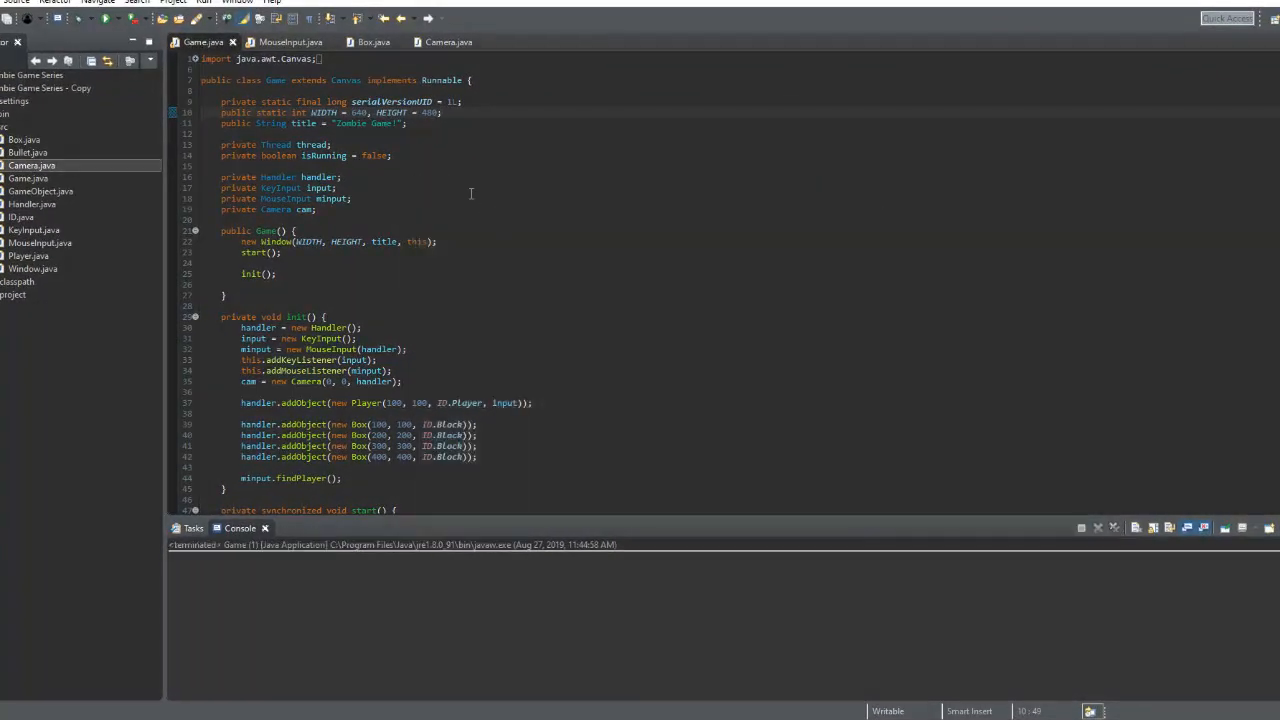
- Give MouseInput a Camera cam field and constructor parameter, assigning this.cam = cam
{"action": "left_click", "coordinate": [288, 42]}
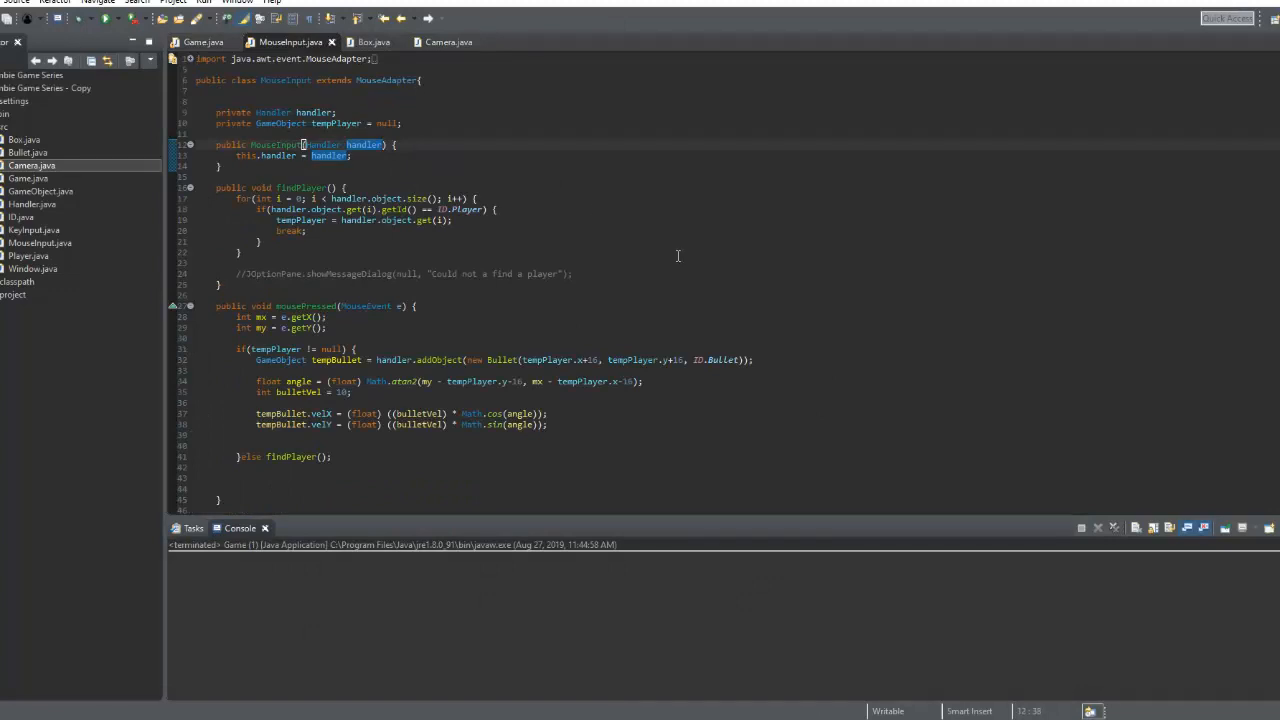
{"action": "left_click", "coordinate": [204, 42]}
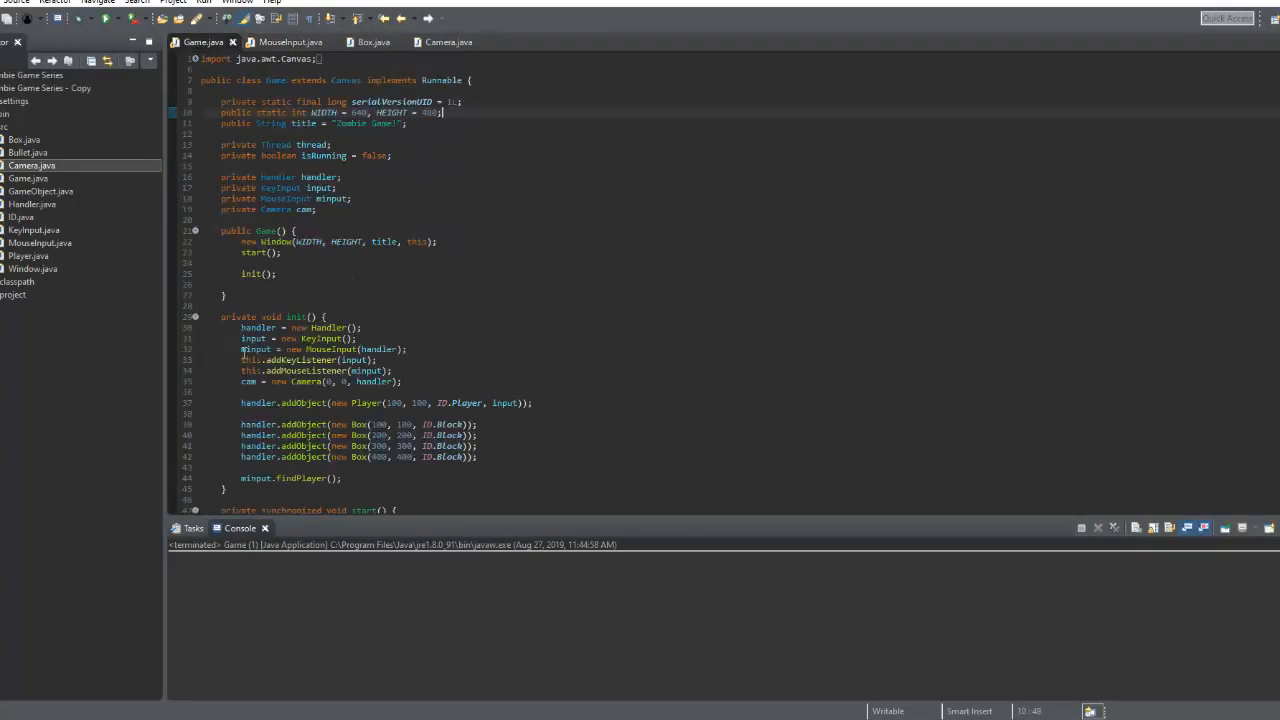
{"action": "scroll", "scroll_direction": "down", "scroll_amount": 3}
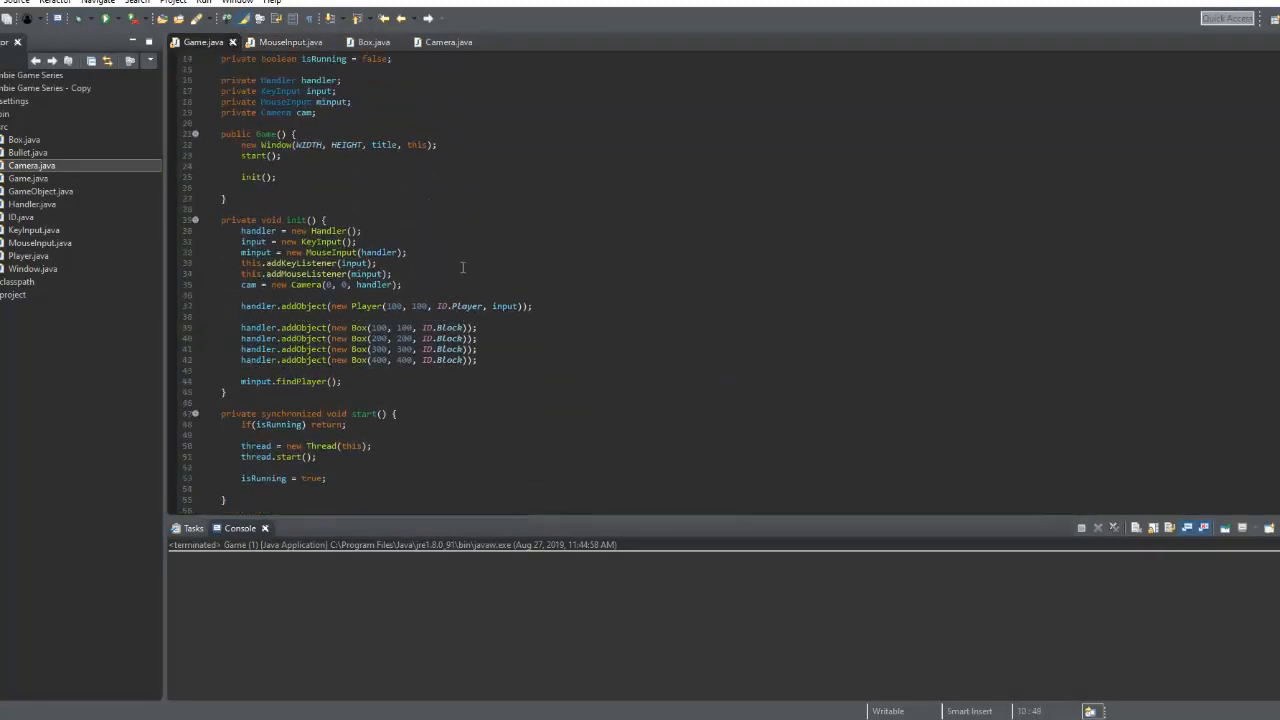
{"action": "left_click", "coordinate": [448, 42]}
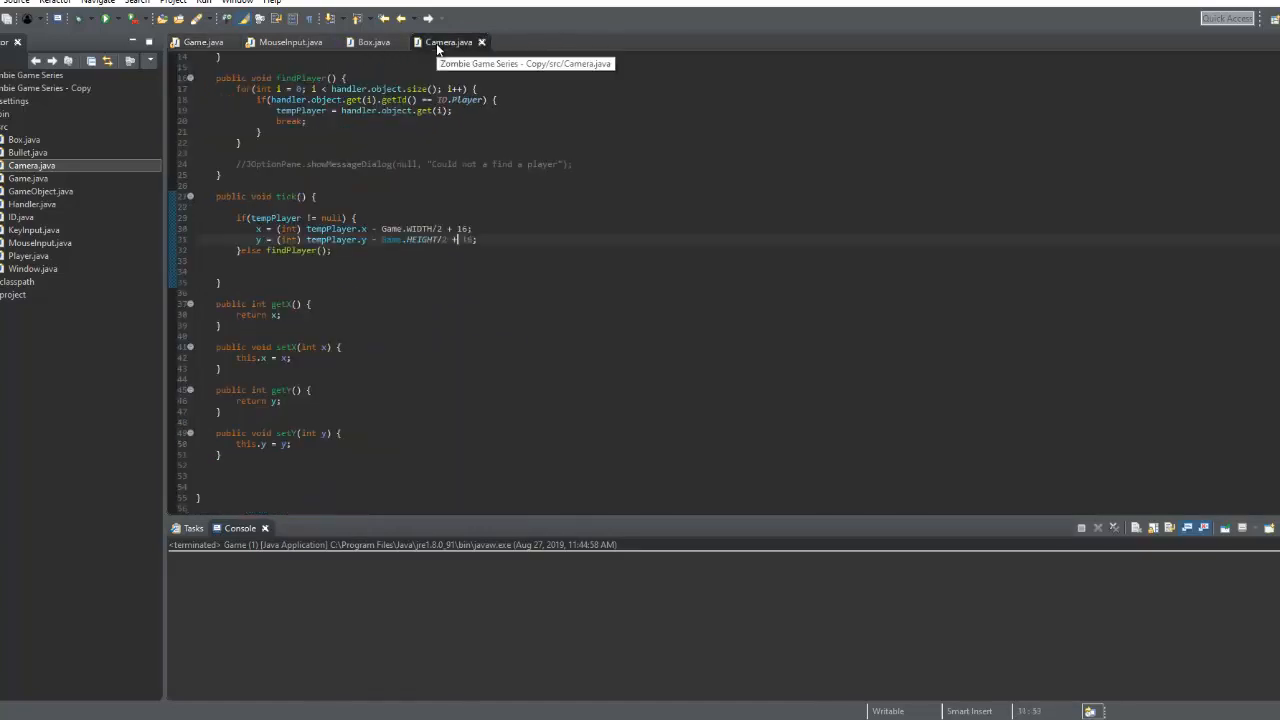
{"action": "left_click", "coordinate": [290, 42]}
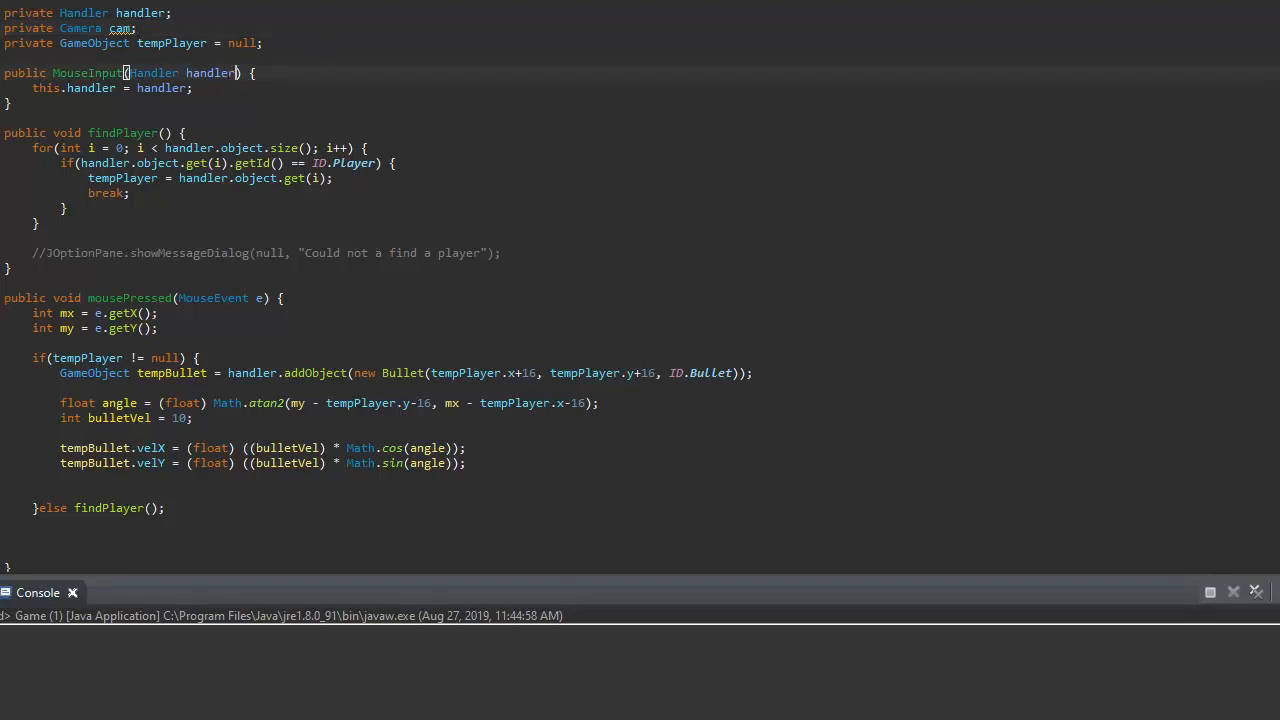
{"action": "type", "text": ", Camera cam"}
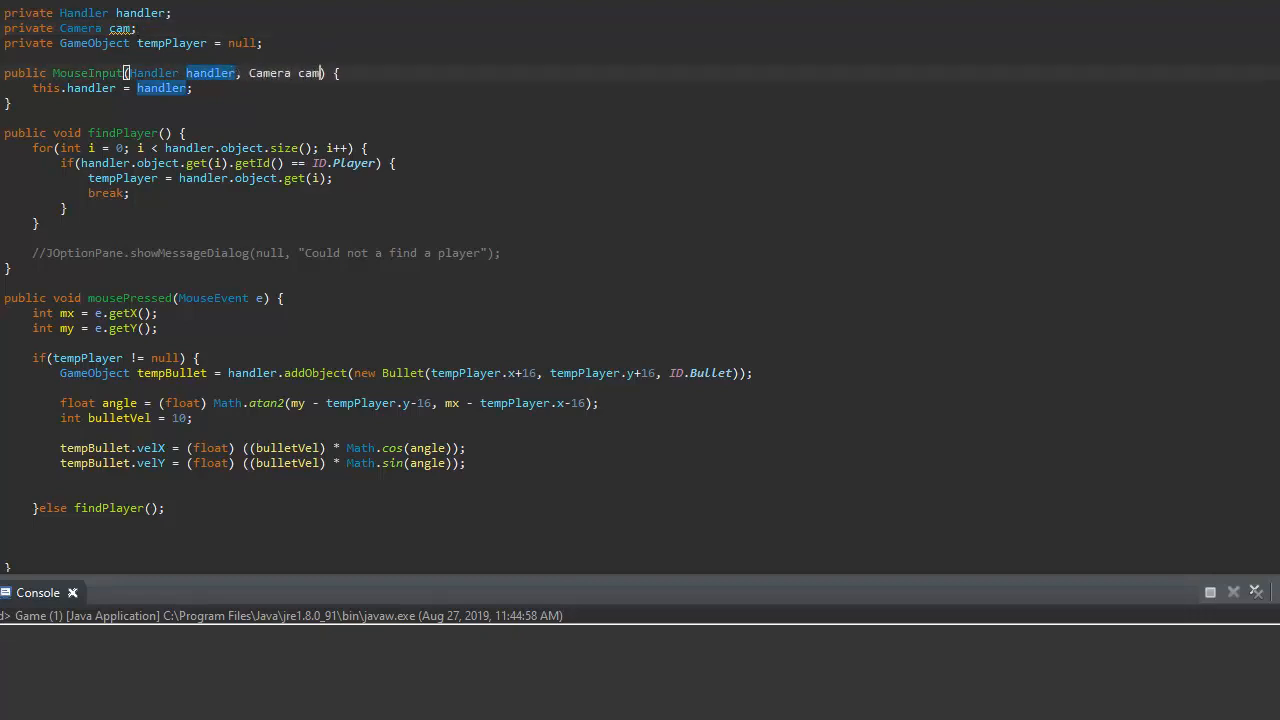
{"action": "type", "text": "th"}
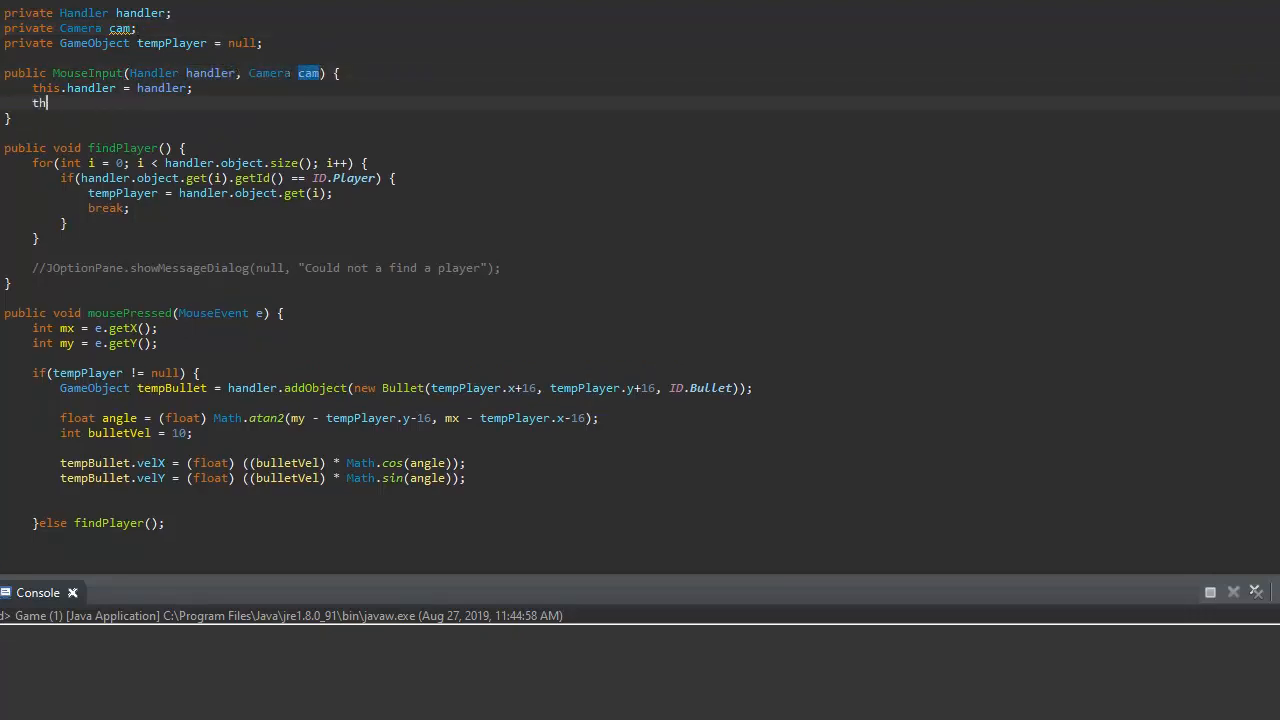
{"action": "type", "text": "his.cam = cam;"}
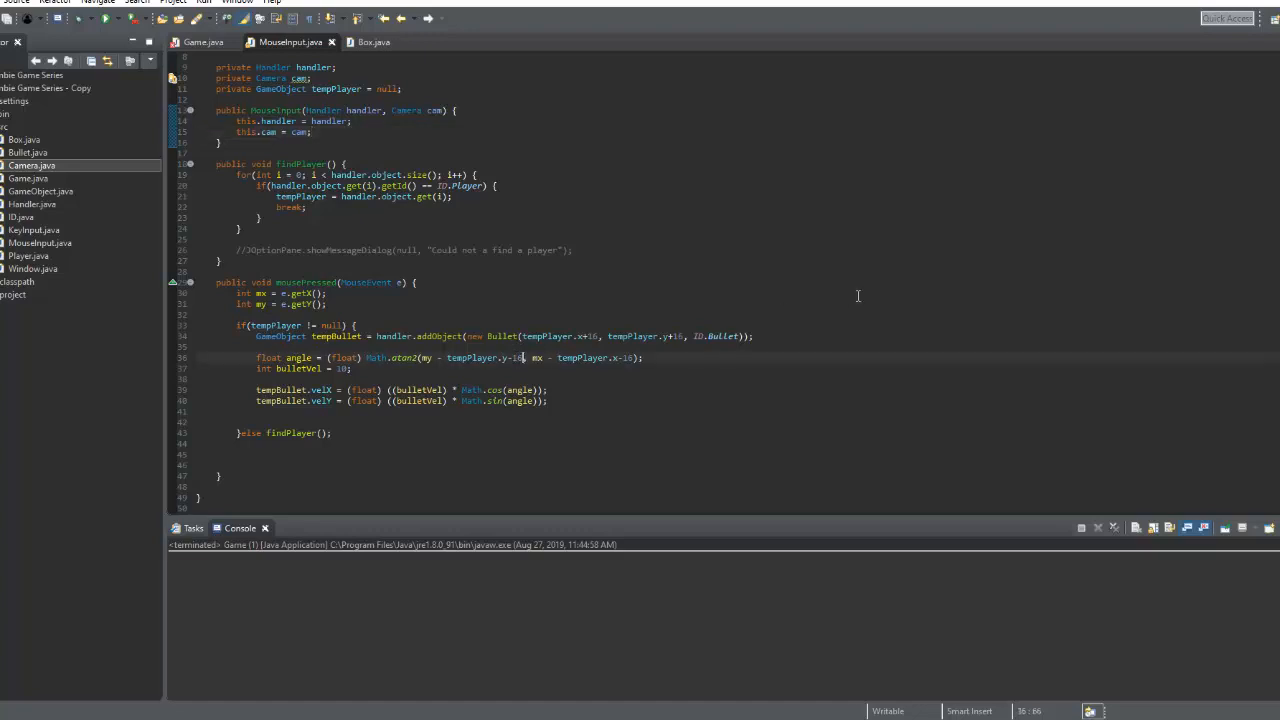
- Add cam.getX() and cam.getY() to the mouse coordinates inside Math.atan2 when aiming bullets
{"action": "type", "text": "+cam"}
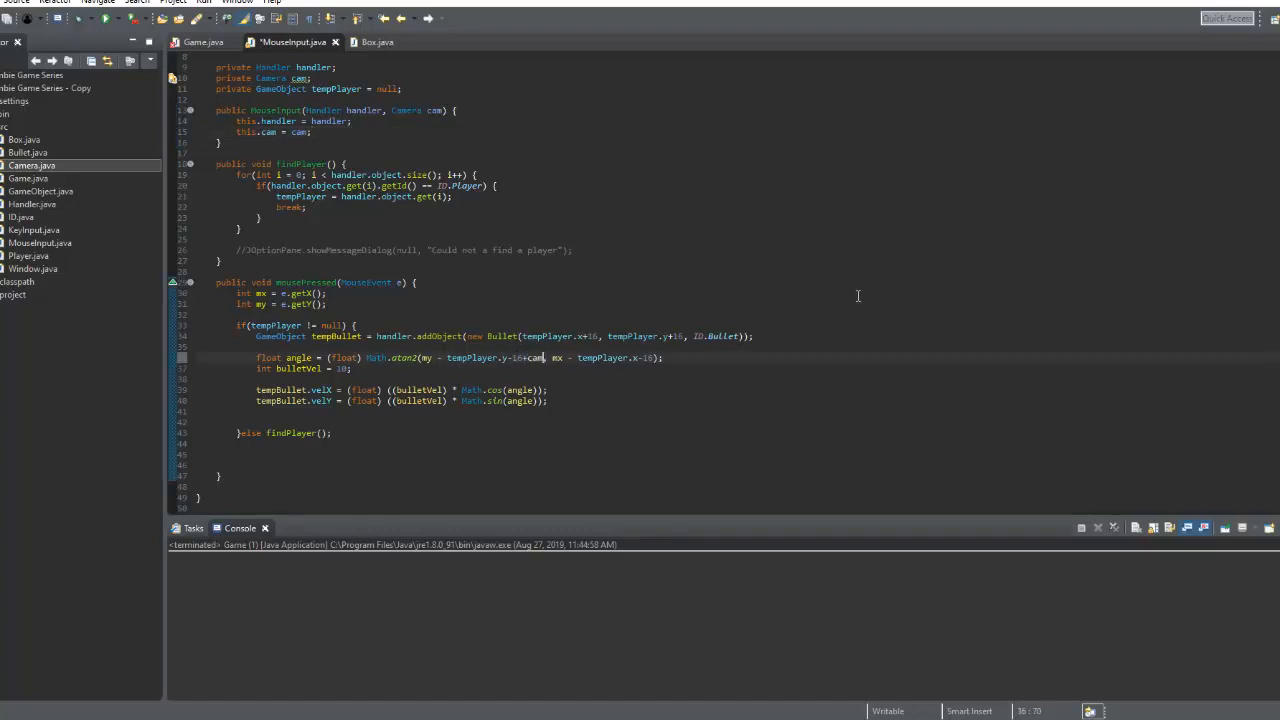
{"action": "type", "text": "getY()"}
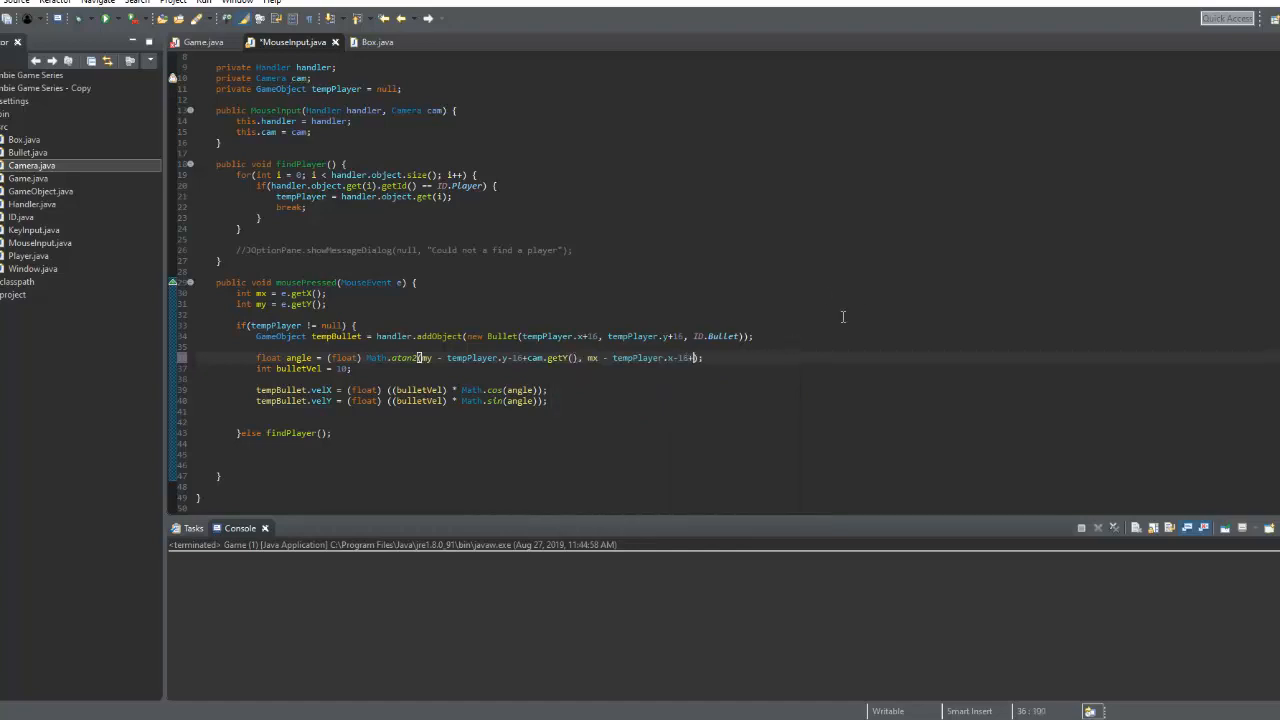
{"action": "type", "text": "+cam.getX()"}
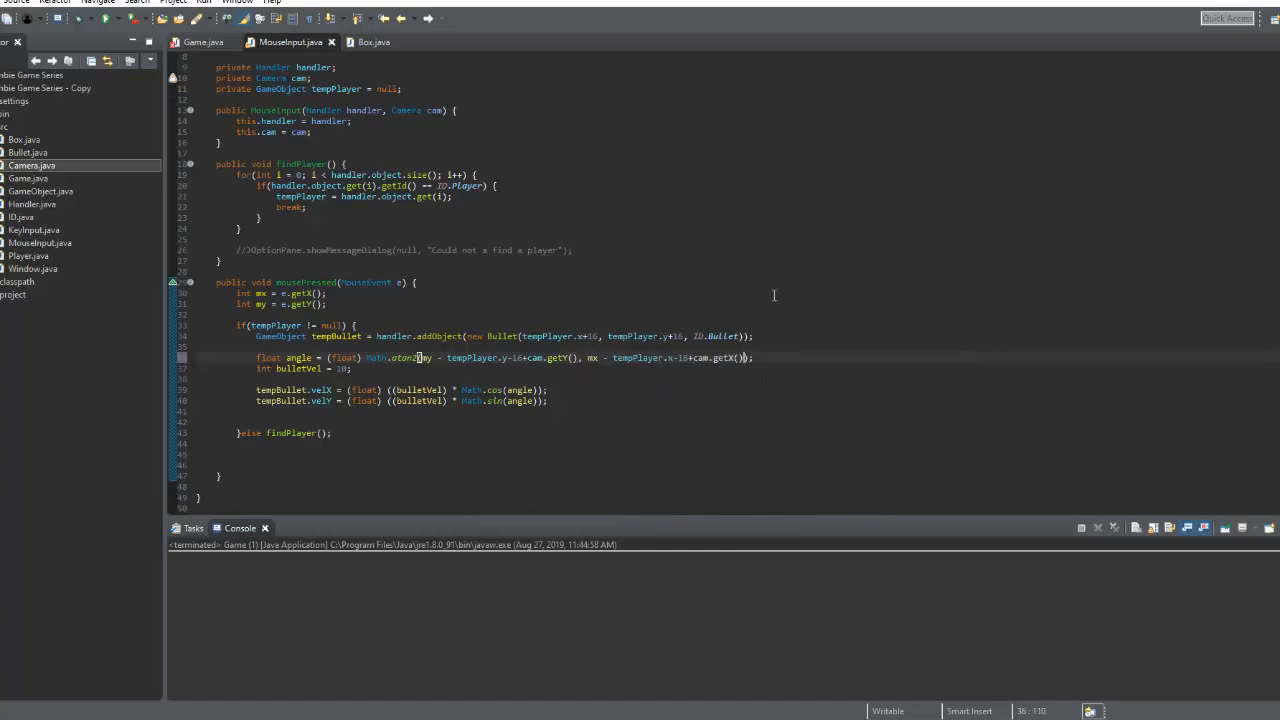
{"action": "left_click", "coordinate": [204, 42]}
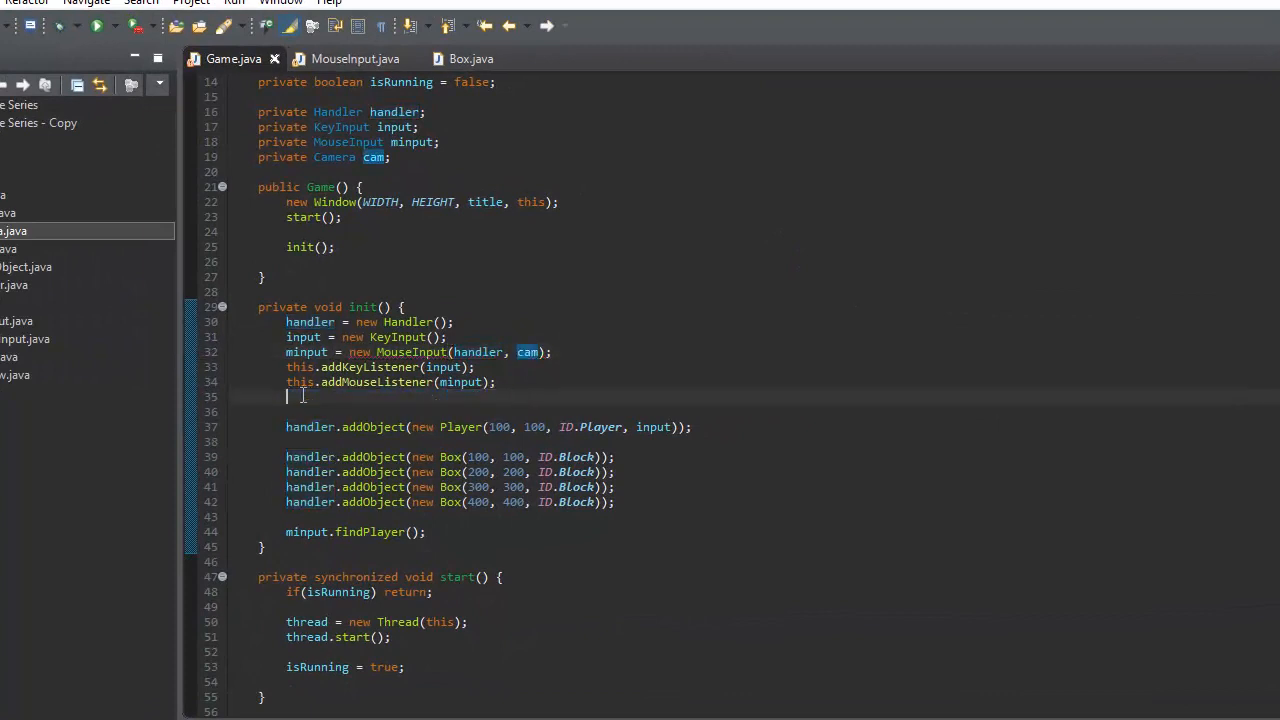
- Create cam = new Camera(0, 0, handler) before MouseInput in init() and run the game to test shooting
{"action": "type", "text": "cam = new Camera(0, 0, handler);"}
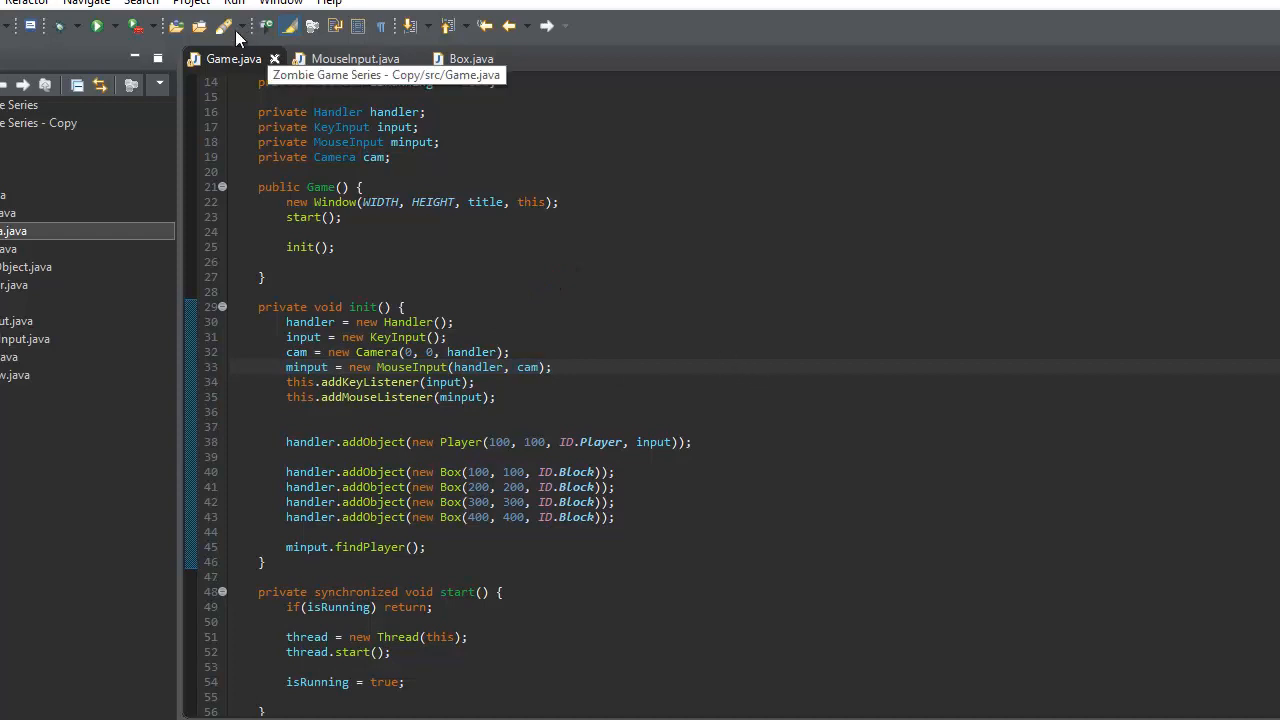
{"action": "left_click", "coordinate": [96, 26]}
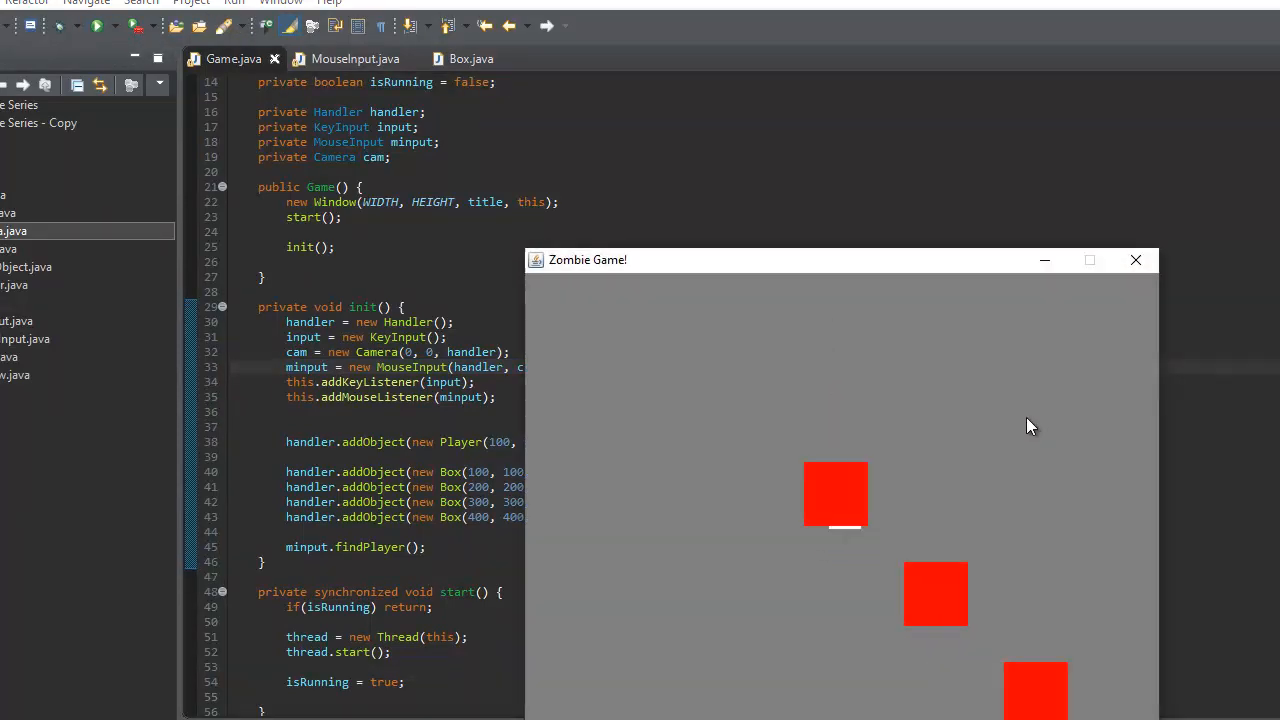